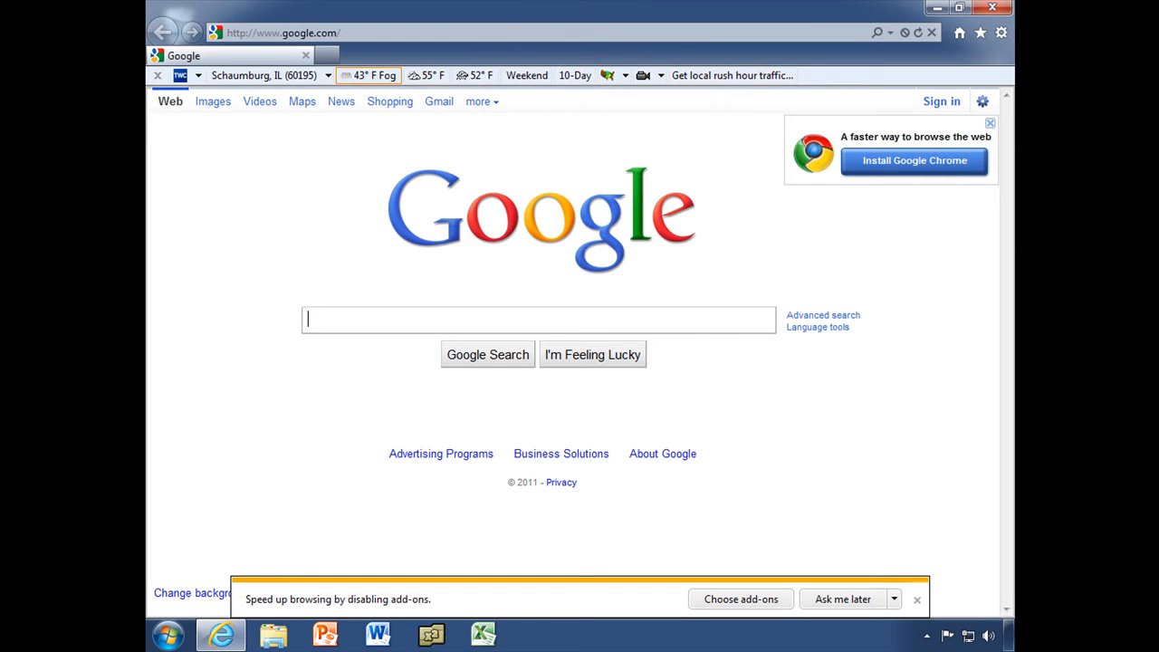
From the slow add-ons list, disable AVG Safe Search and Cooliris for Internet Explorer.
{"action": "key", "text": "ctrl+plus"}
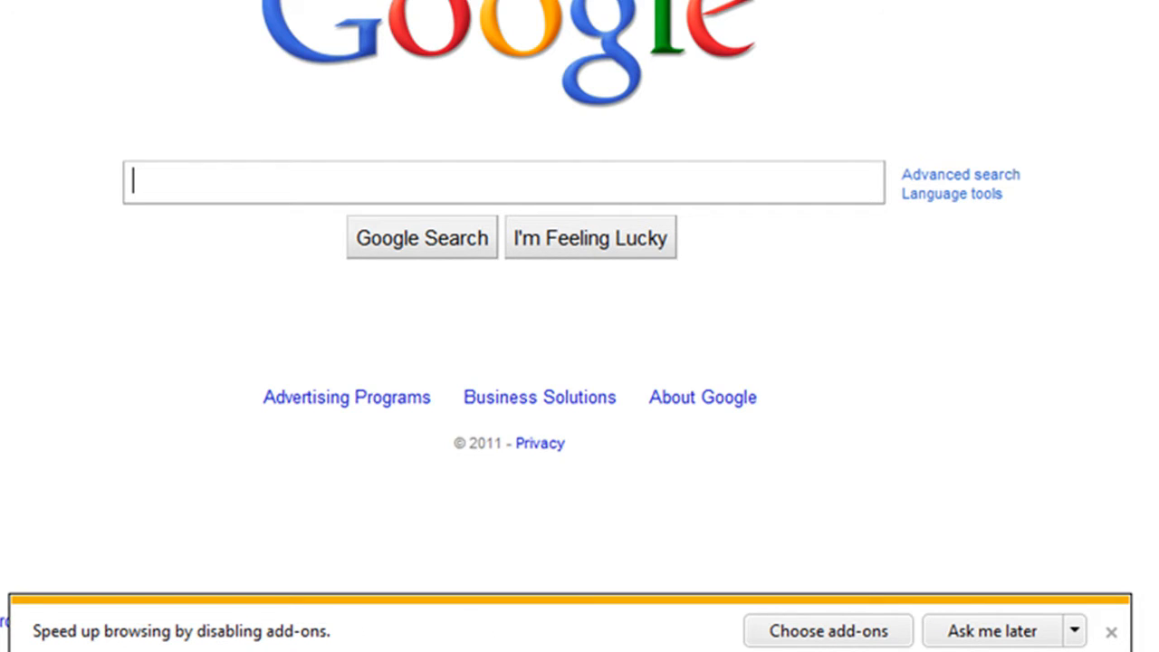
{"action": "mouse_move", "coordinate": [348, 647]}
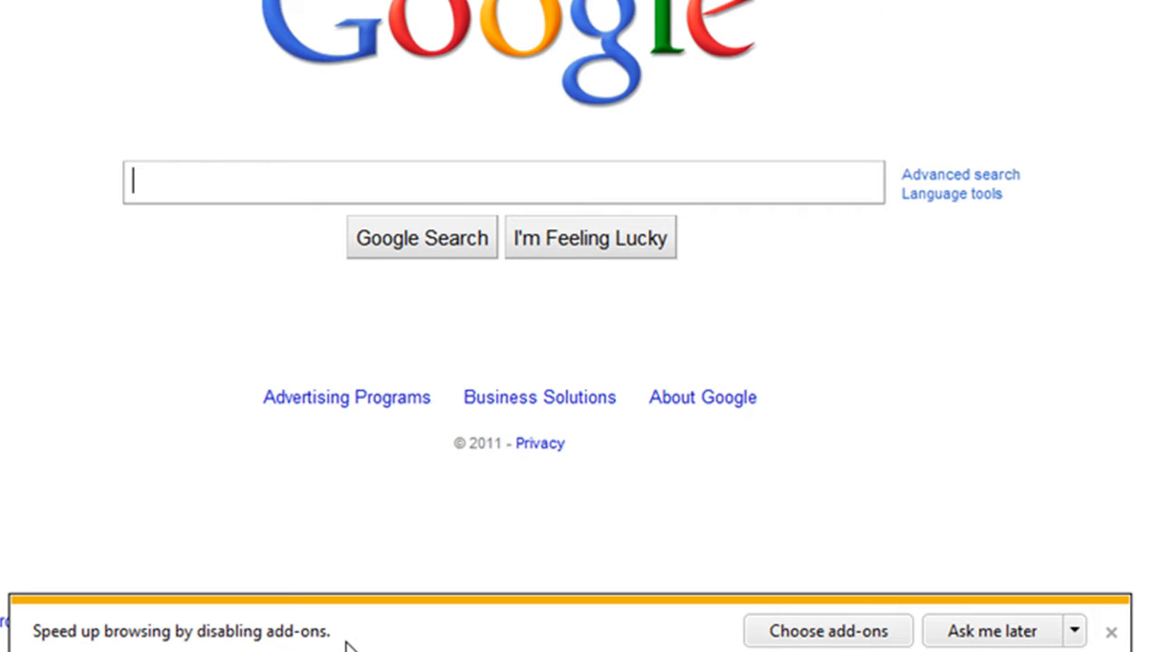
{"action": "mouse_move", "coordinate": [621, 609]}
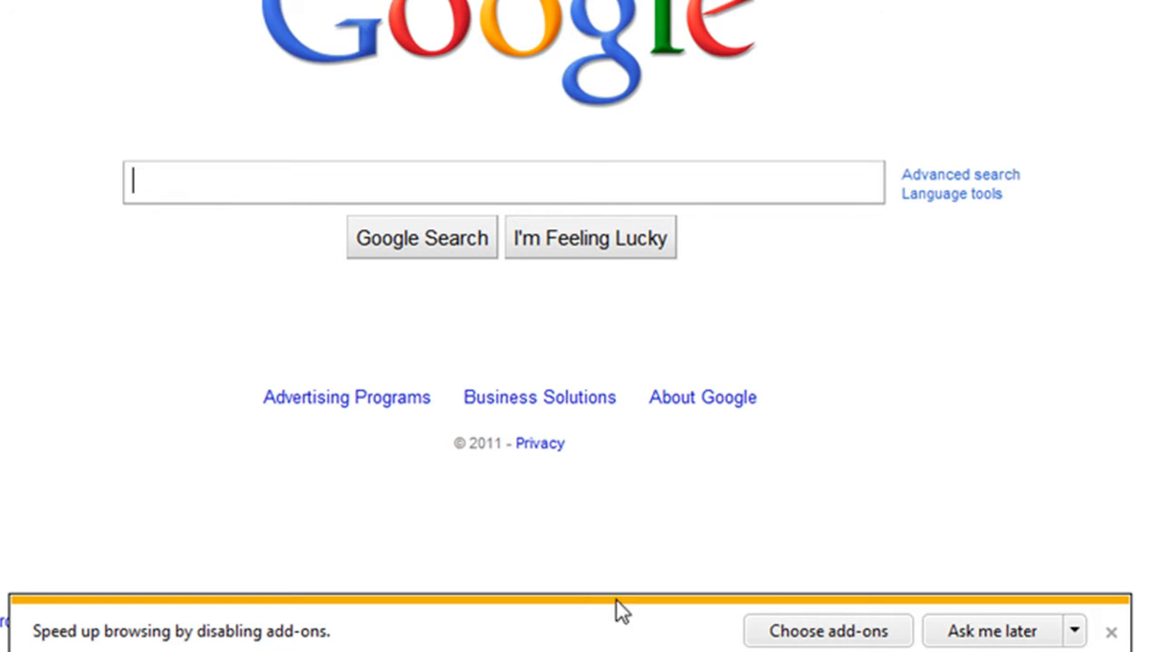
{"action": "mouse_move", "coordinate": [828, 632]}
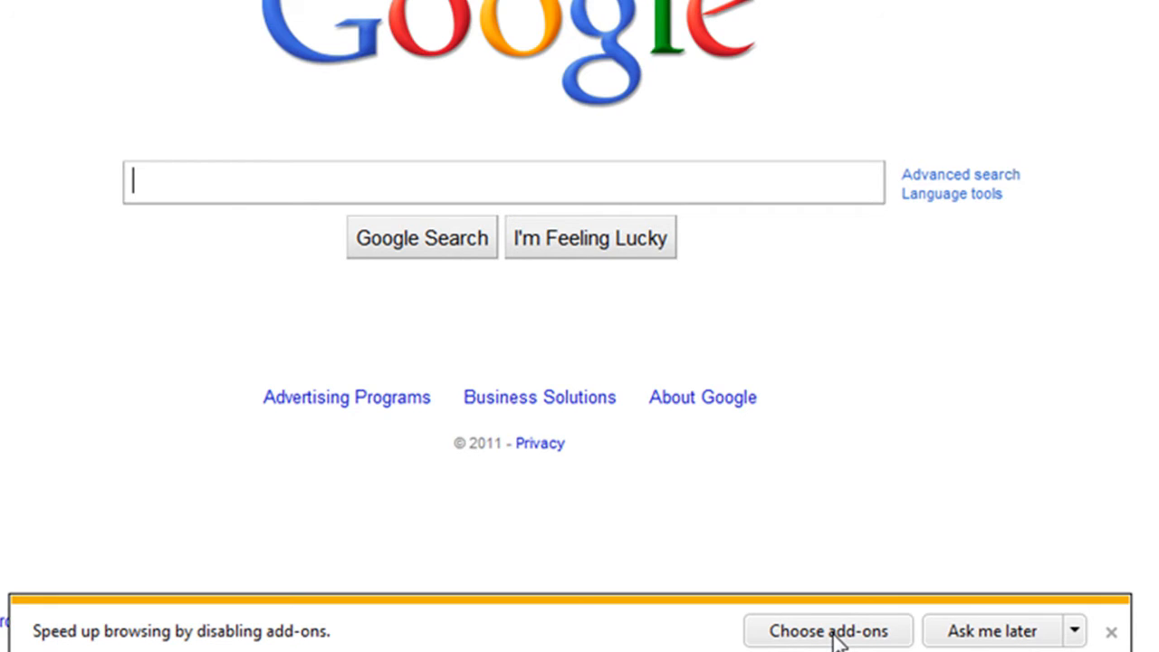
{"action": "left_click", "coordinate": [828, 630]}
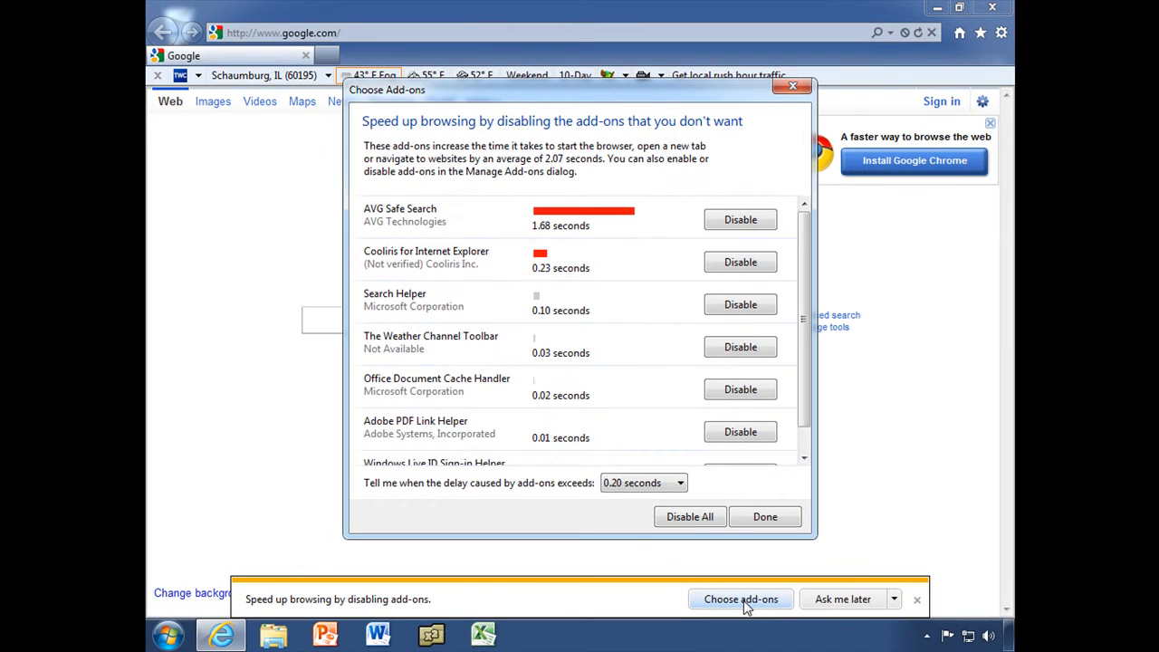
{"action": "mouse_move", "coordinate": [554, 301]}
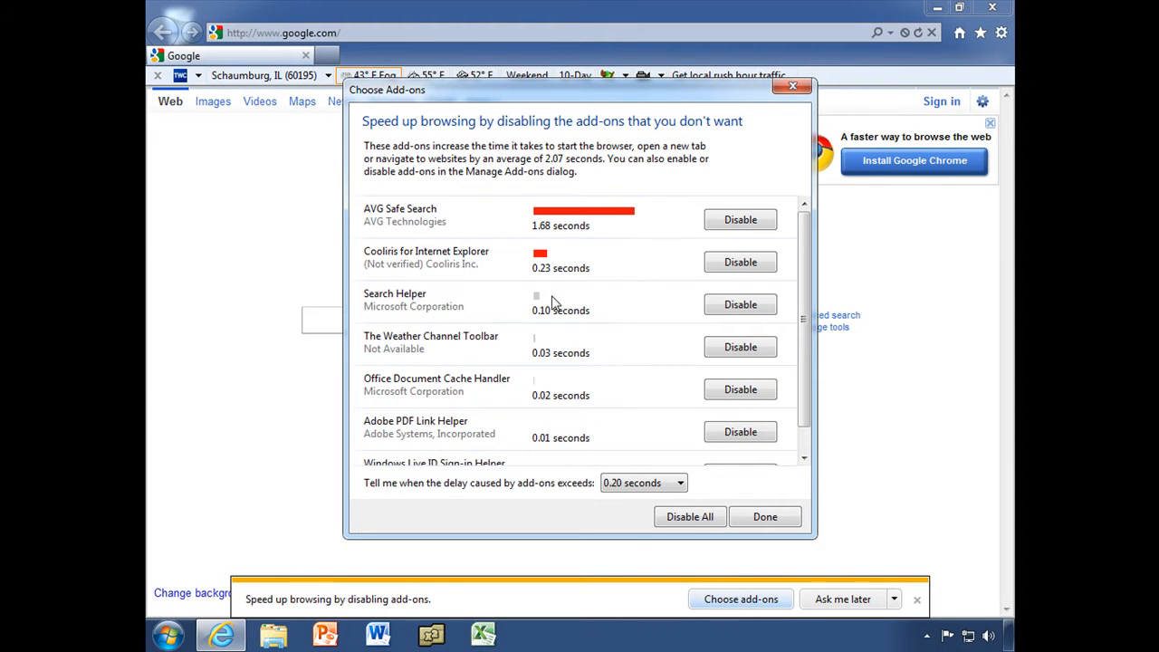
{"action": "mouse_move", "coordinate": [552, 247]}
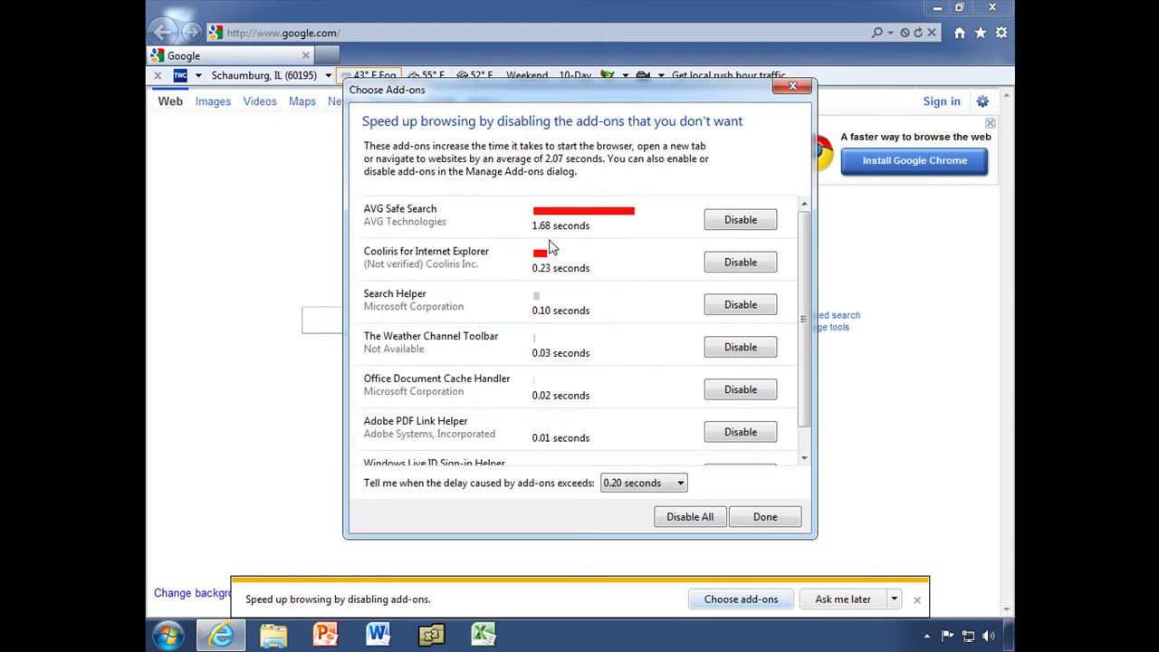
{"action": "mouse_move", "coordinate": [584, 408]}
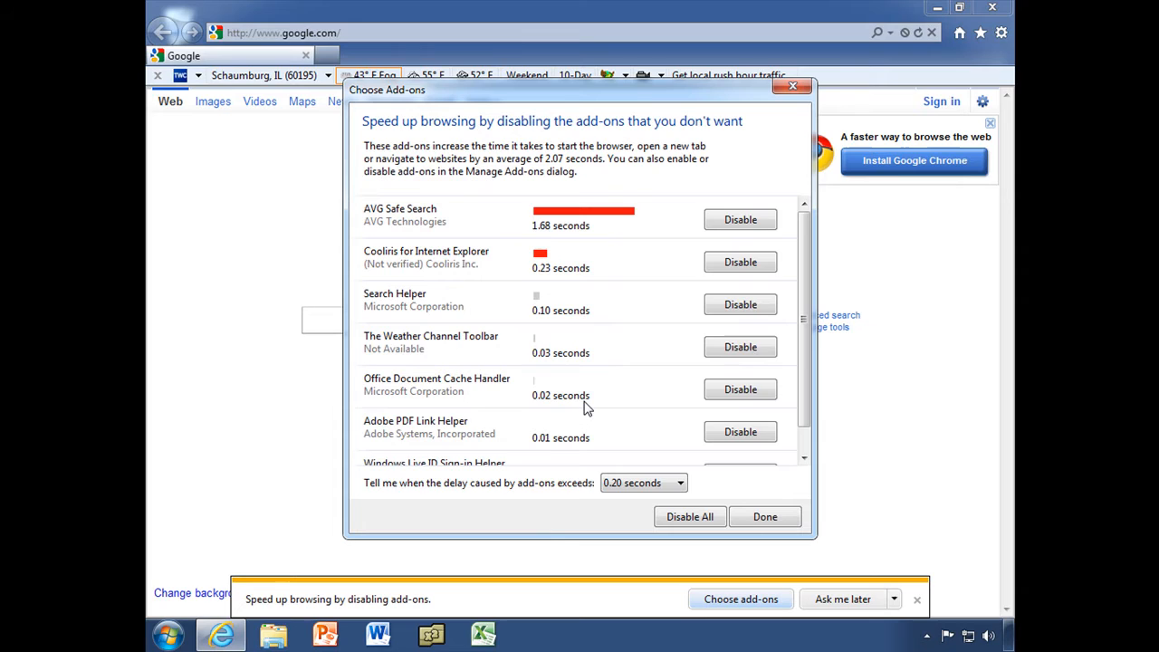
{"action": "mouse_move", "coordinate": [570, 284]}
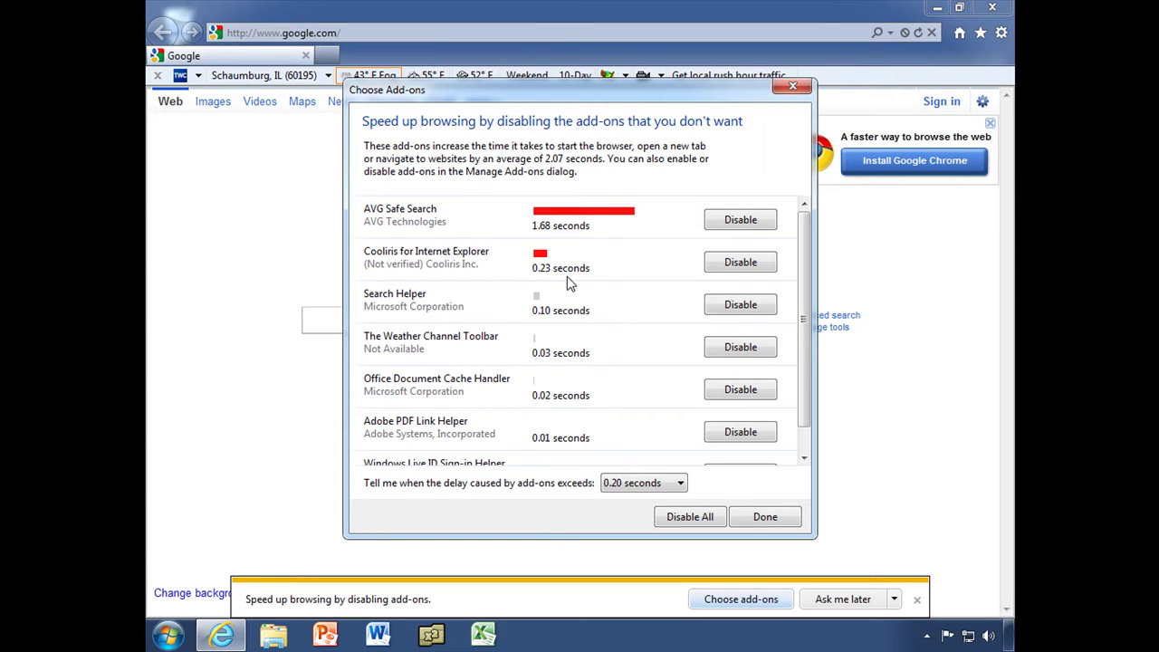
{"action": "mouse_move", "coordinate": [427, 241]}
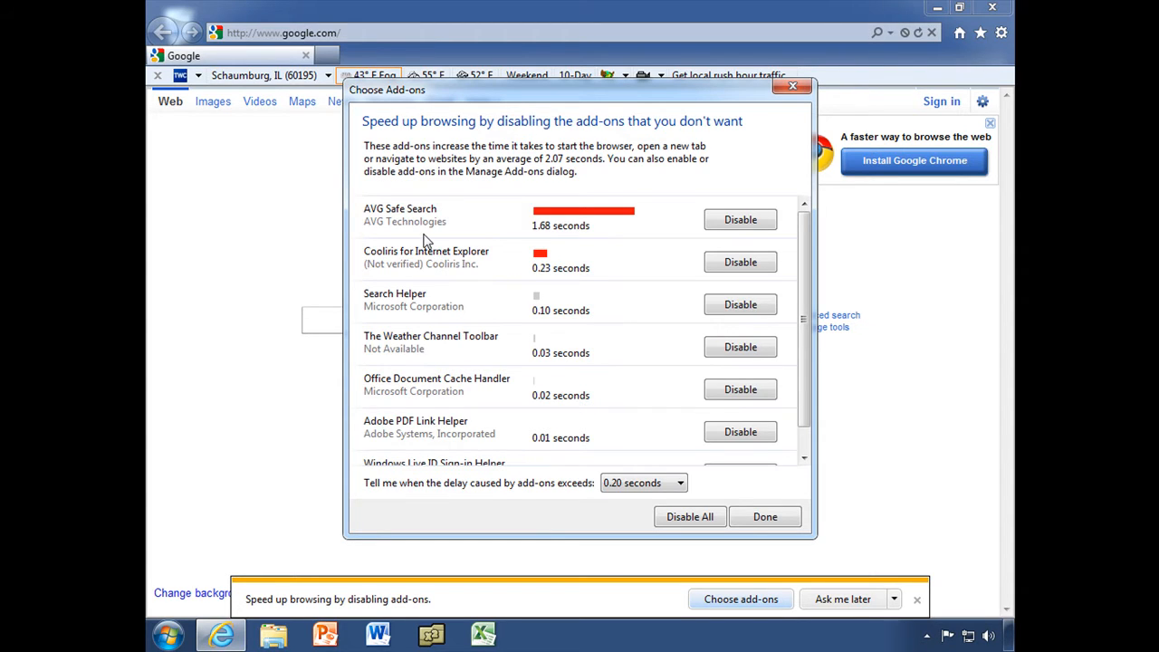
{"action": "mouse_move", "coordinate": [670, 235]}
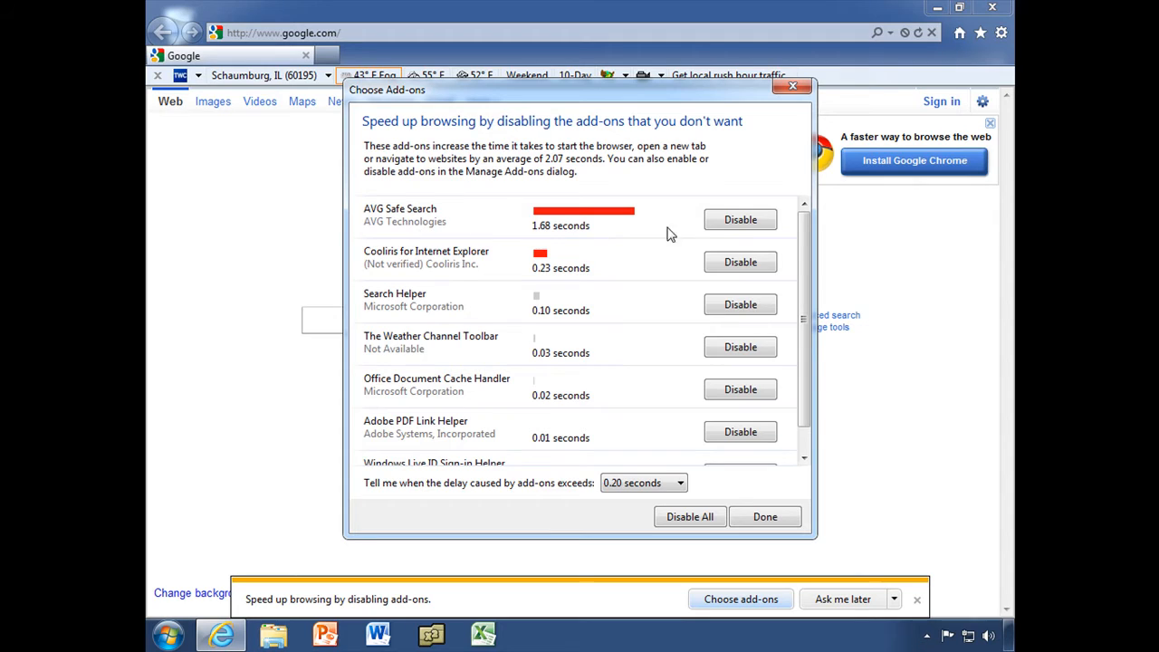
{"action": "mouse_move", "coordinate": [741, 219]}
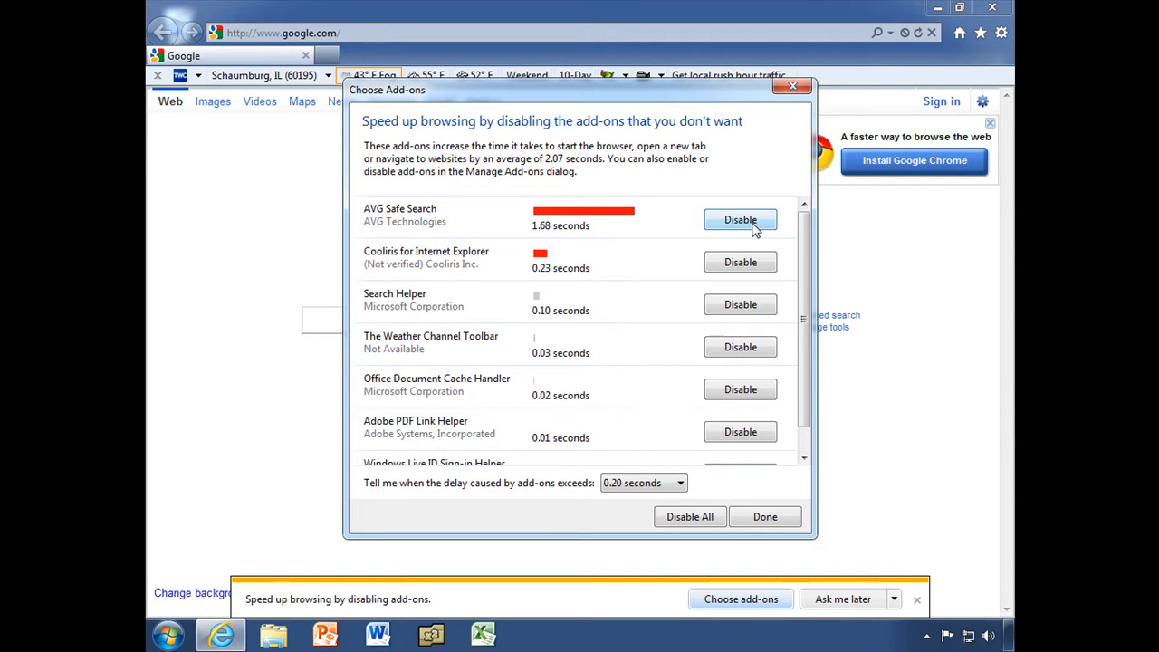
{"action": "left_click", "coordinate": [740, 219]}
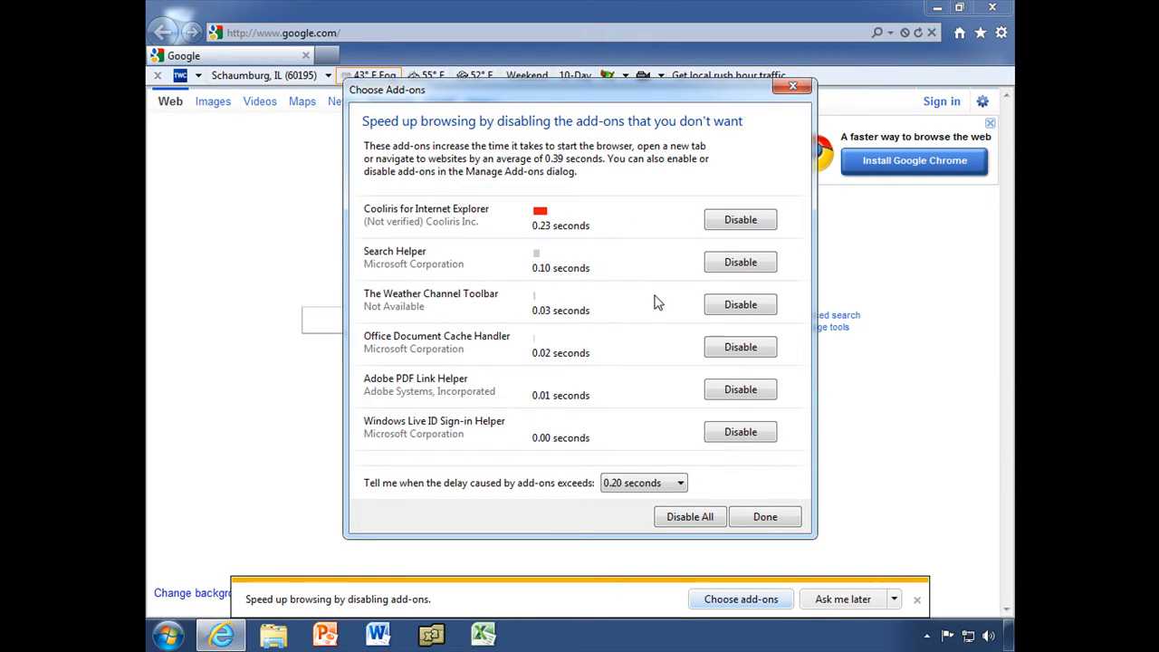
{"action": "mouse_move", "coordinate": [741, 219]}
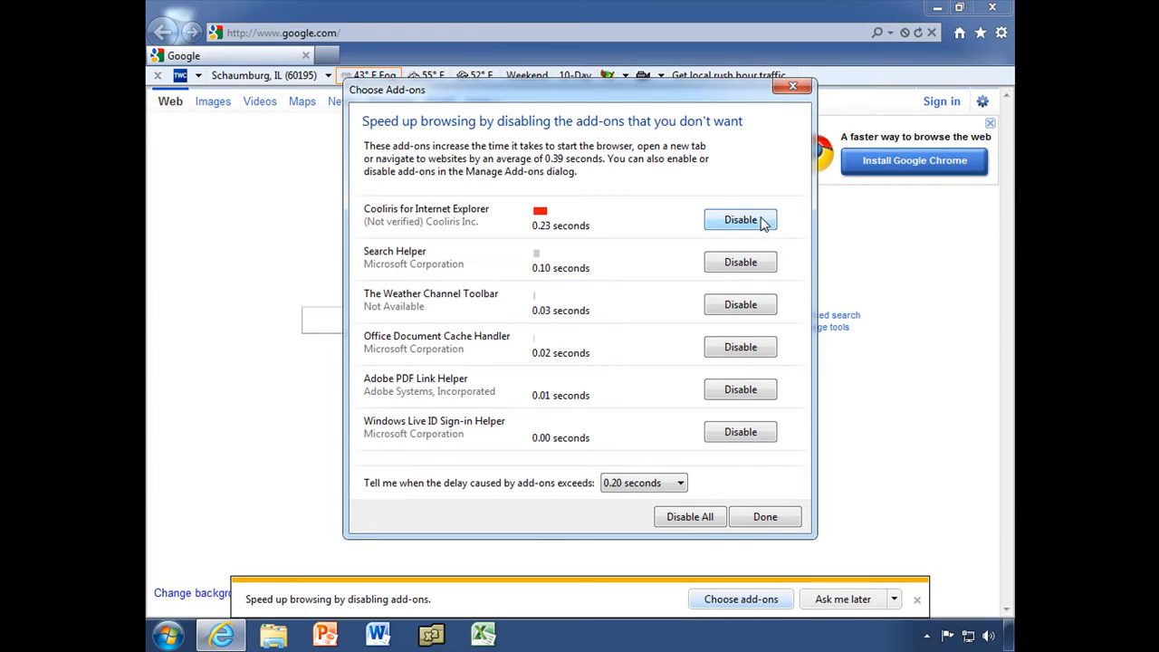
{"action": "left_click", "coordinate": [741, 219]}
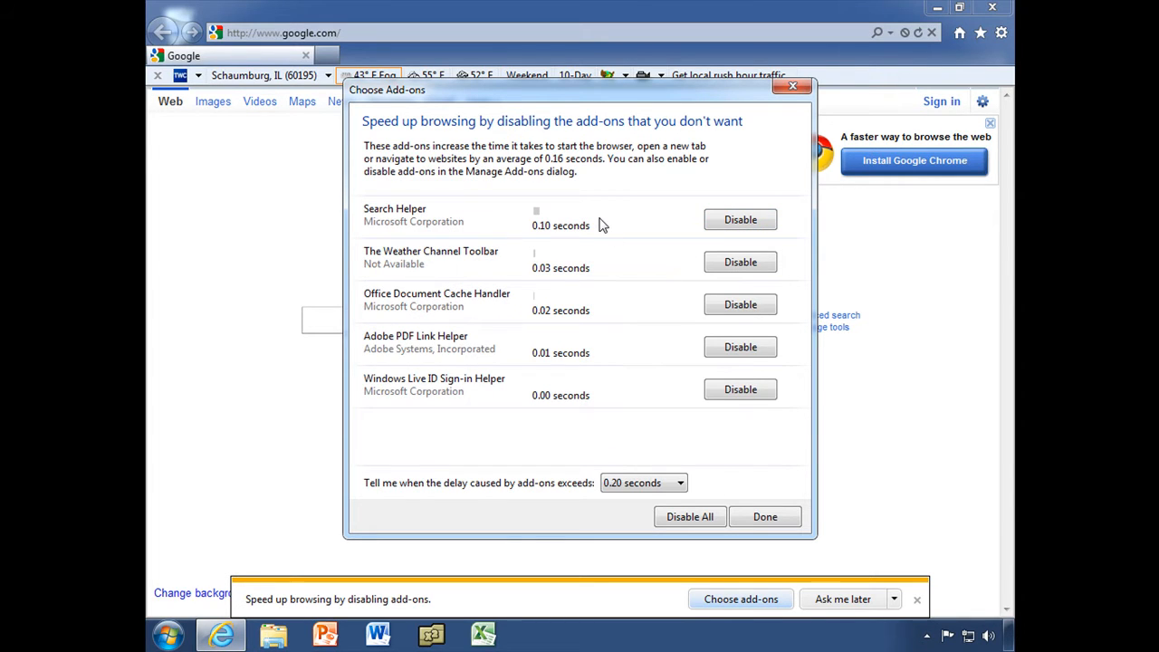
{"action": "mouse_move", "coordinate": [437, 222]}
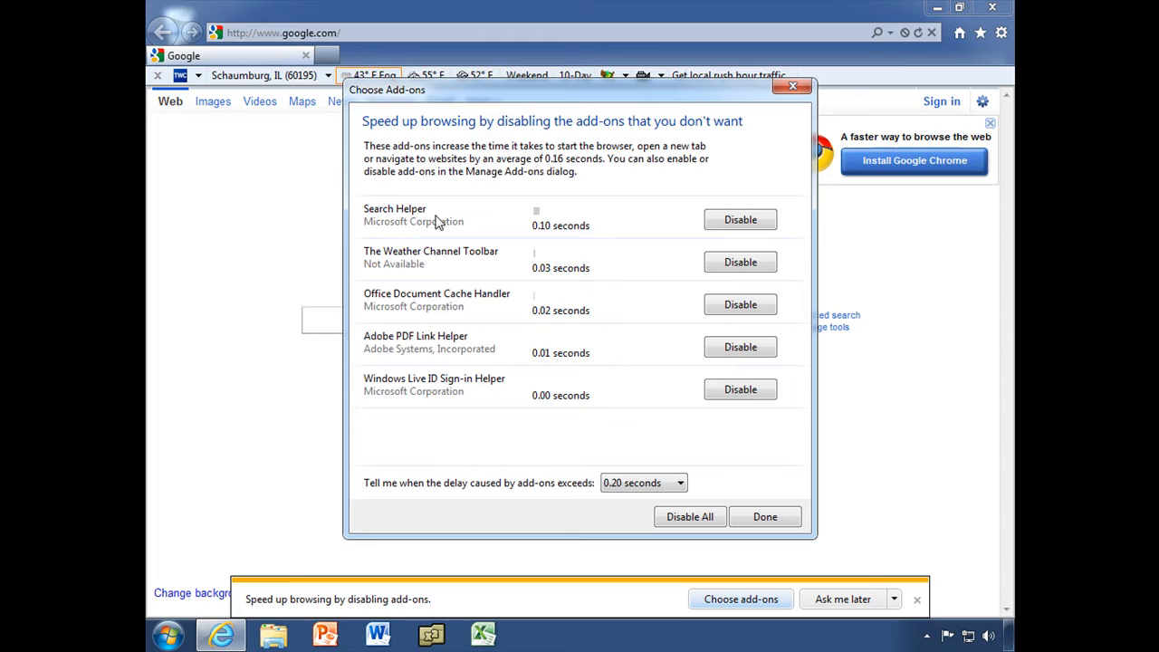
{"action": "mouse_move", "coordinate": [519, 243]}
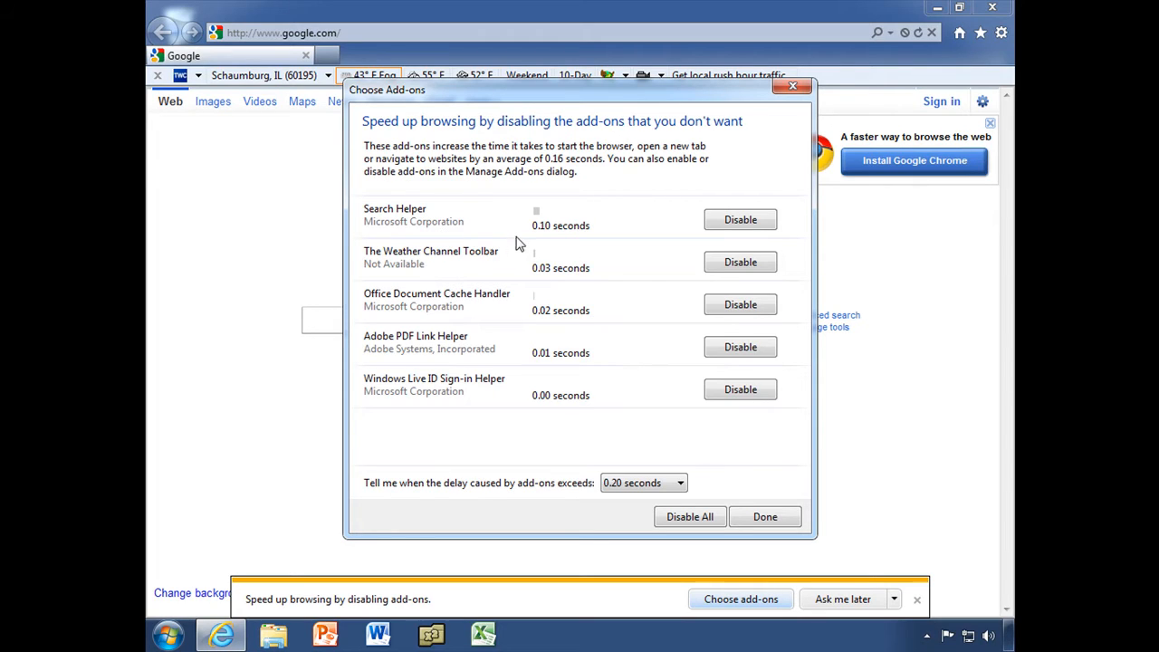
{"action": "mouse_move", "coordinate": [548, 288]}
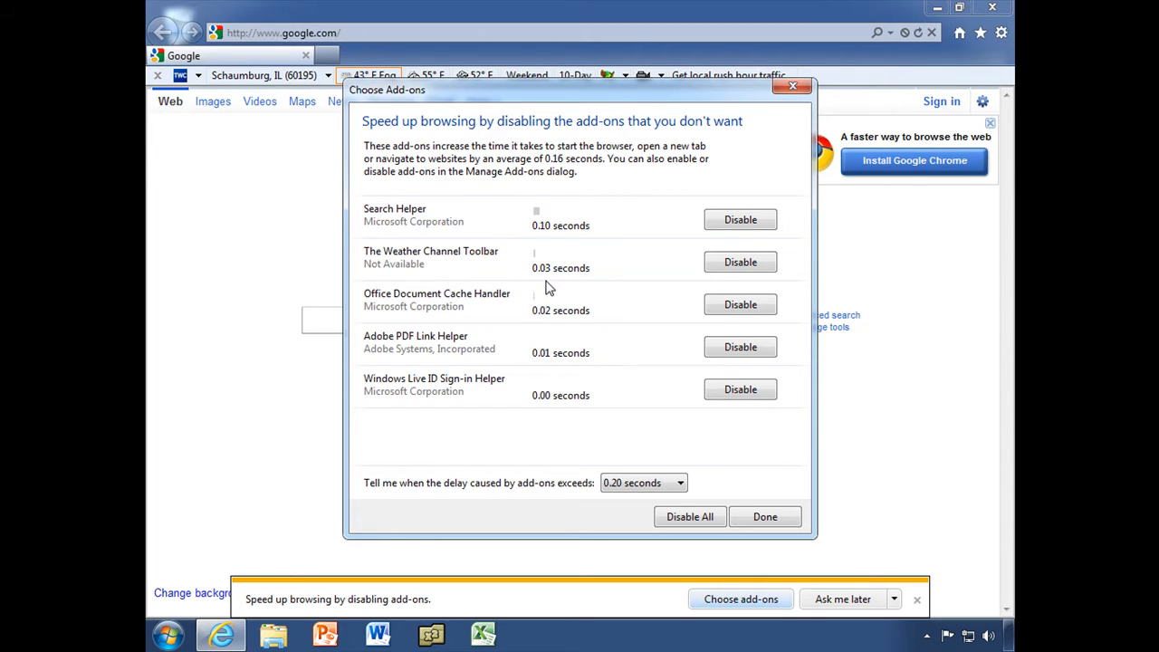
{"action": "mouse_move", "coordinate": [569, 382]}
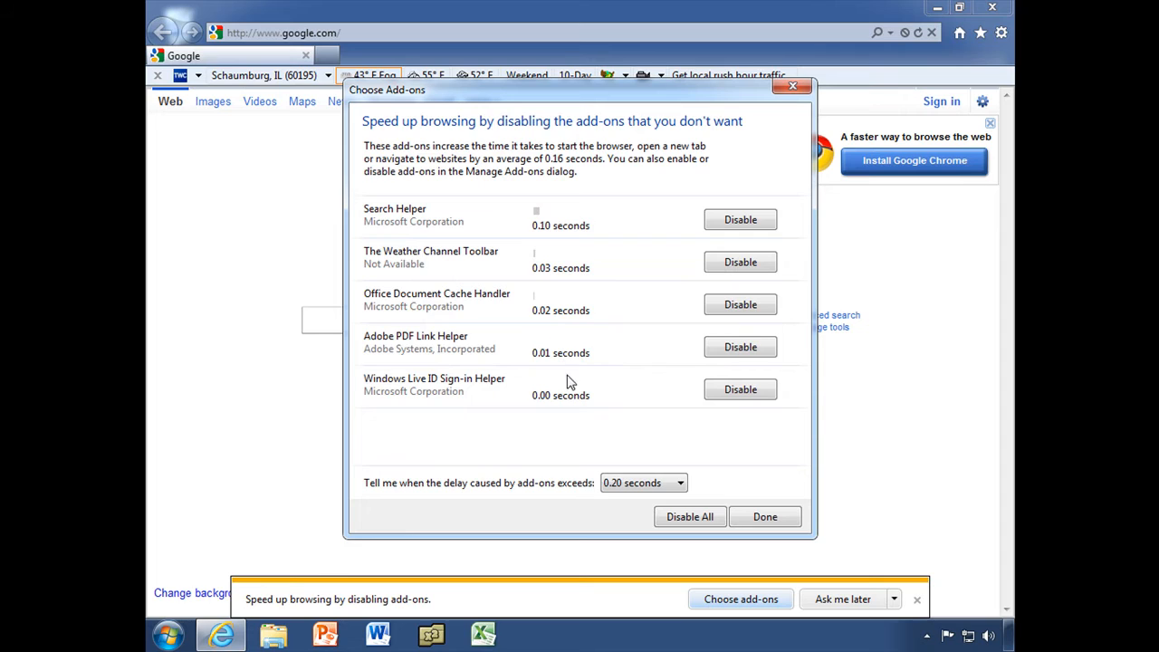
{"action": "mouse_move", "coordinate": [589, 419]}
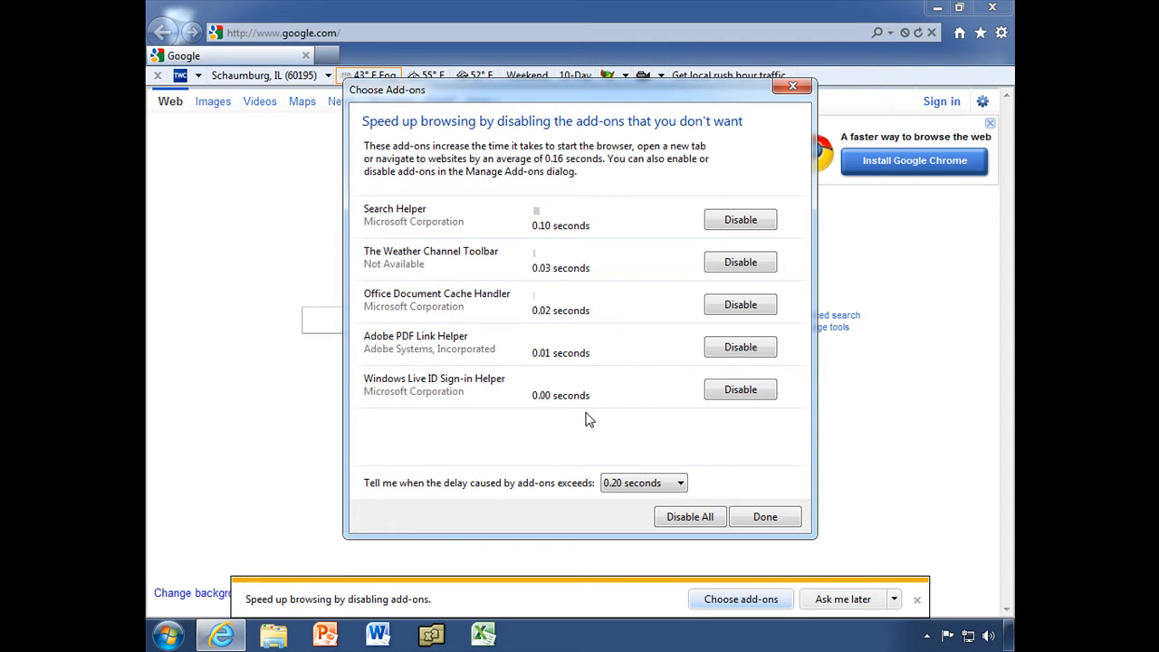
{"action": "mouse_move", "coordinate": [617, 506]}
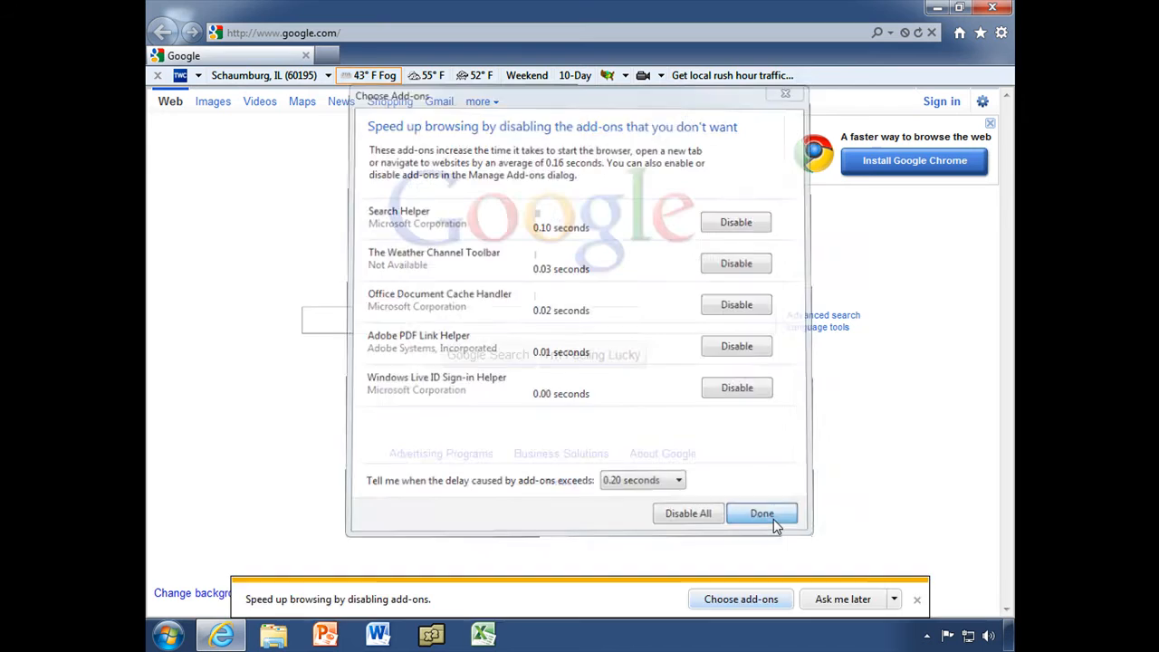
Close the add-on speed list and bring up the Tools gear menu.
{"action": "left_click", "coordinate": [762, 513]}
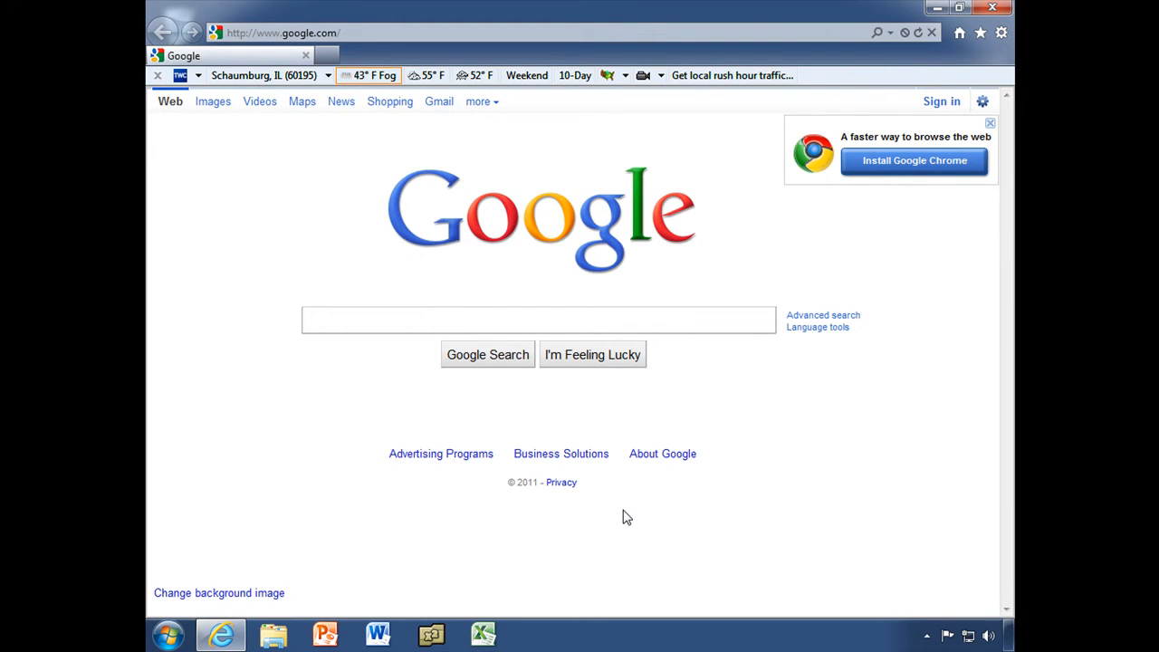
{"action": "left_click", "coordinate": [956, 8]}
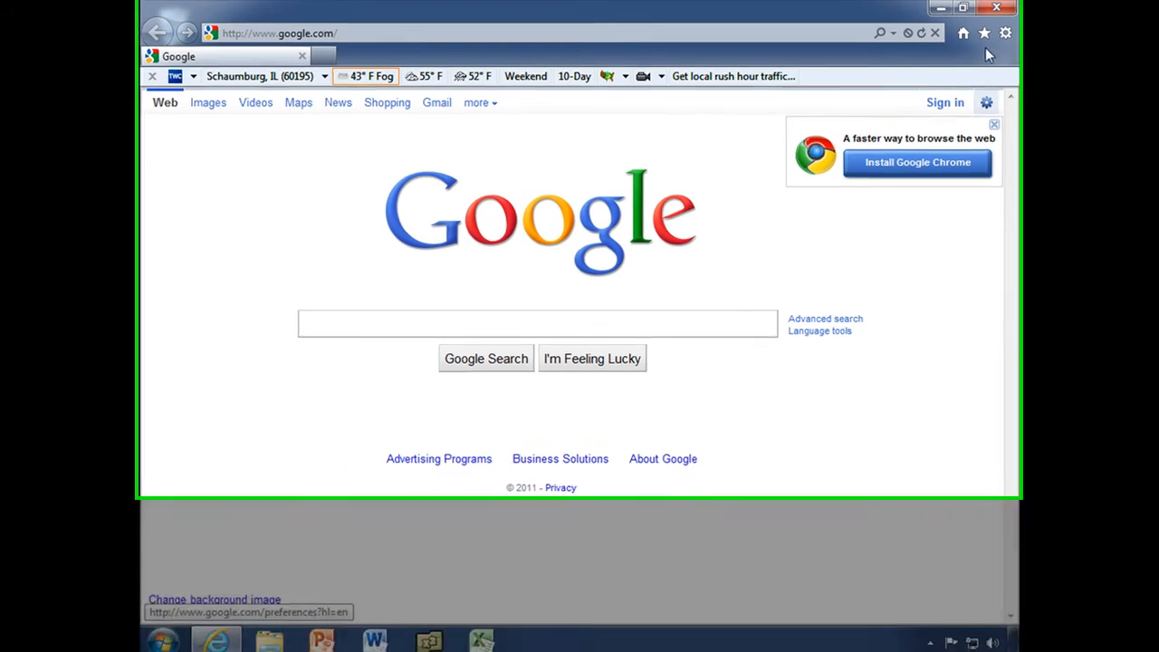
{"action": "left_click", "coordinate": [963, 8]}
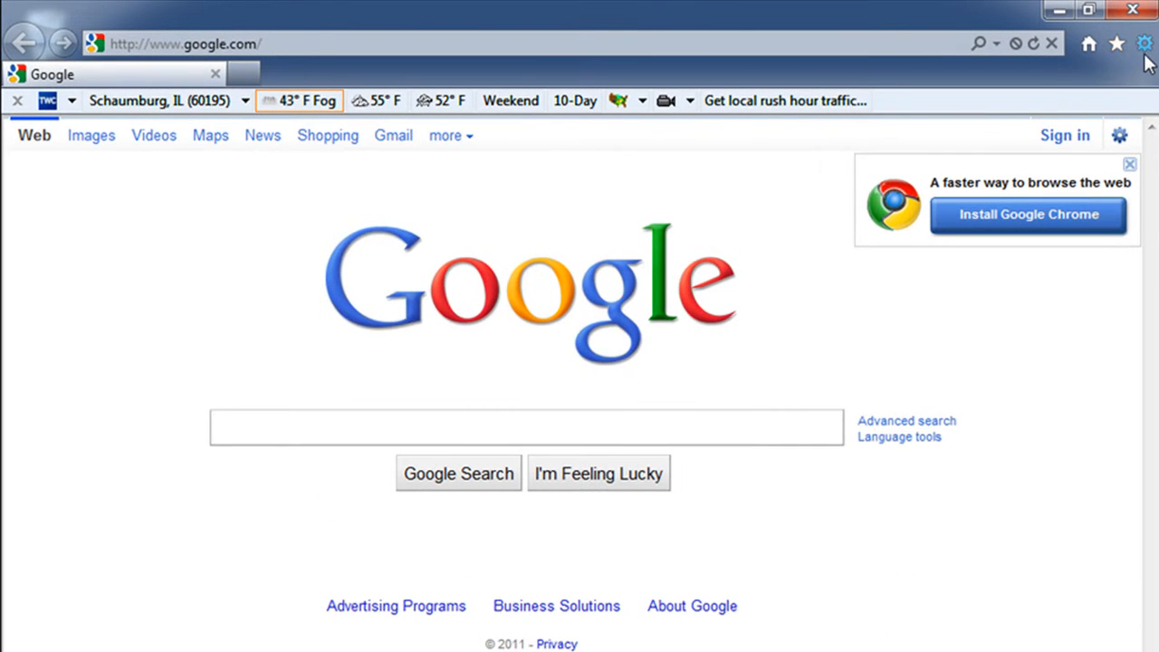
{"action": "mouse_move", "coordinate": [1144, 43]}
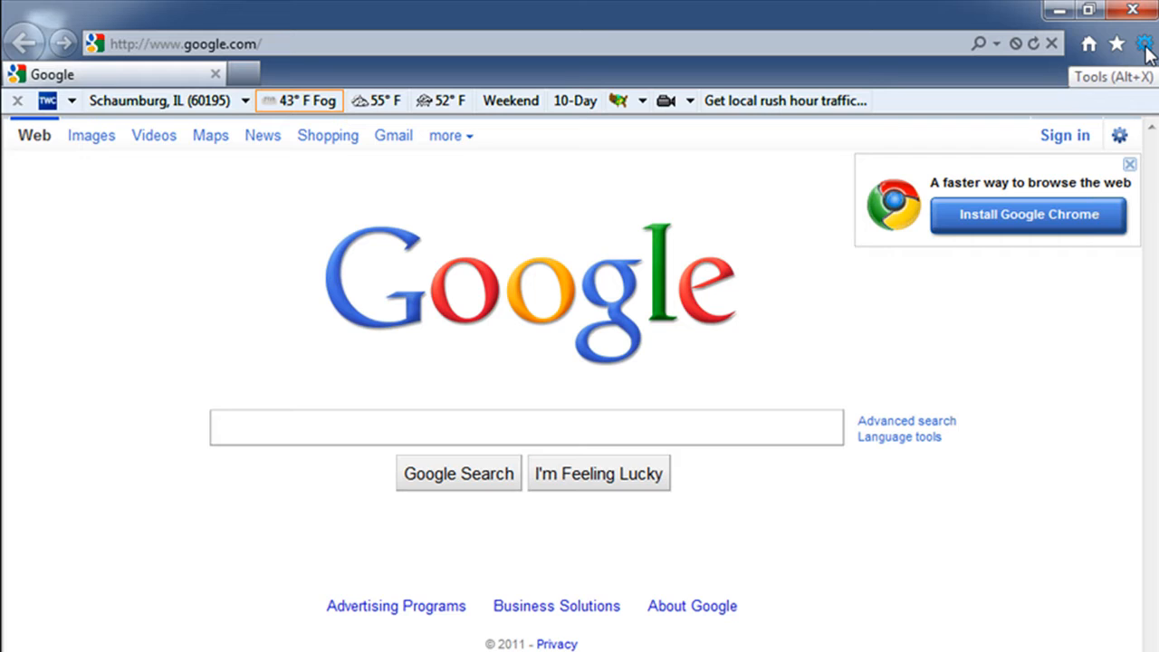
{"action": "left_click", "coordinate": [1146, 43]}
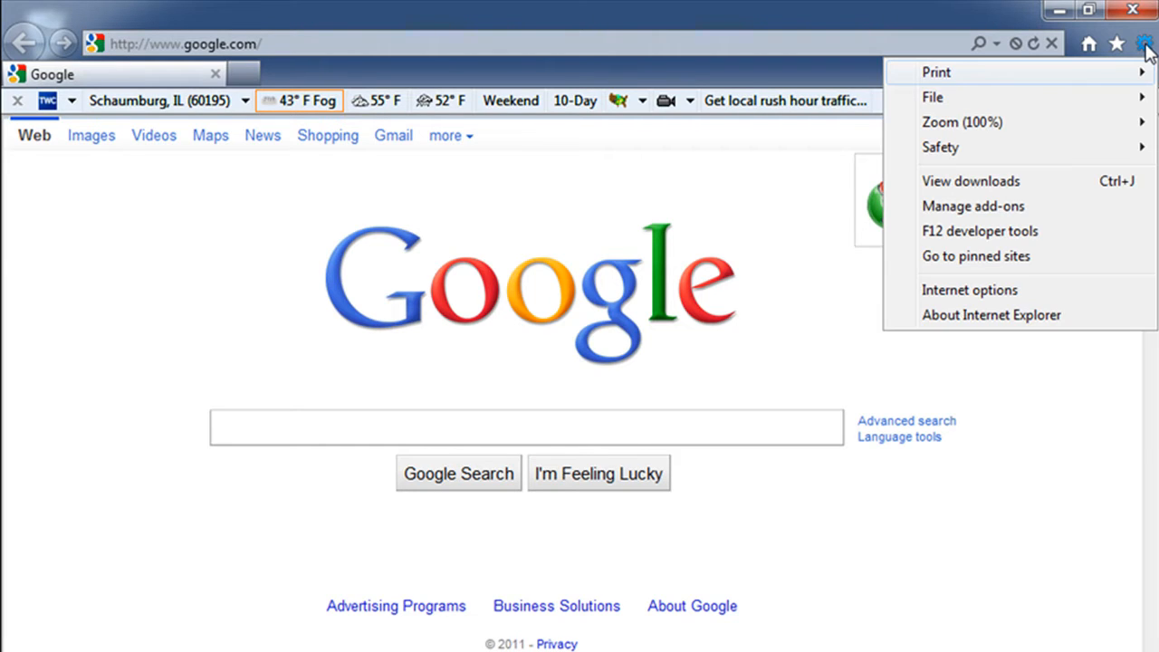
{"action": "mouse_move", "coordinate": [973, 205]}
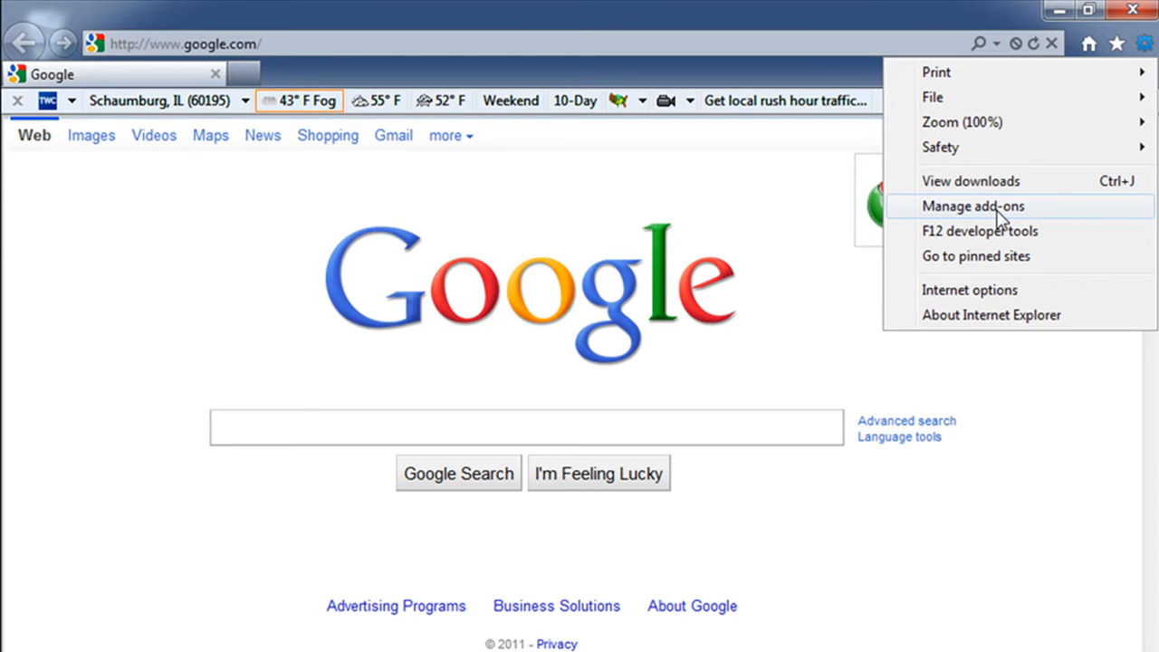
Open Manage add-ons and select Launch Cooliris under Toolbars and Extensions.
{"action": "left_click", "coordinate": [972, 206]}
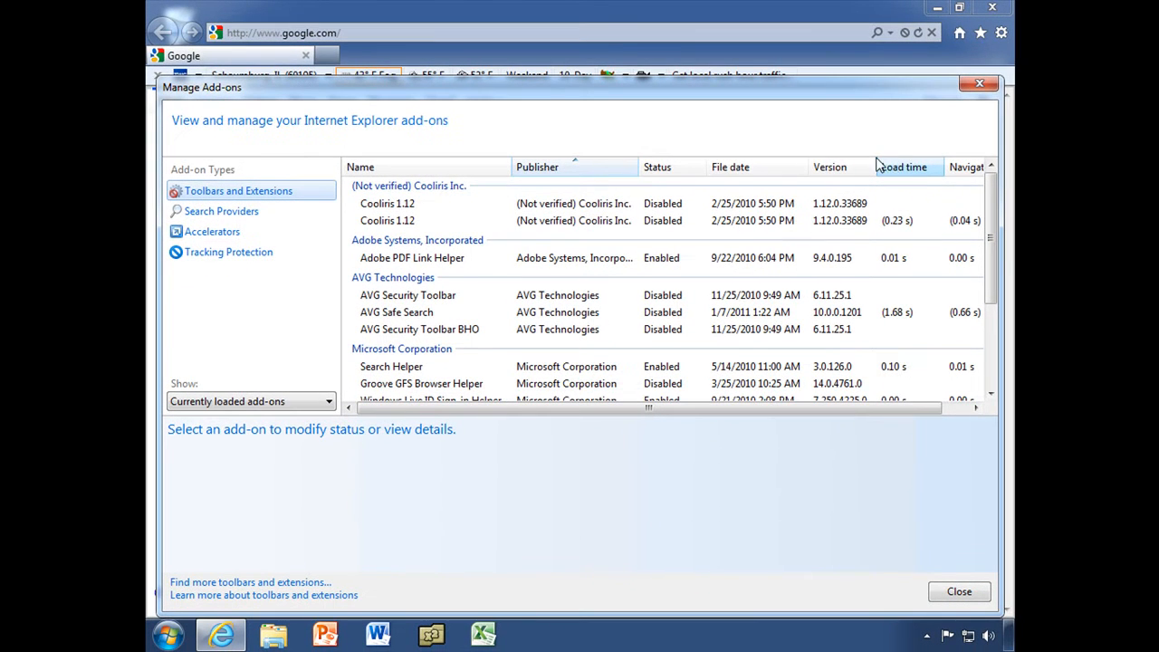
{"action": "mouse_move", "coordinate": [519, 372]}
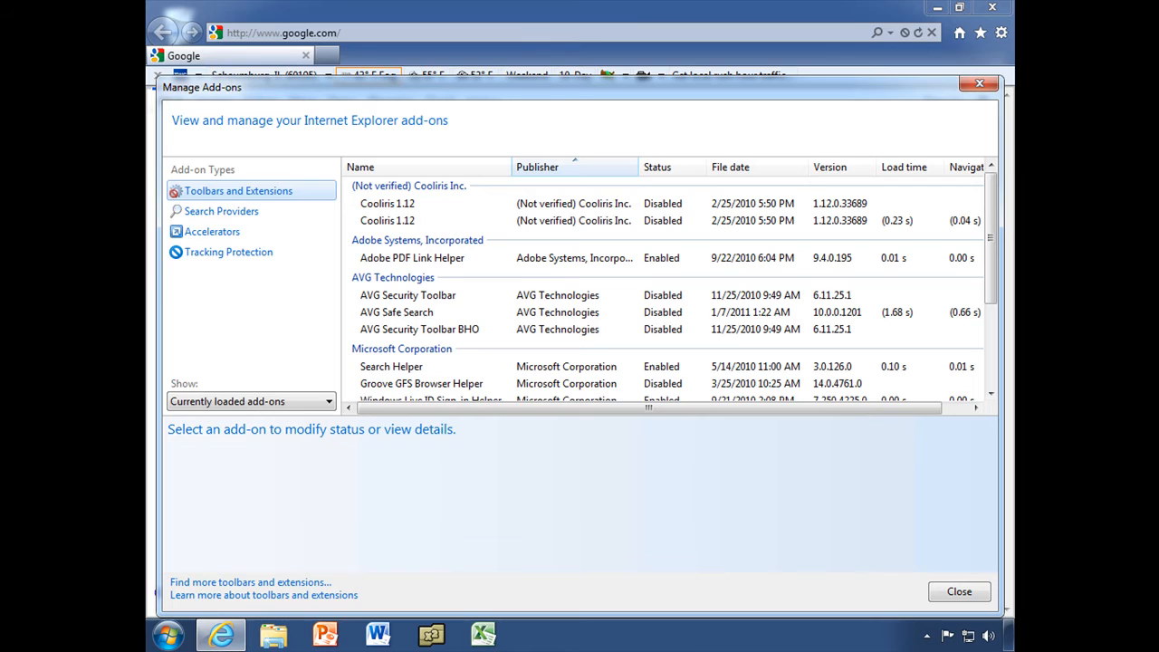
{"action": "mouse_move", "coordinate": [291, 205]}
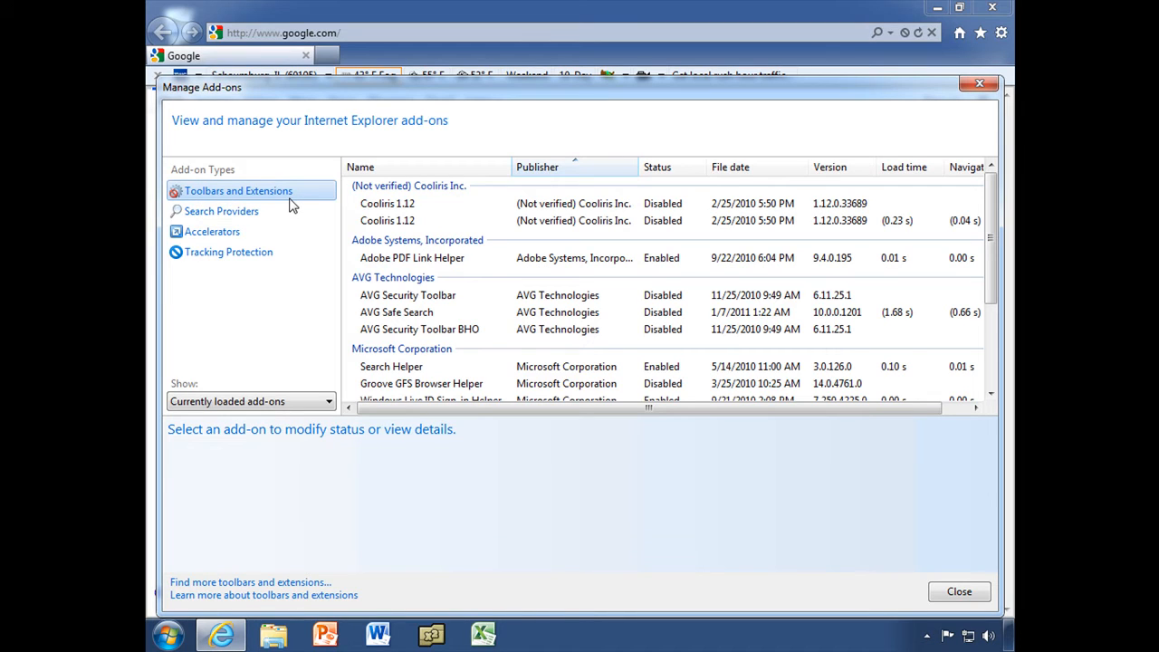
{"action": "mouse_move", "coordinate": [388, 233]}
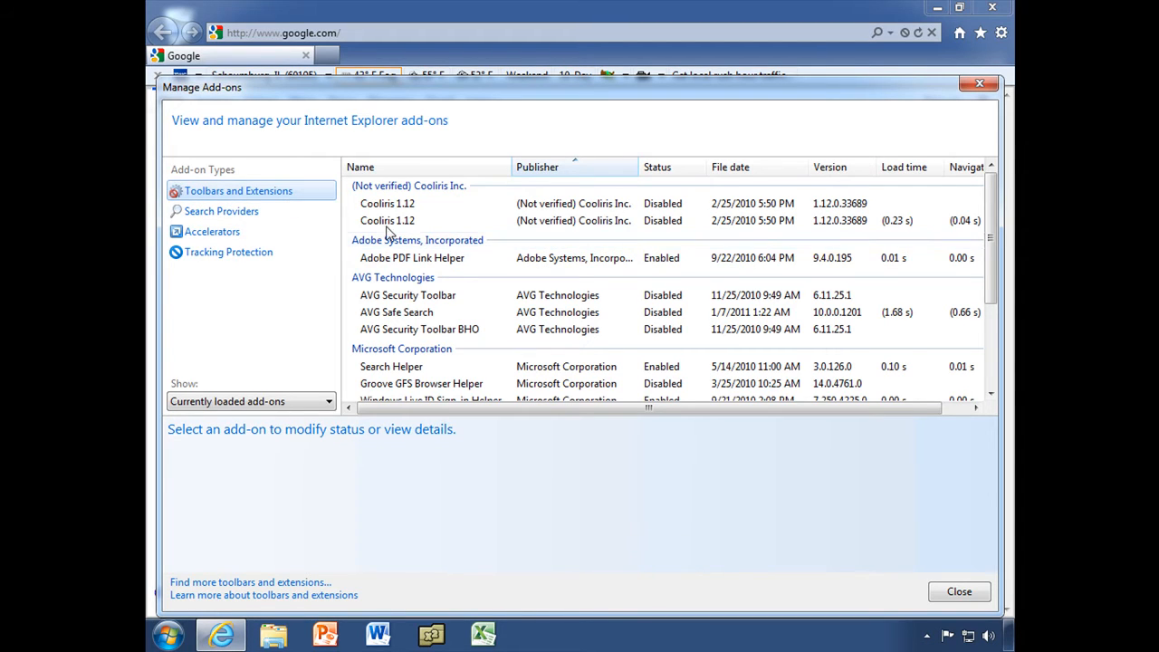
{"action": "mouse_move", "coordinate": [399, 231]}
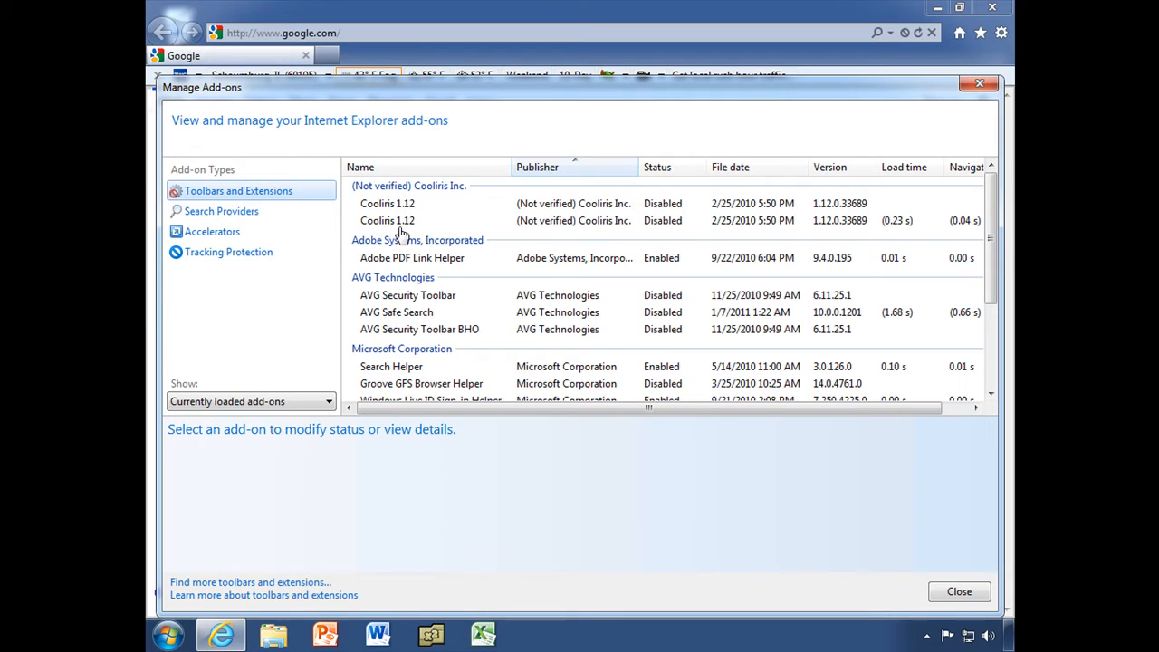
{"action": "mouse_move", "coordinate": [673, 236]}
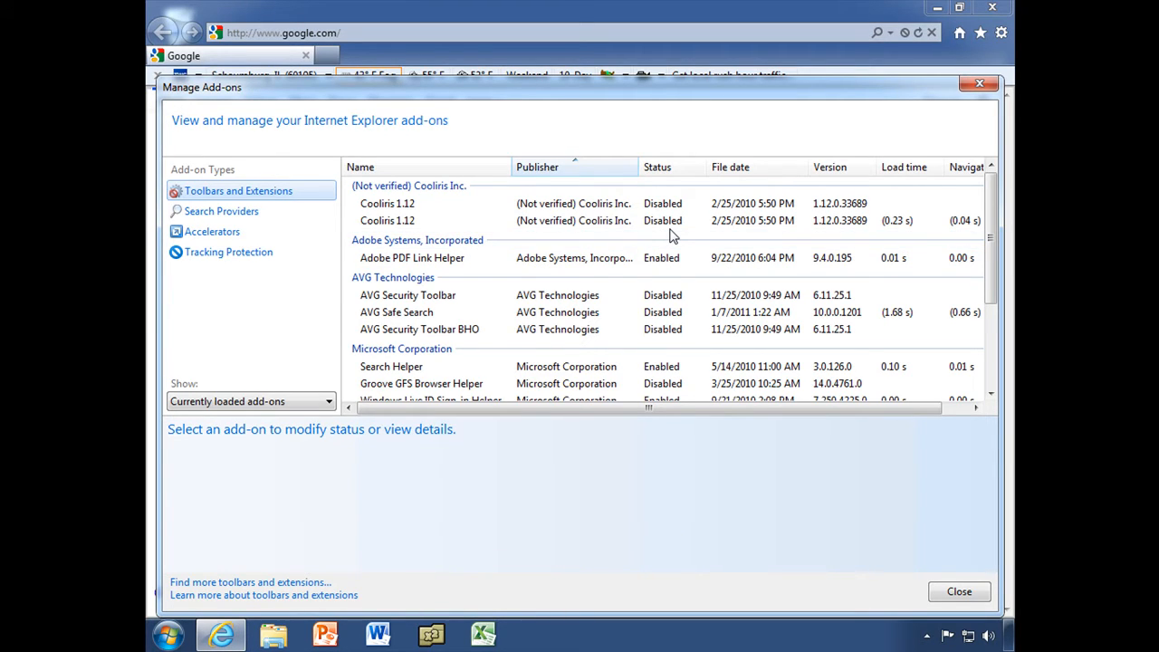
{"action": "mouse_move", "coordinate": [376, 270]}
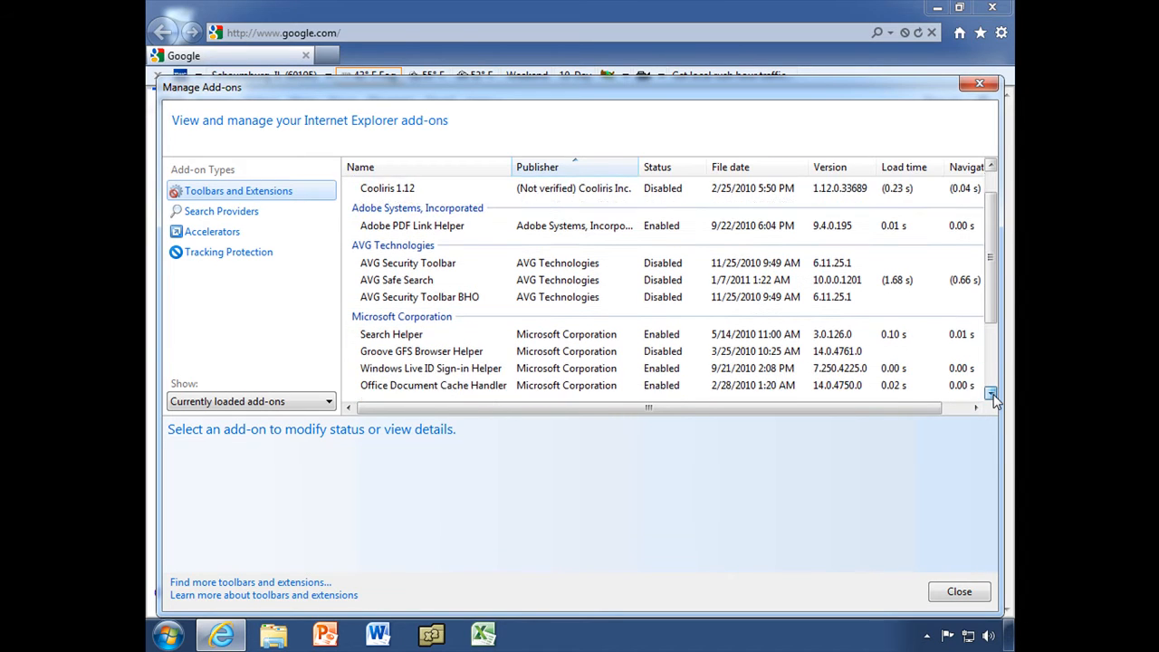
{"action": "left_click", "coordinate": [991, 395]}
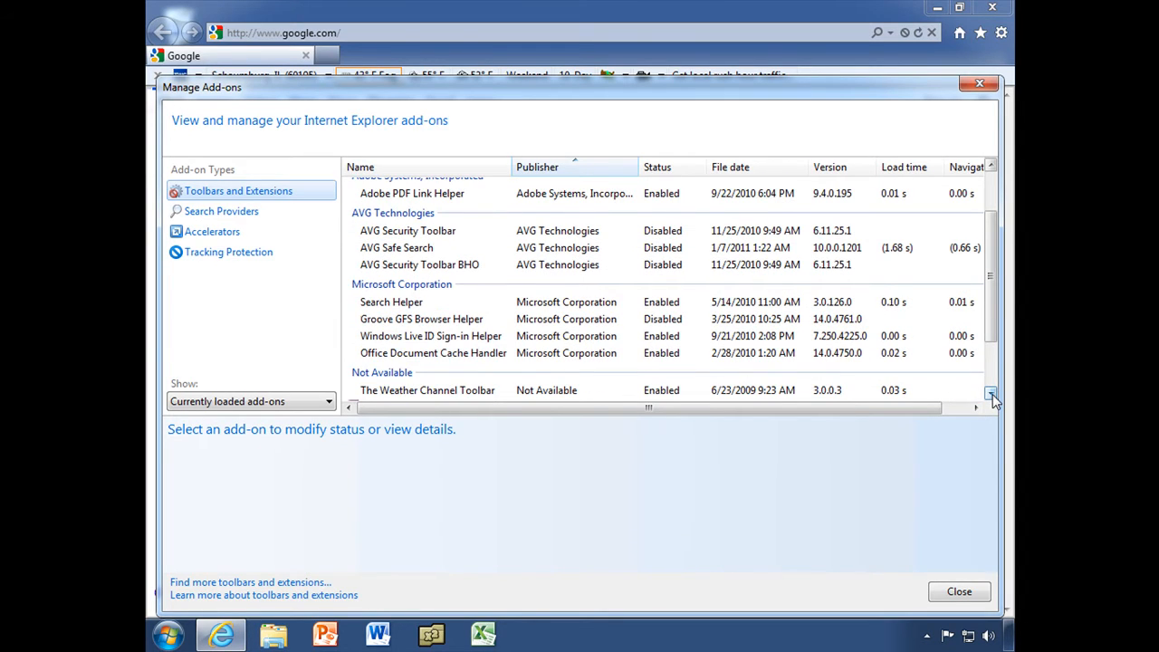
{"action": "left_click", "coordinate": [394, 352]}
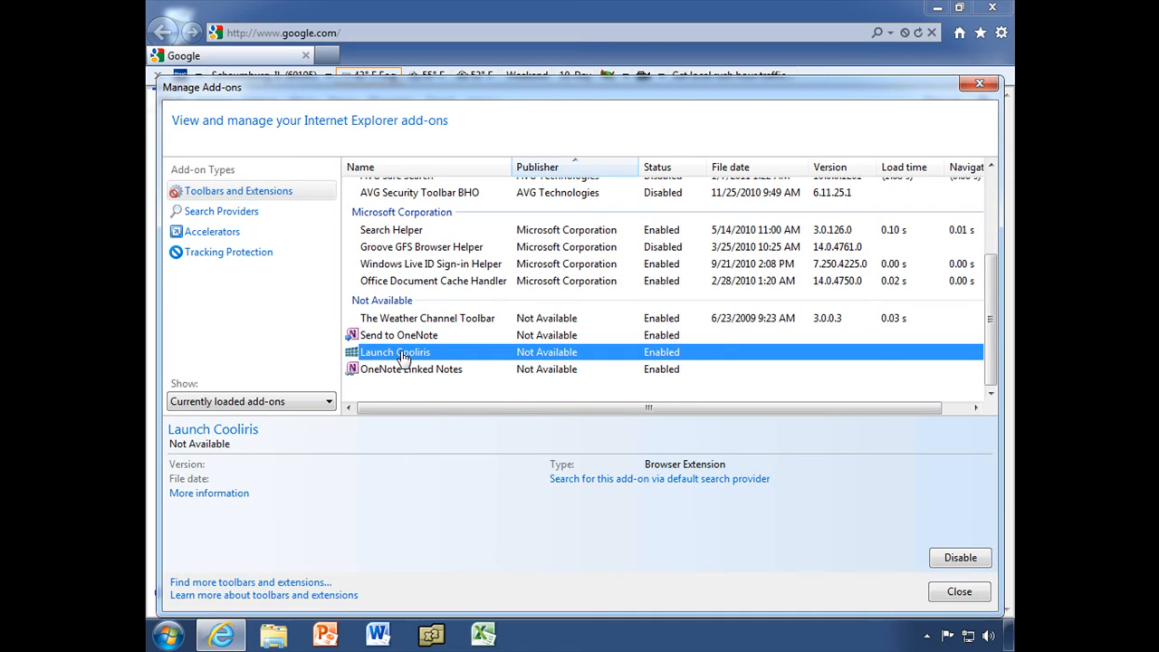
{"action": "mouse_move", "coordinate": [575, 369]}
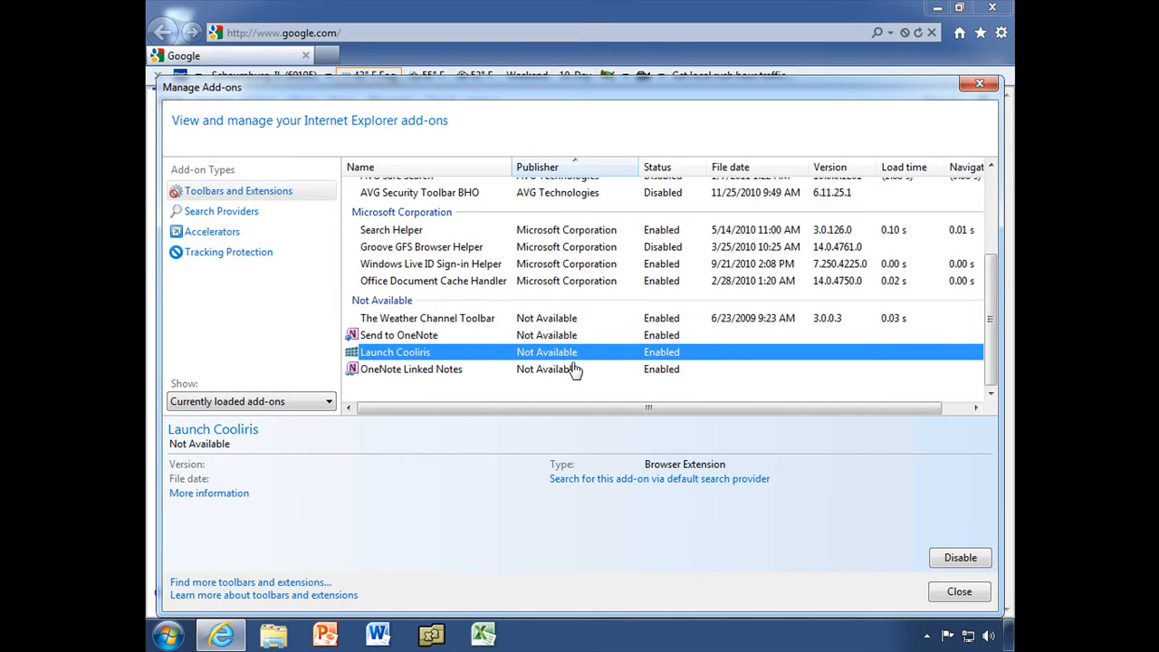
{"action": "mouse_move", "coordinate": [677, 329]}
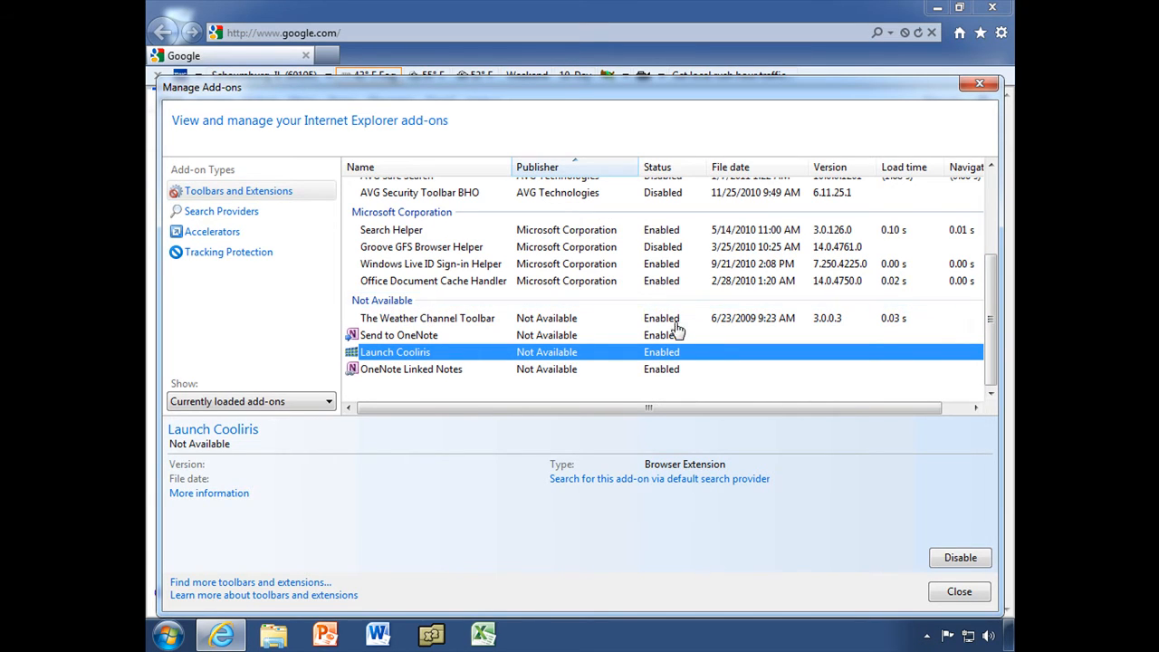
{"action": "mouse_move", "coordinate": [668, 356]}
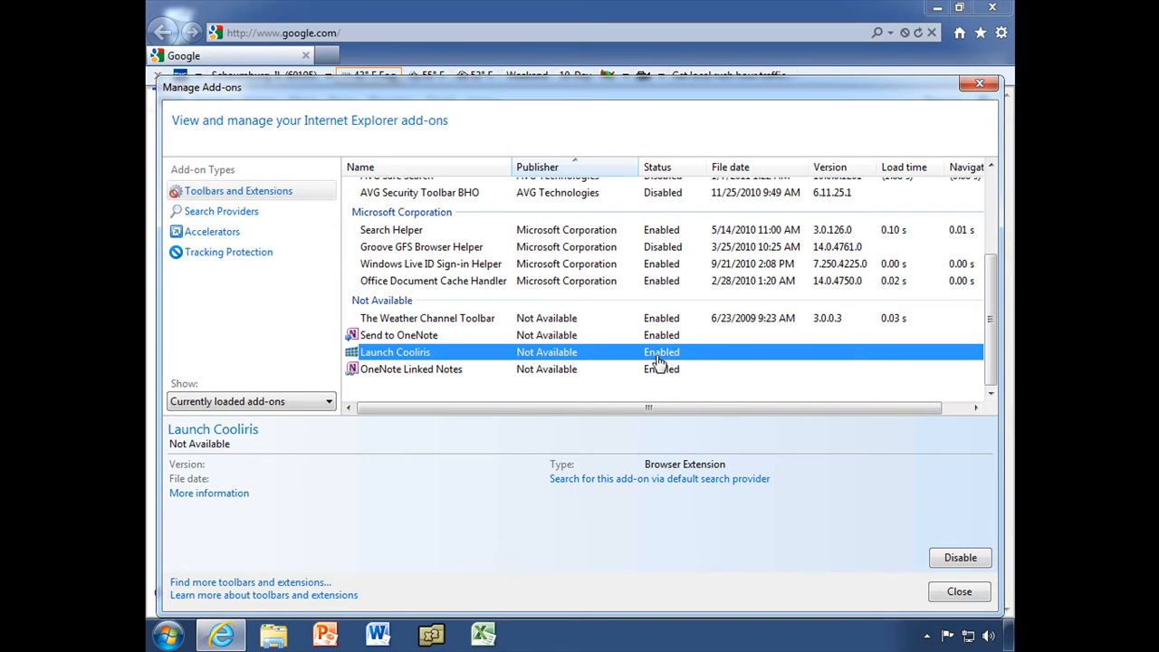
{"action": "mouse_move", "coordinate": [903, 257]}
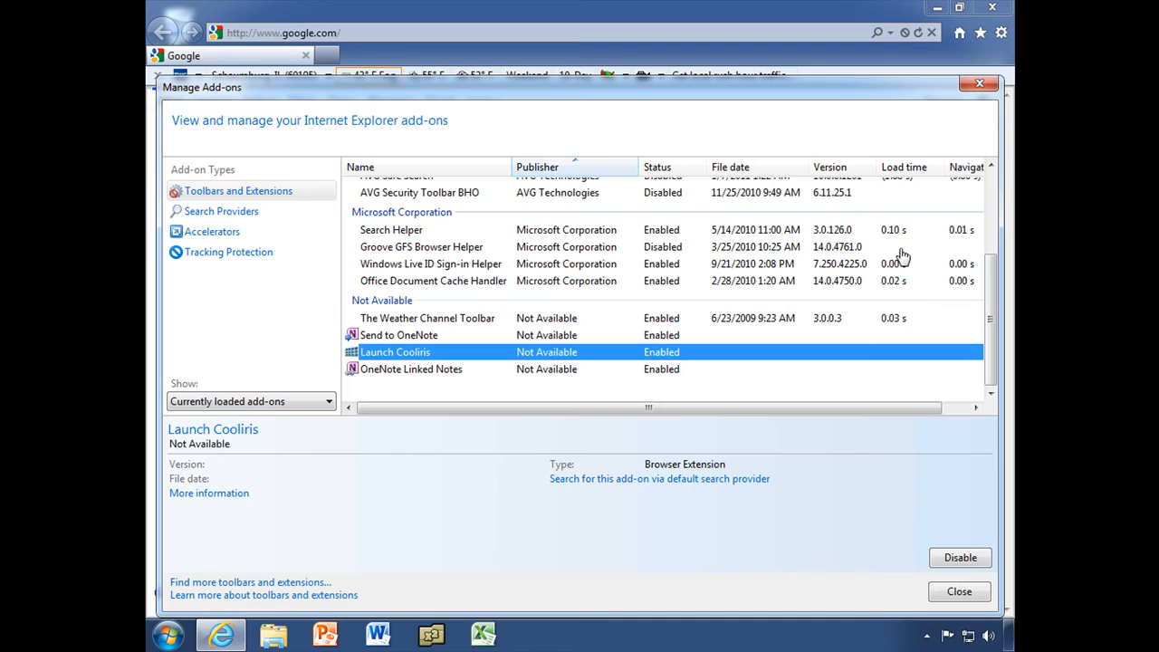
{"action": "mouse_move", "coordinate": [903, 257]}
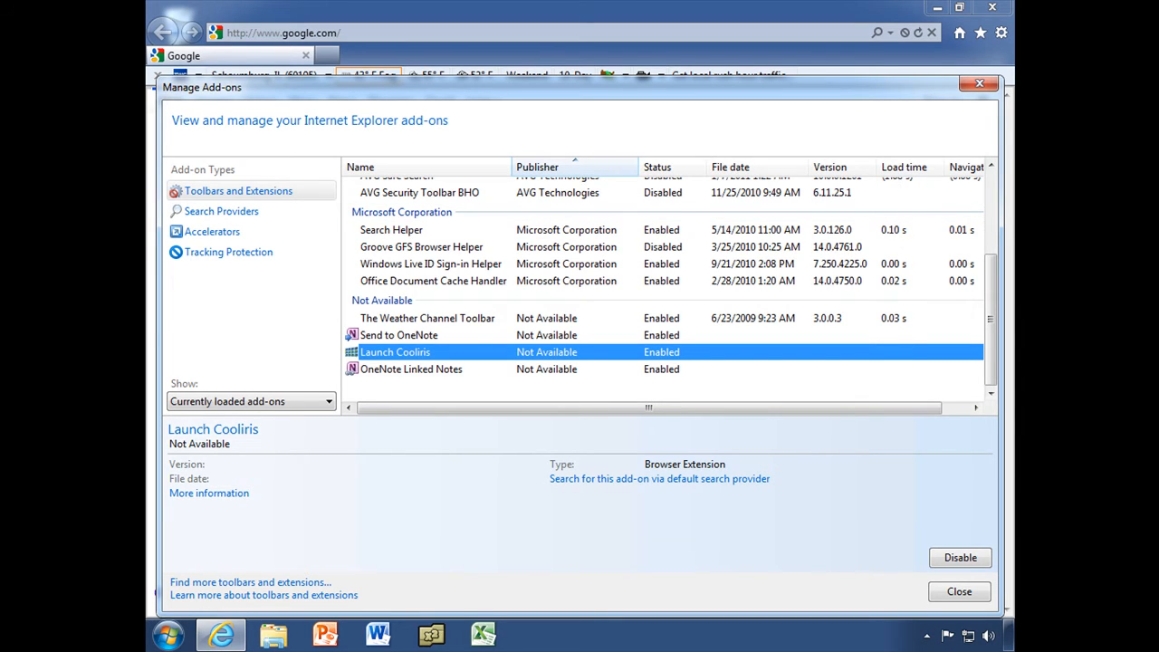
{"action": "mouse_move", "coordinate": [665, 357]}
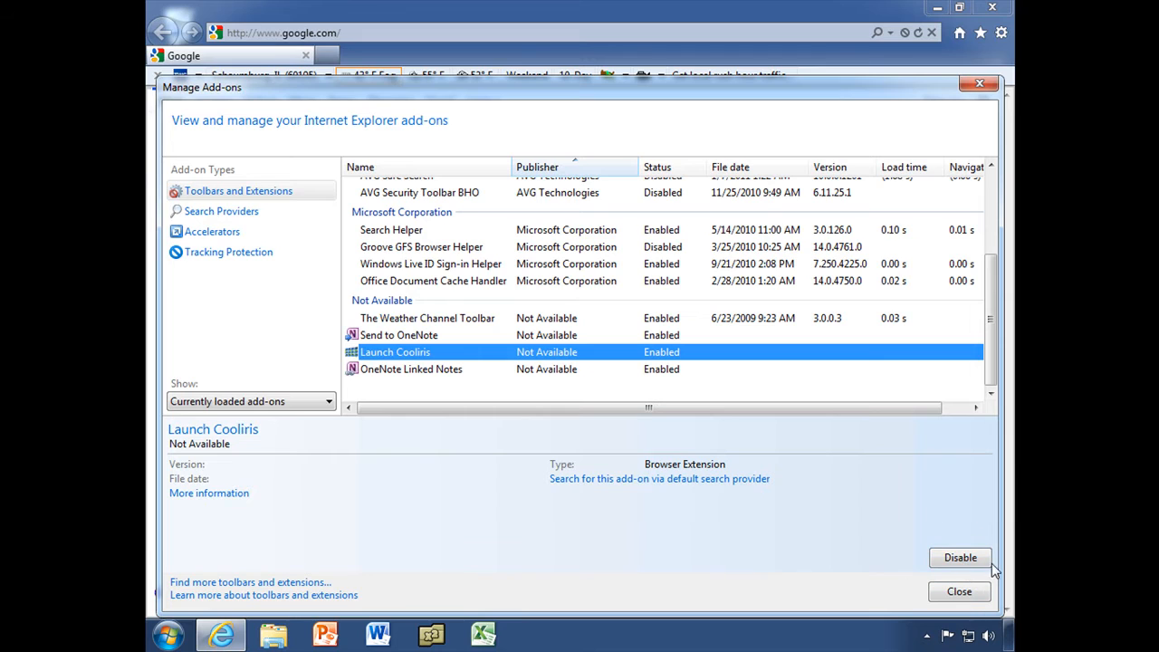
Disable Launch Cooliris and begin disabling The Weather Channel Toolbar.
{"action": "left_click", "coordinate": [960, 557]}
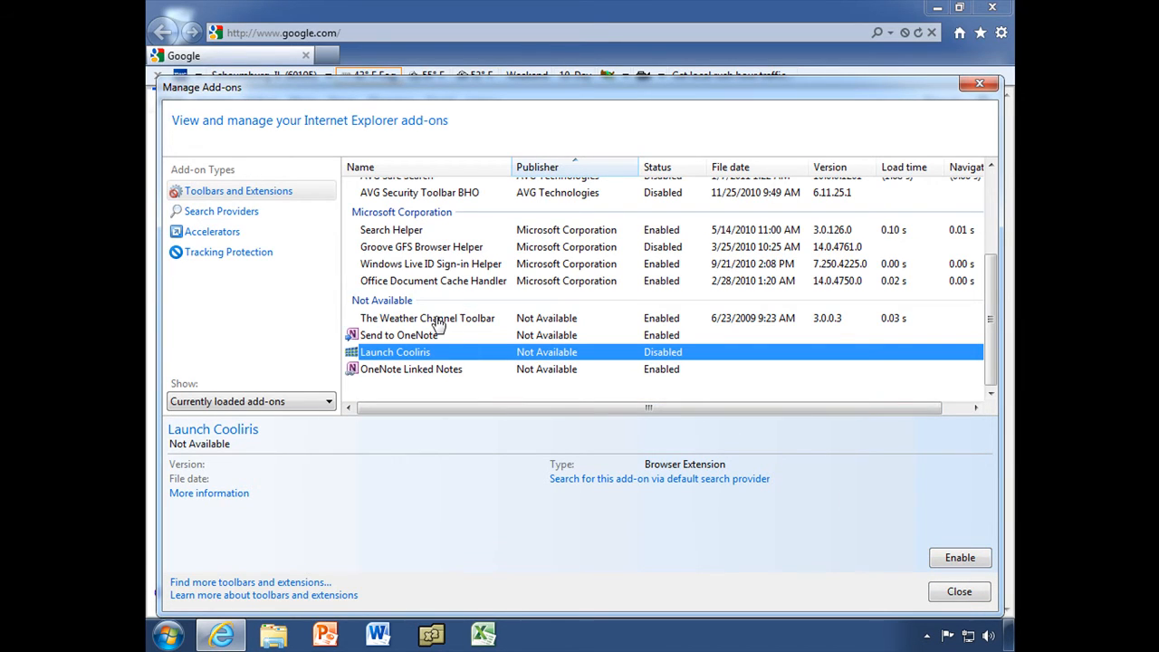
{"action": "mouse_move", "coordinate": [650, 99]}
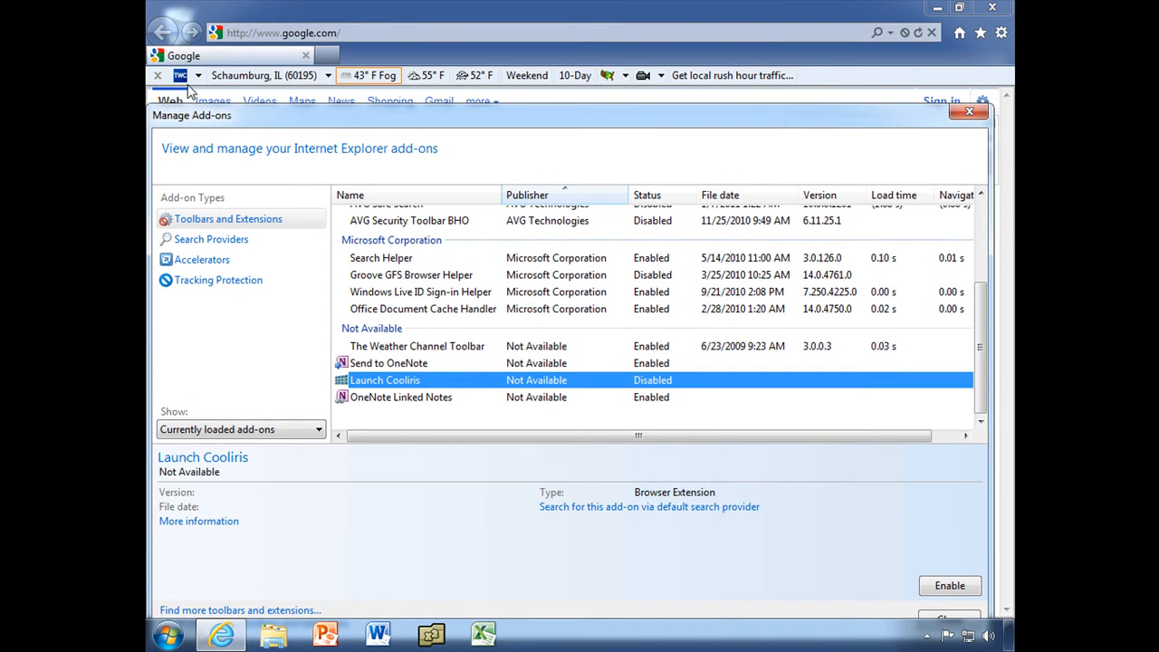
{"action": "mouse_move", "coordinate": [856, 84]}
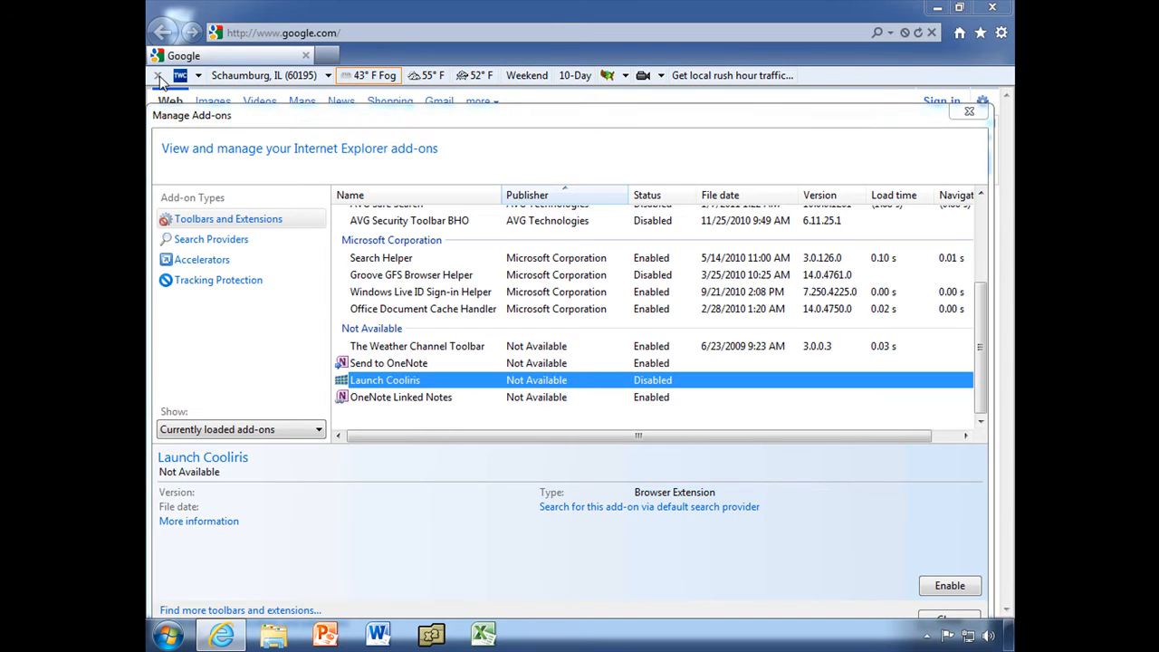
{"action": "left_click", "coordinate": [968, 110]}
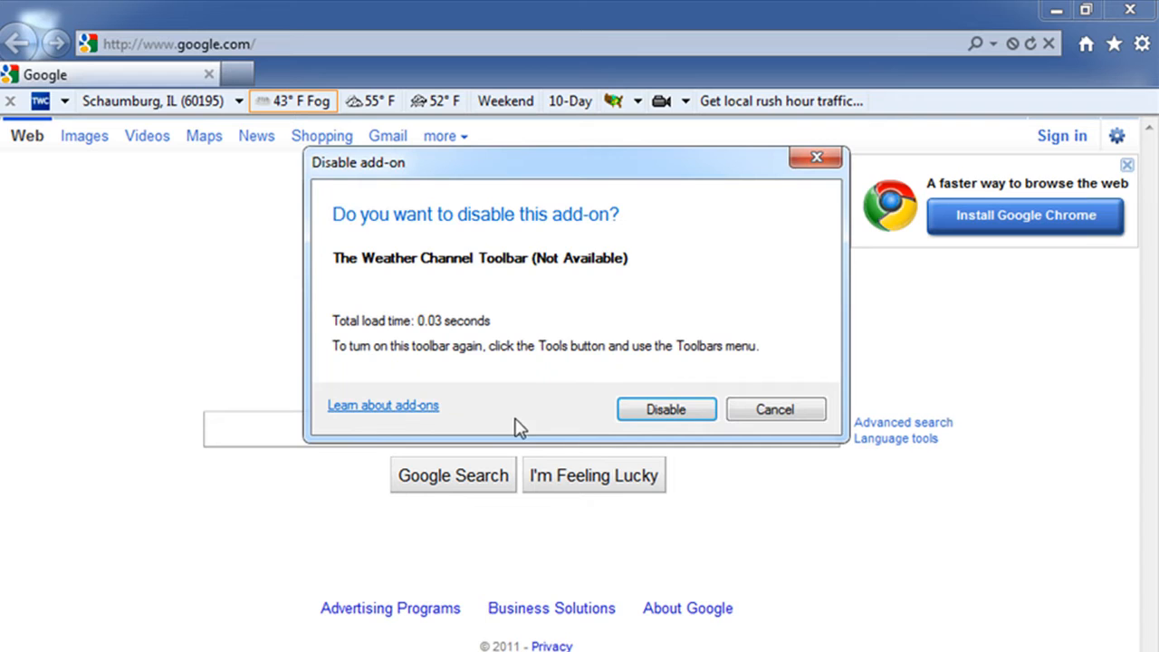
Dismiss the disable prompt, reopen Manage add-ons, and select The Weather Channel Toolbar.
{"action": "left_click", "coordinate": [665, 409]}
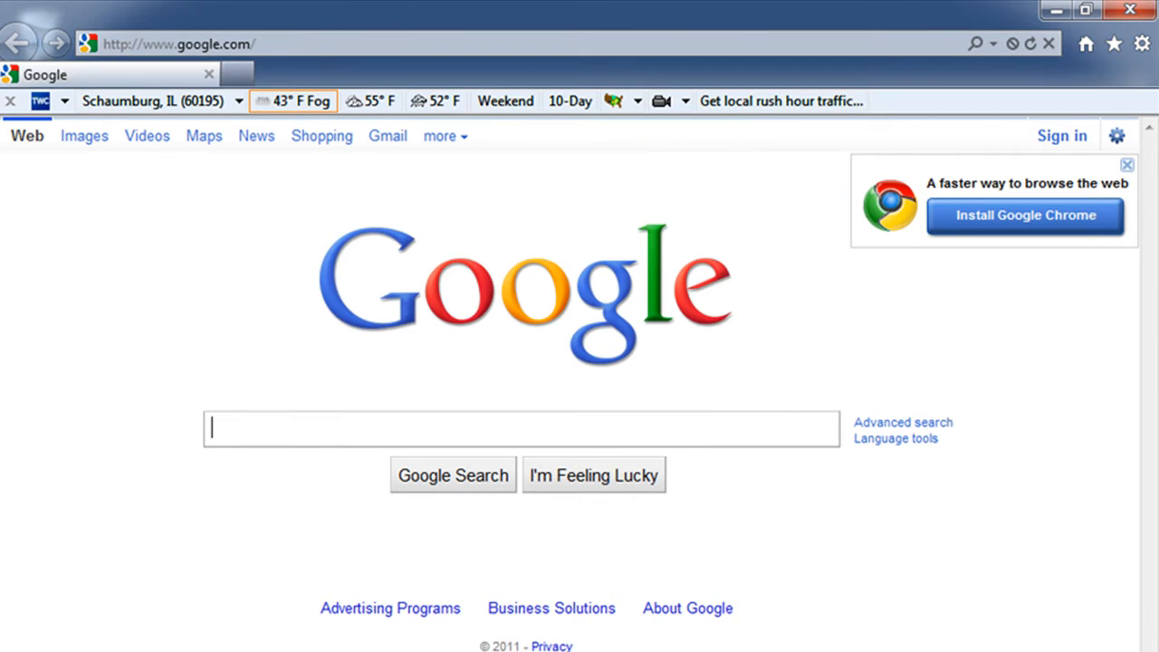
{"action": "left_click", "coordinate": [1142, 43]}
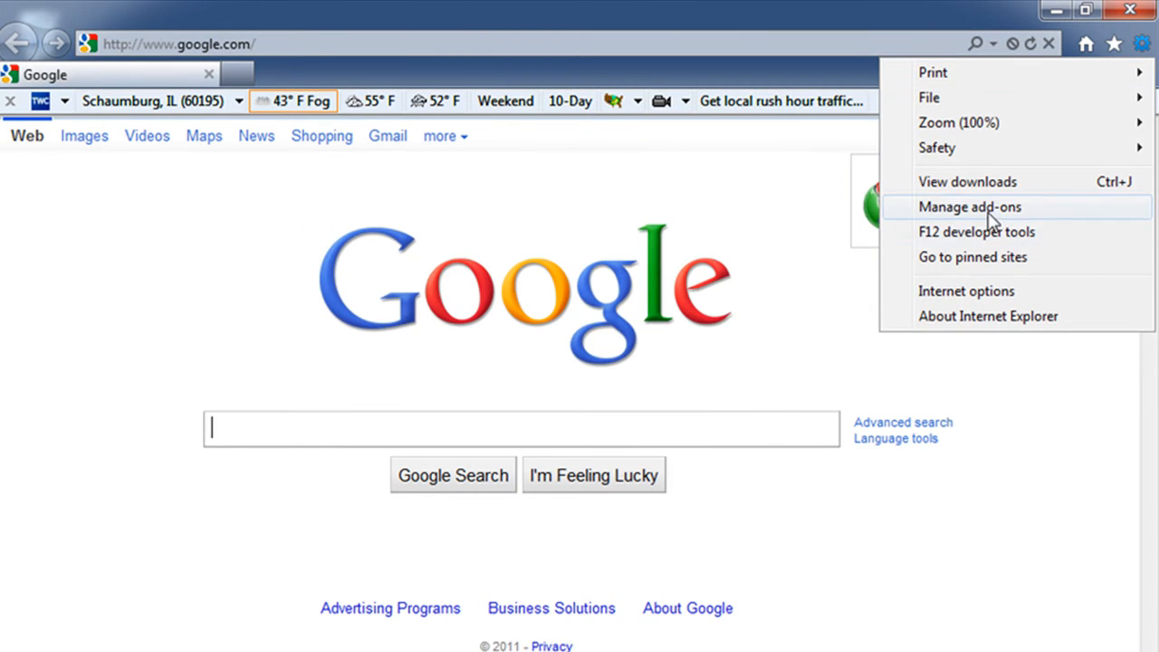
{"action": "left_click", "coordinate": [969, 206]}
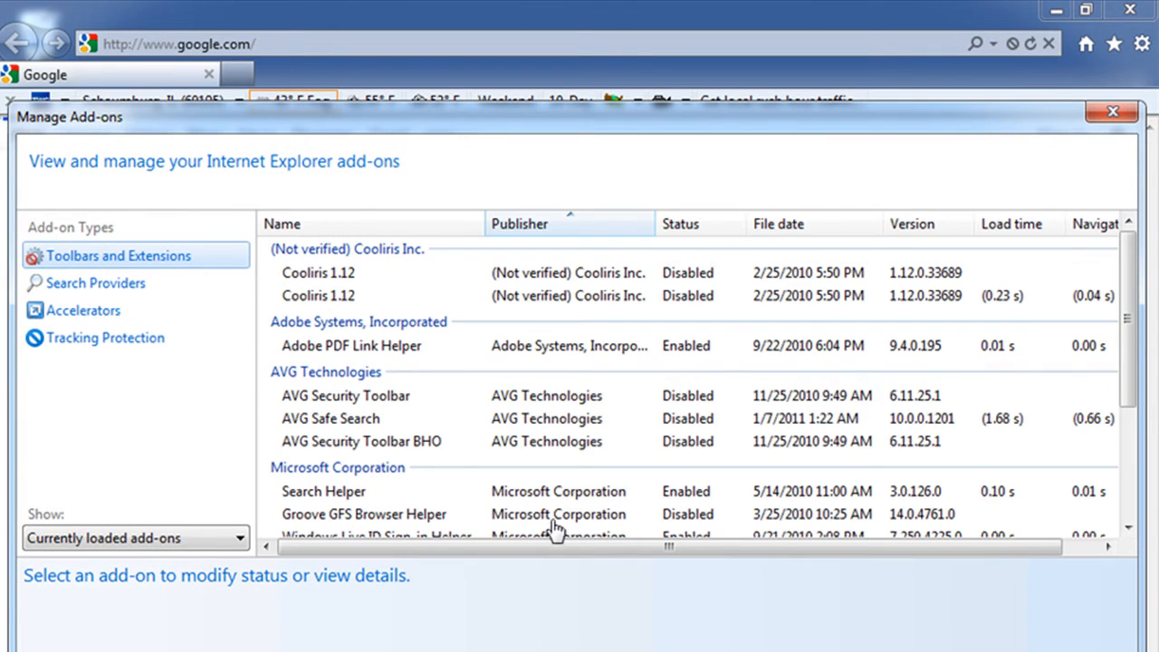
{"action": "scroll", "scroll_direction": "down", "scroll_amount": 3}
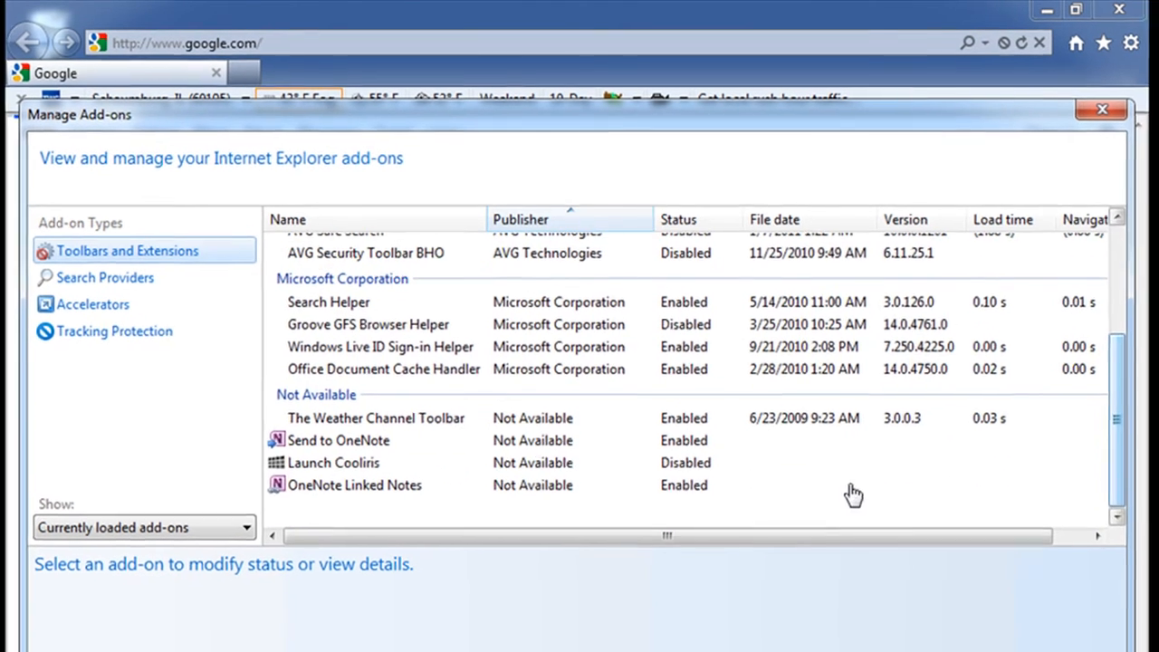
{"action": "left_click", "coordinate": [426, 417]}
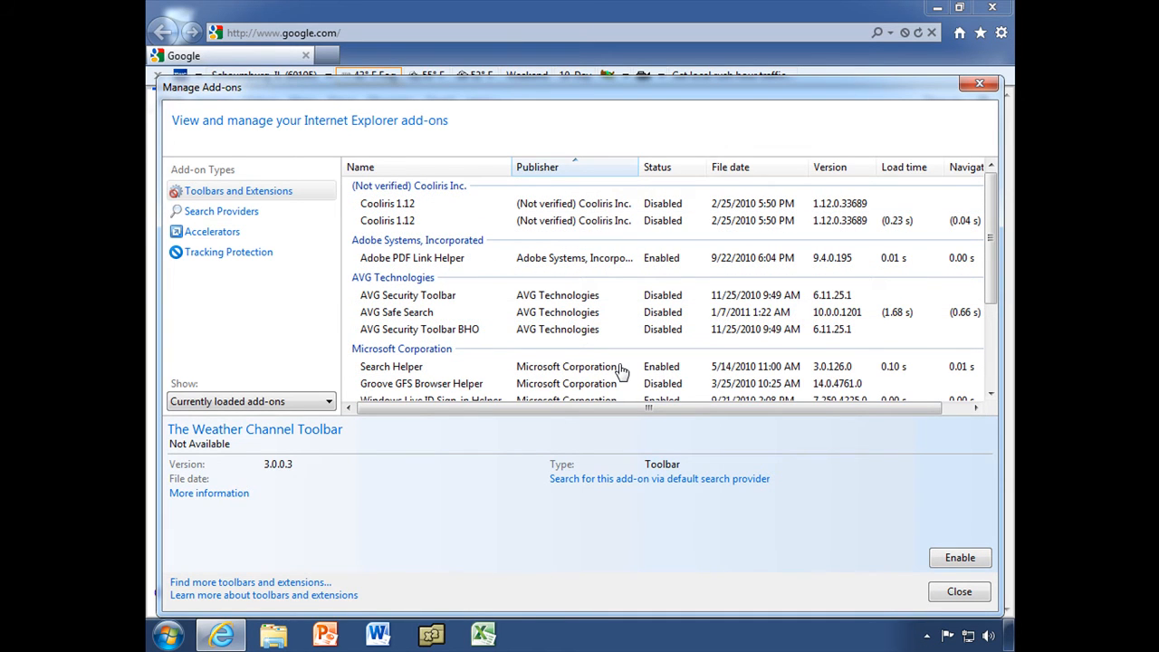
{"action": "mouse_move", "coordinate": [643, 205]}
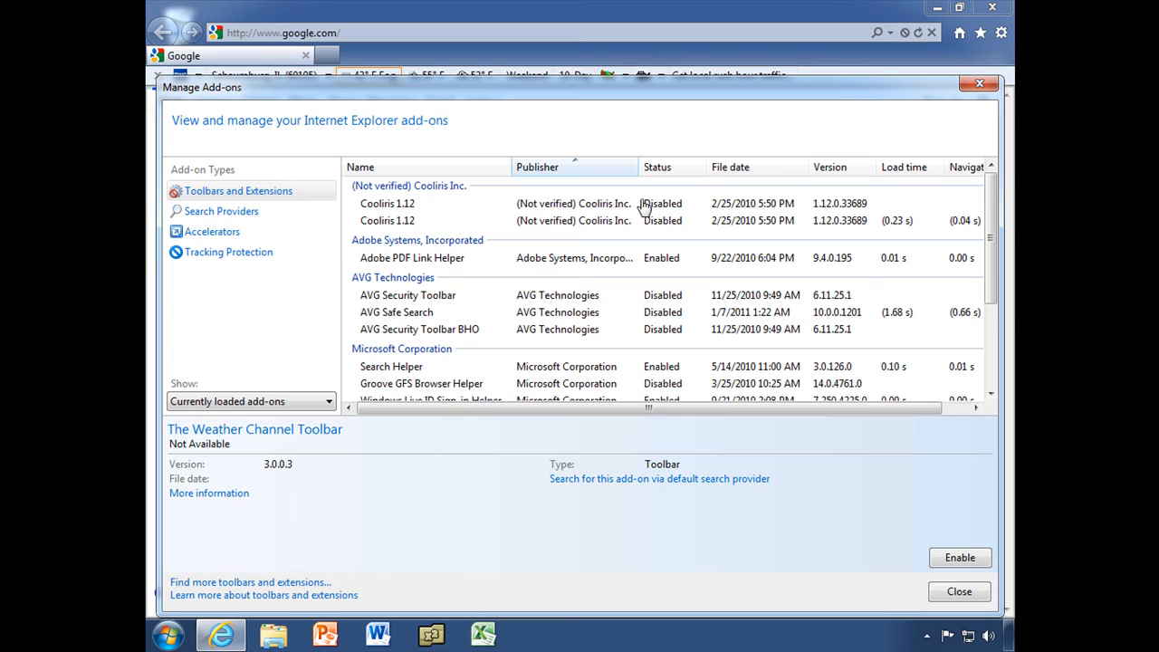
View the Cooliris 1.12 details, then switch to the Search Providers list.
{"action": "left_click", "coordinate": [388, 203]}
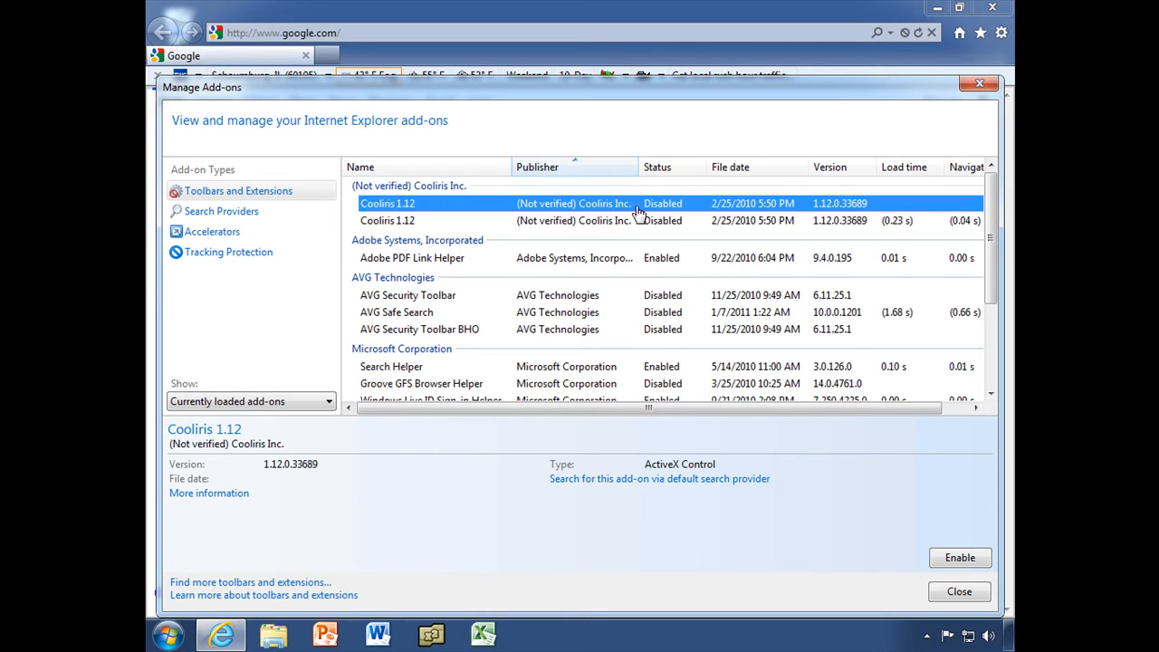
{"action": "mouse_move", "coordinate": [598, 216]}
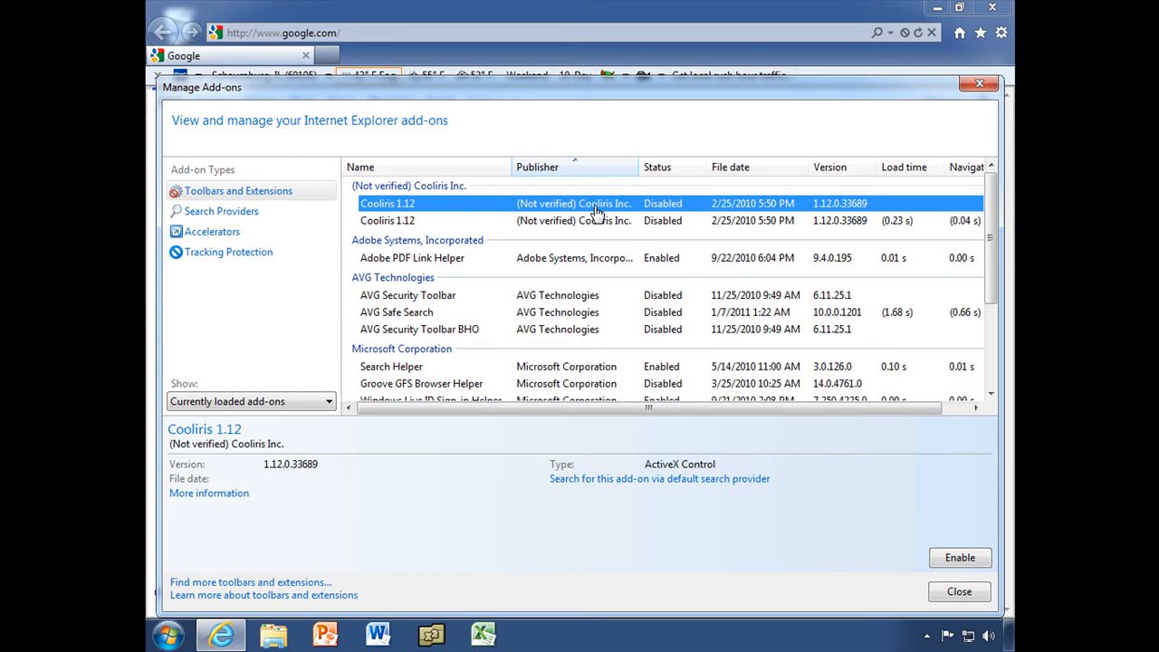
{"action": "left_click", "coordinate": [221, 211]}
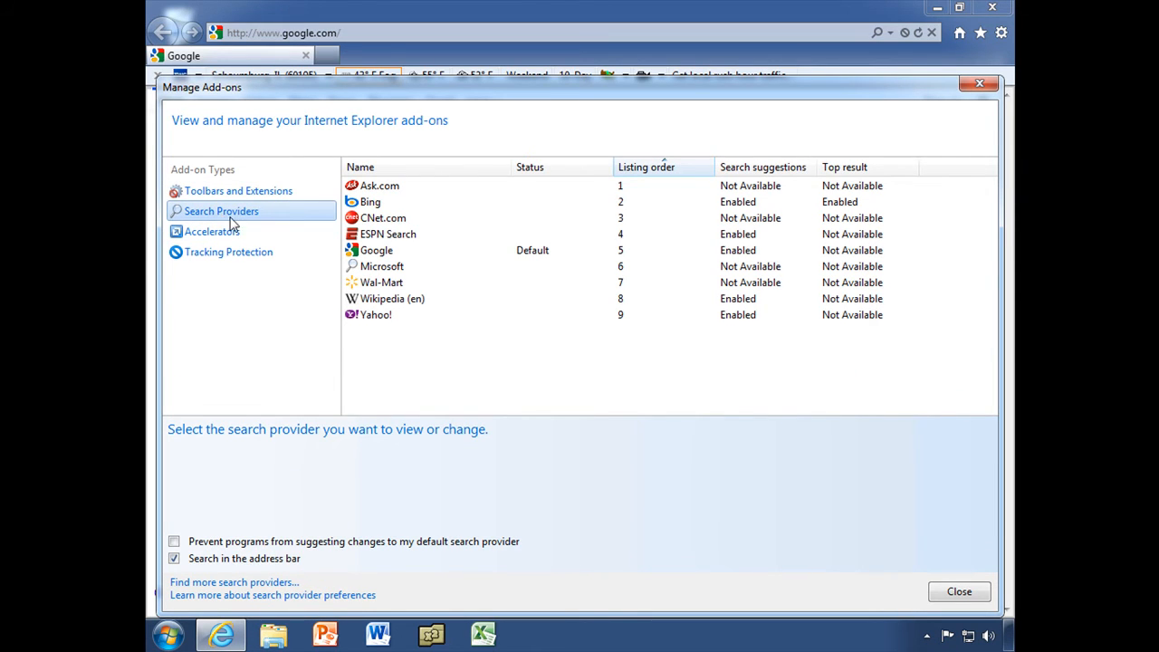
{"action": "mouse_move", "coordinate": [394, 198]}
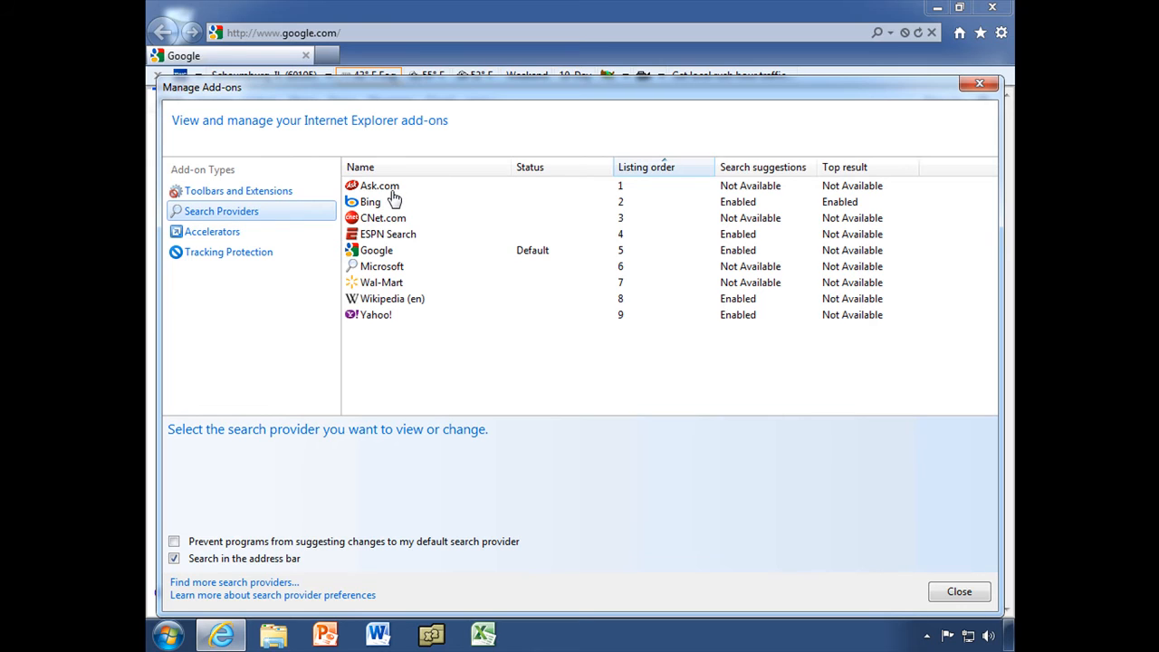
{"action": "mouse_move", "coordinate": [371, 198]}
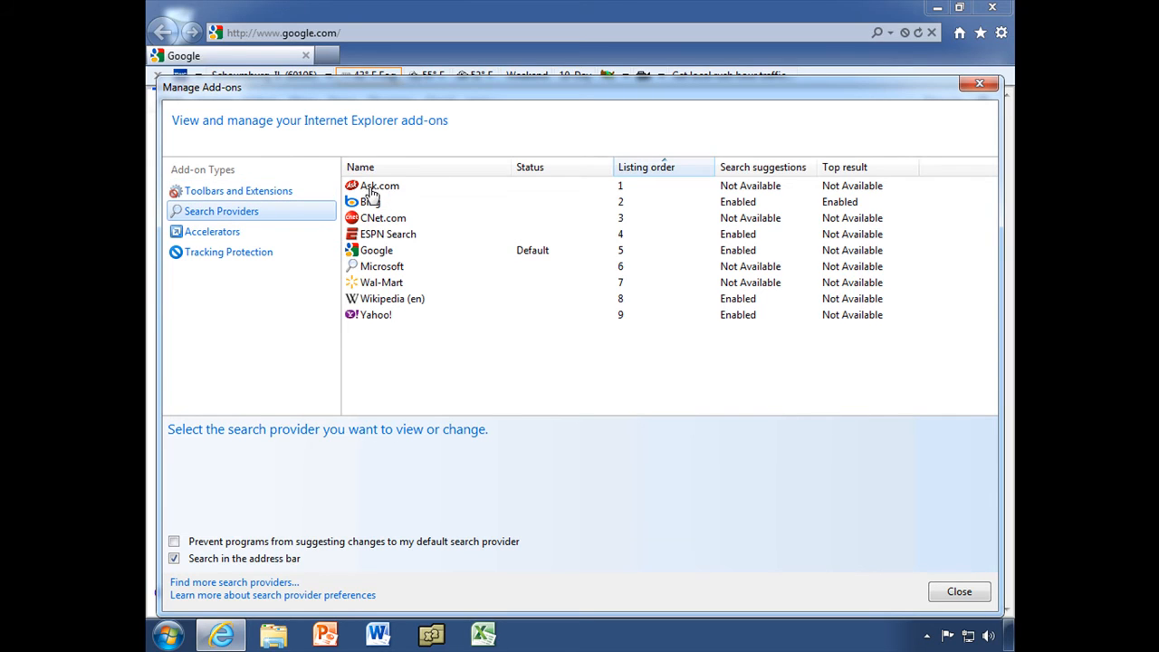
Select Ask.com and remove it from the search providers.
{"action": "left_click", "coordinate": [379, 186]}
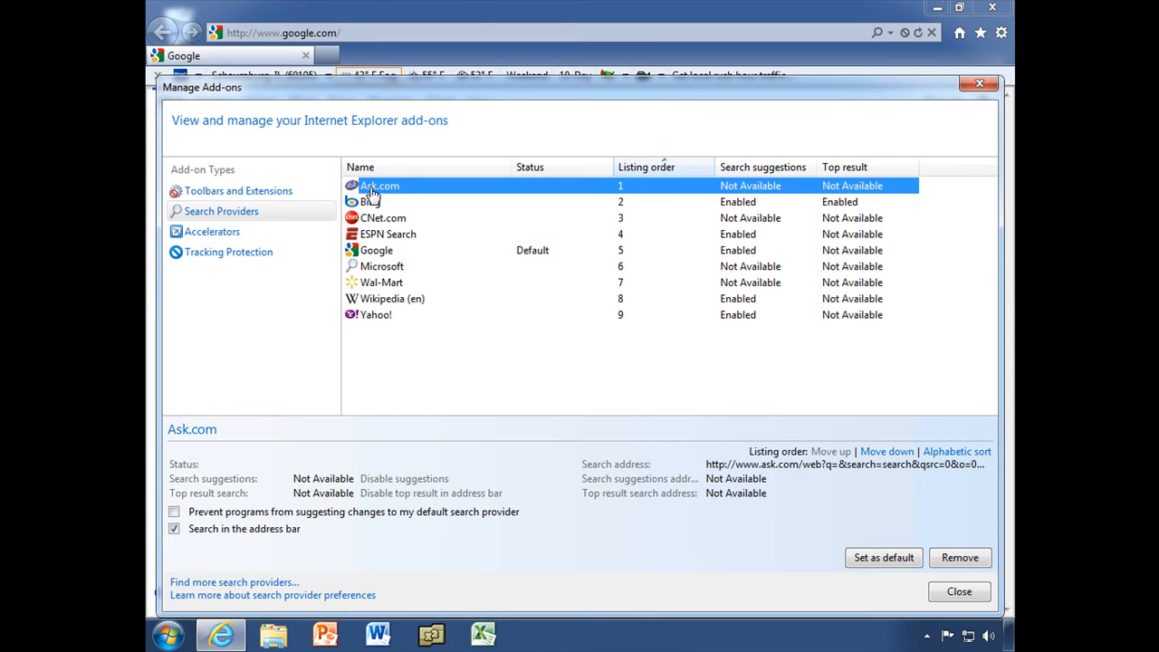
{"action": "mouse_move", "coordinate": [381, 192]}
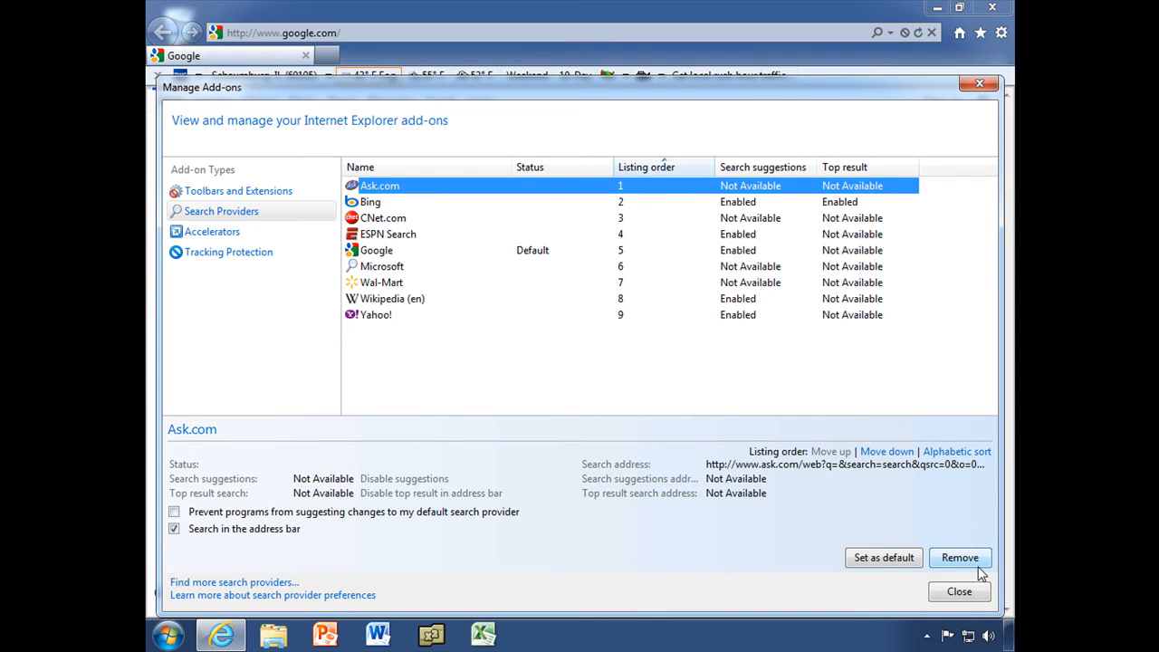
{"action": "left_click", "coordinate": [960, 557]}
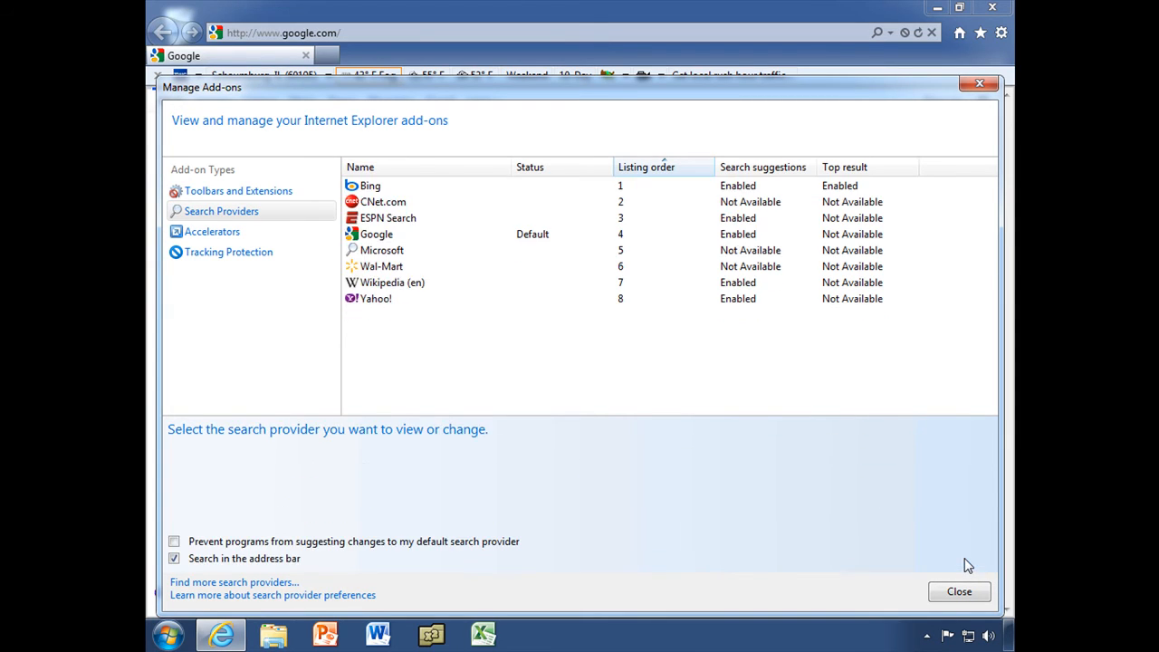
{"action": "mouse_move", "coordinate": [664, 417]}
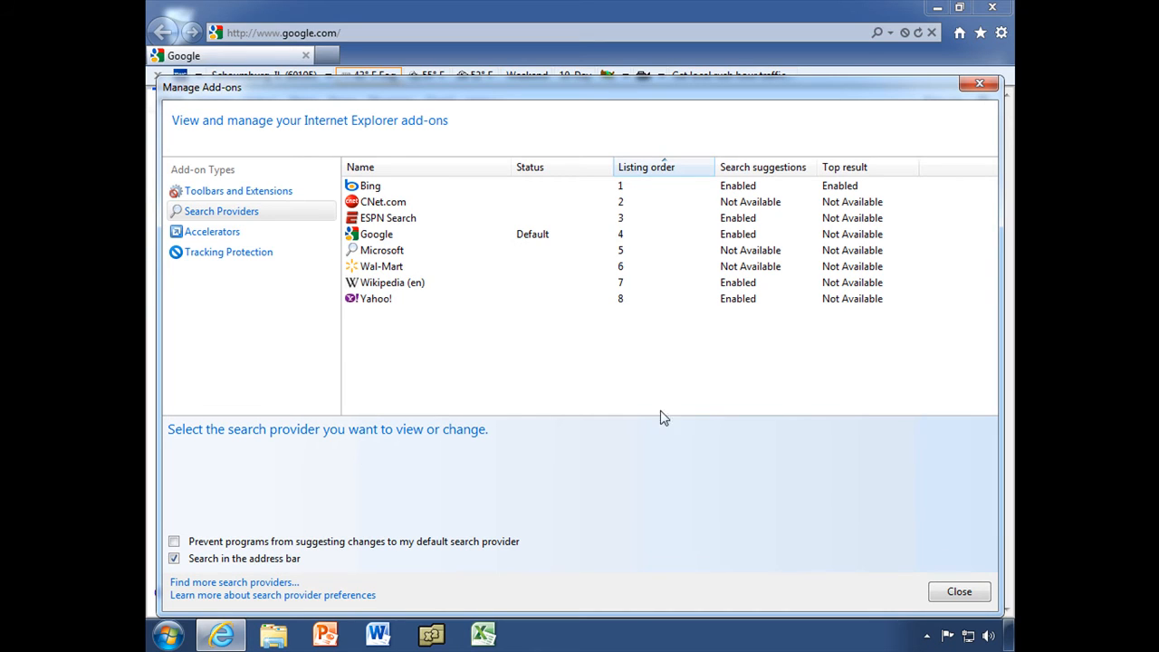
{"action": "mouse_move", "coordinate": [414, 315]}
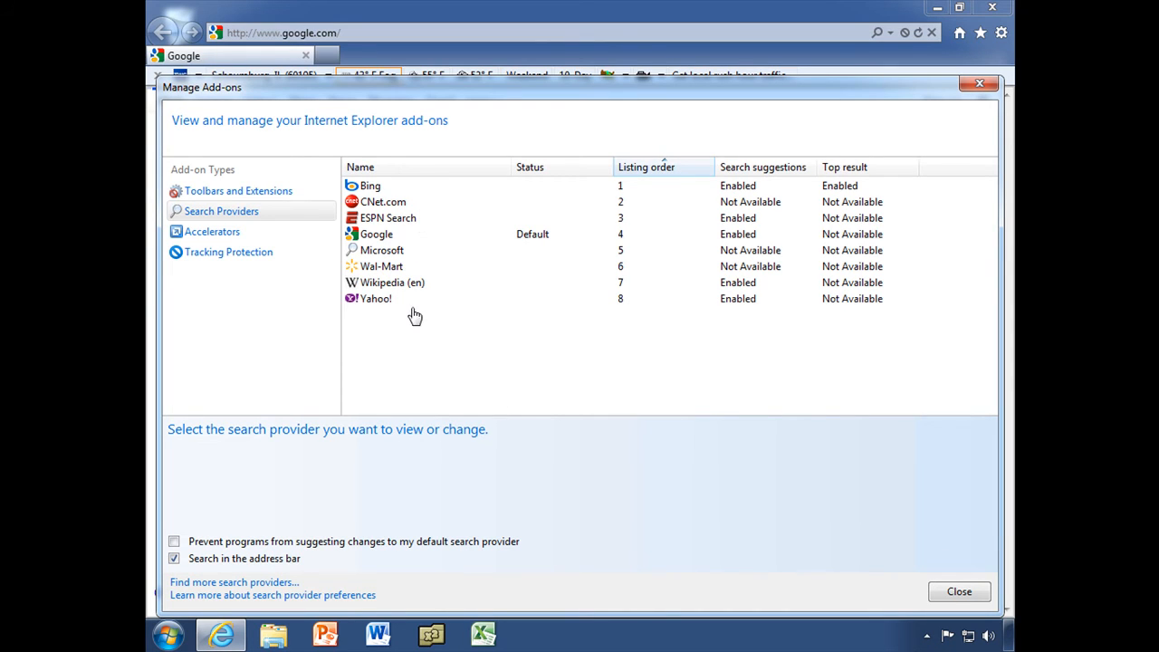
Select Yahoo! in the search provider list to show its details.
{"action": "left_click", "coordinate": [376, 298]}
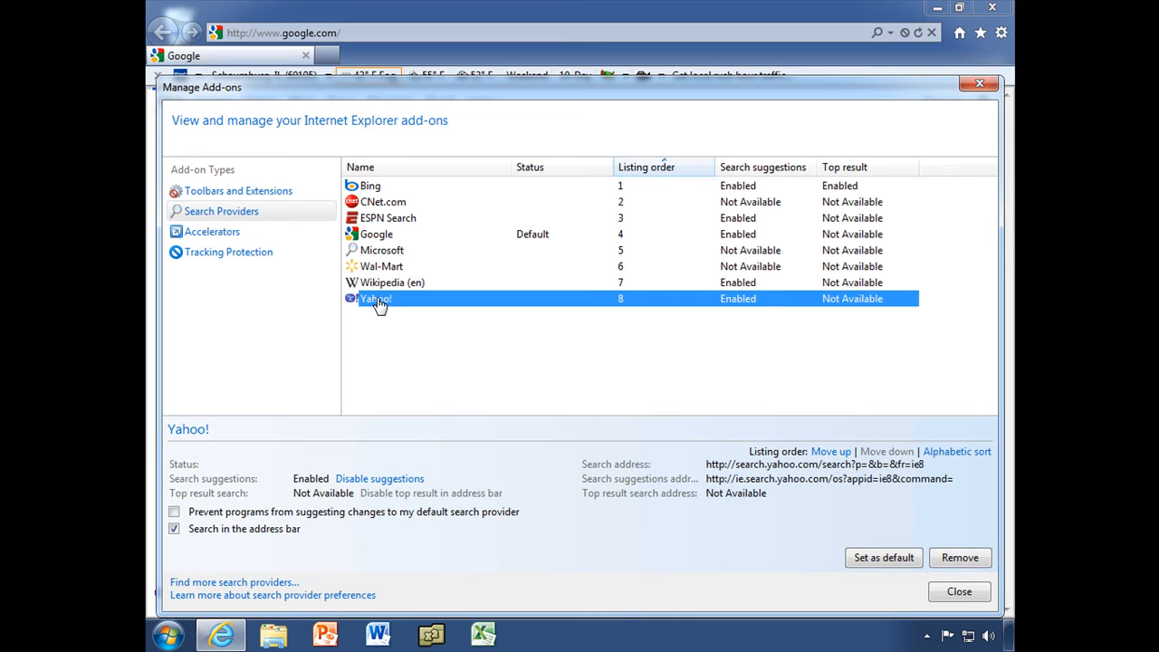
{"action": "mouse_move", "coordinate": [534, 248]}
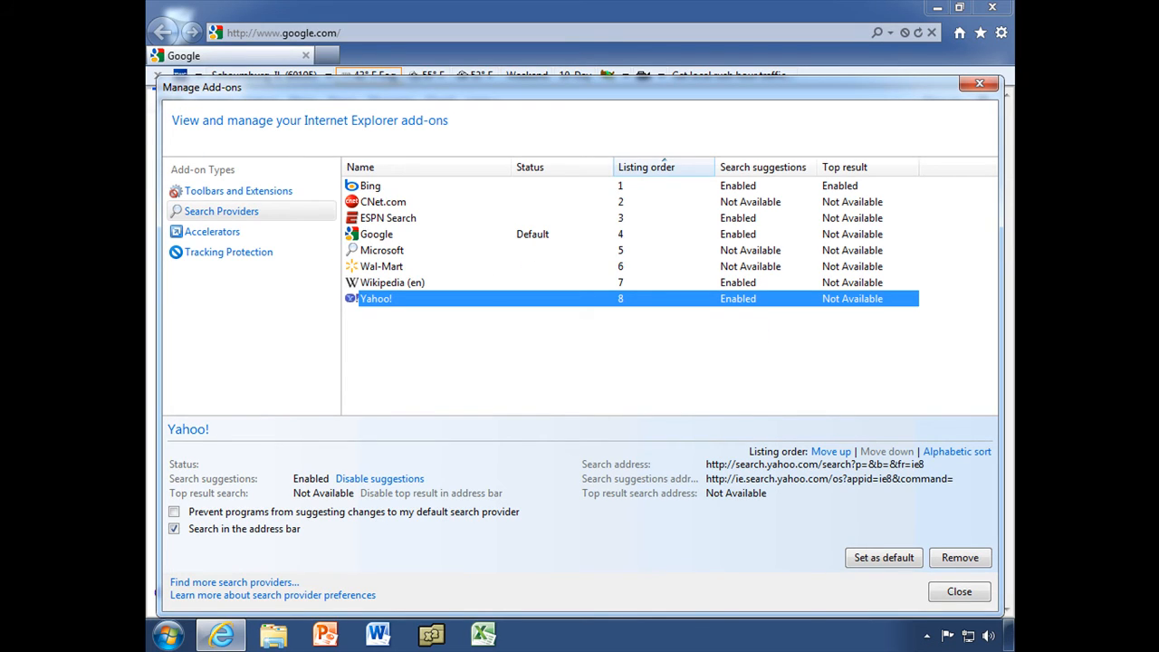
{"action": "mouse_move", "coordinate": [757, 325]}
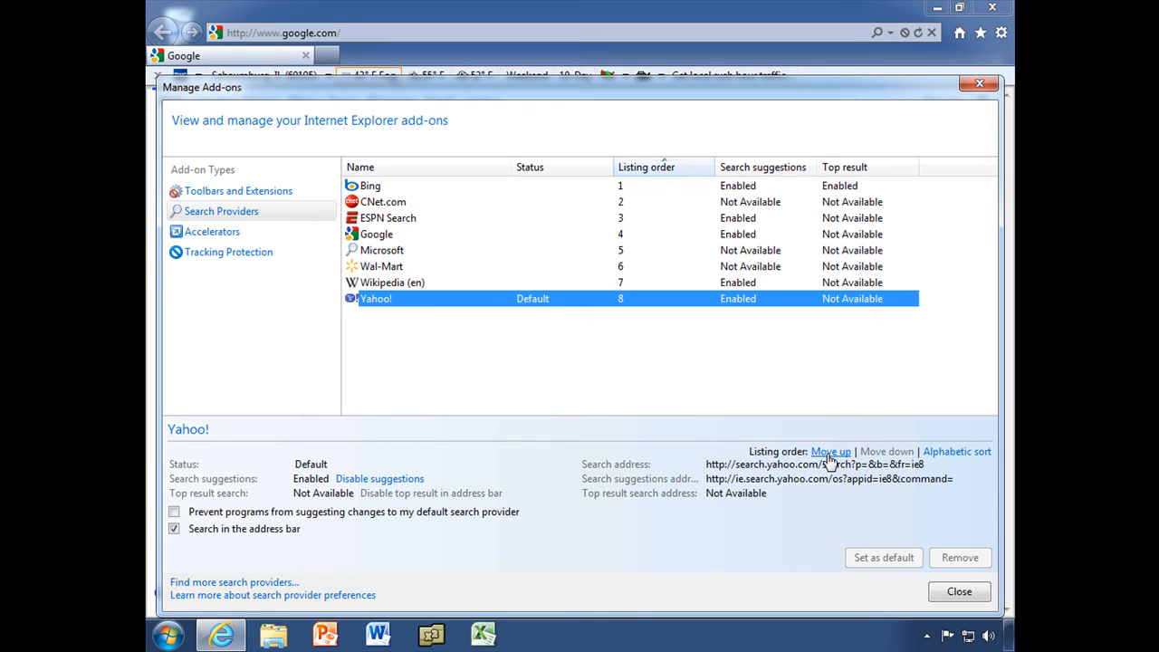
Move Yahoo! to the top of the list and remove Bing.
{"action": "left_click", "coordinate": [831, 451]}
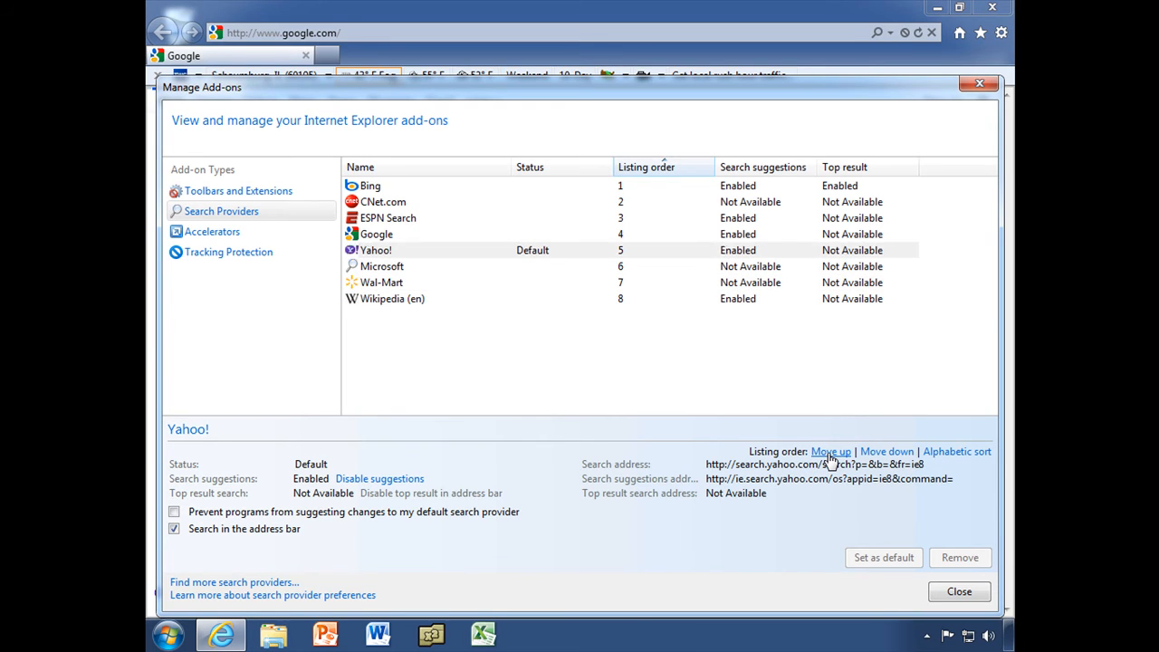
{"action": "left_click", "coordinate": [831, 451]}
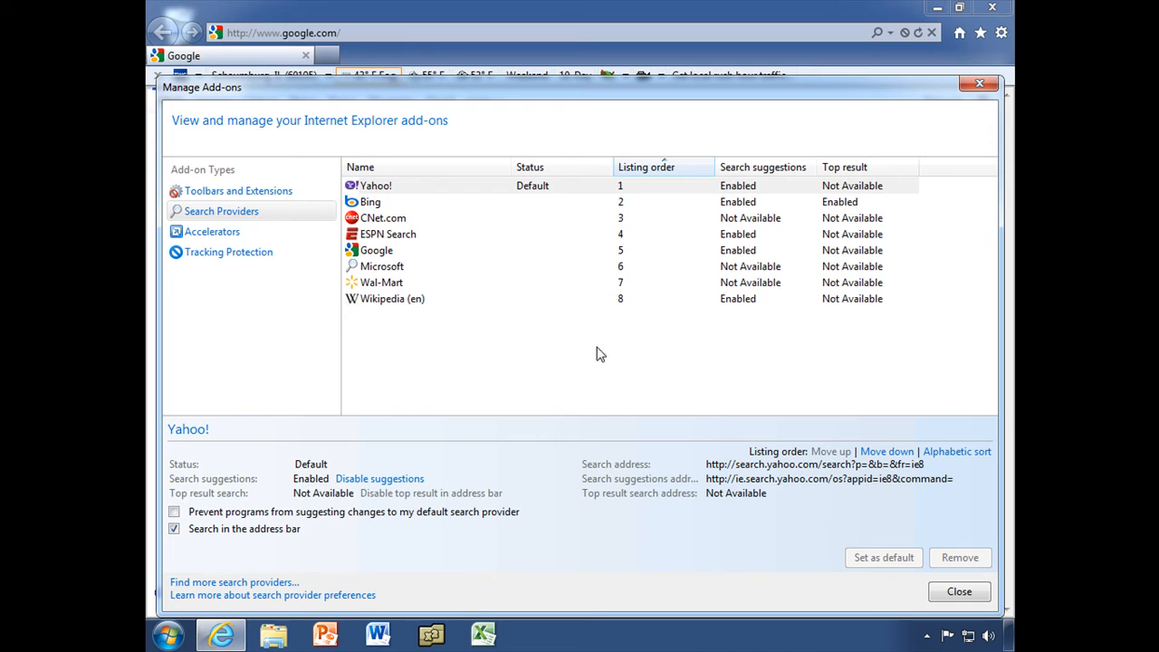
{"action": "left_click", "coordinate": [370, 201]}
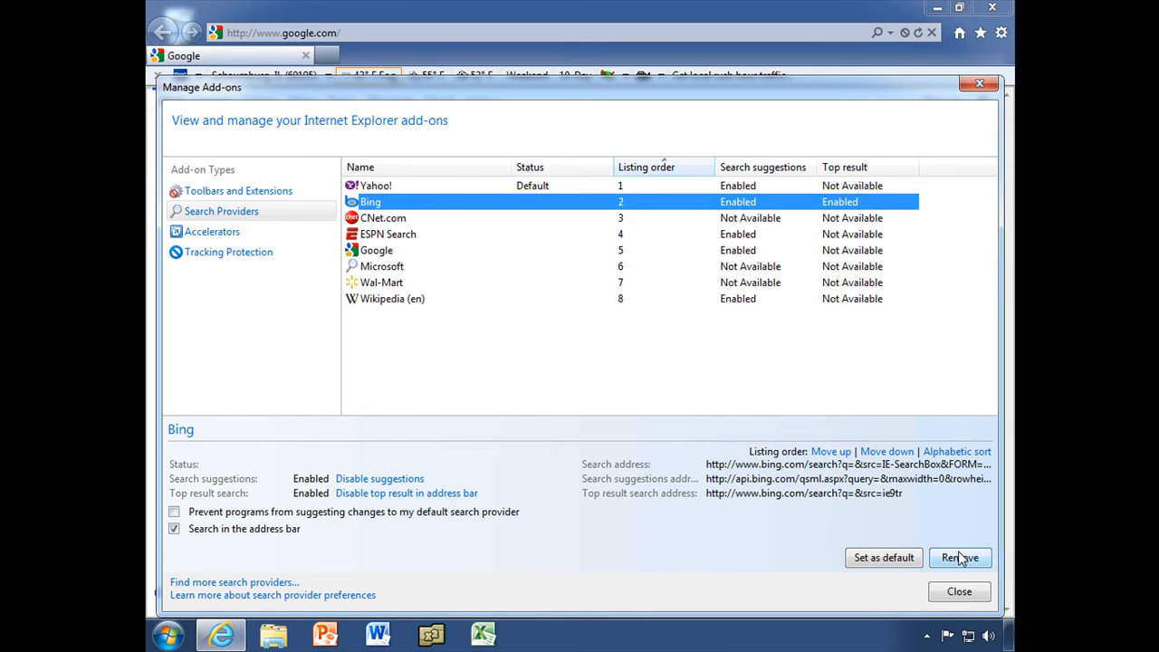
{"action": "left_click", "coordinate": [959, 557]}
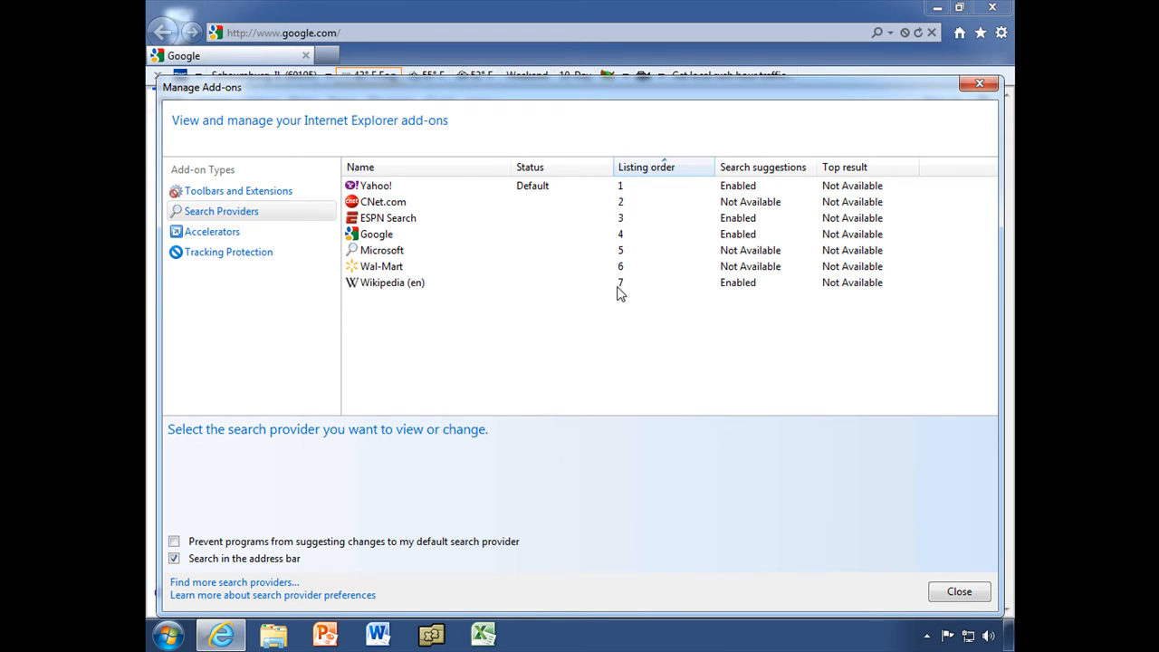
Select Yahoo! and toggle its search suggestions, leaving them enabled.
{"action": "left_click", "coordinate": [376, 186]}
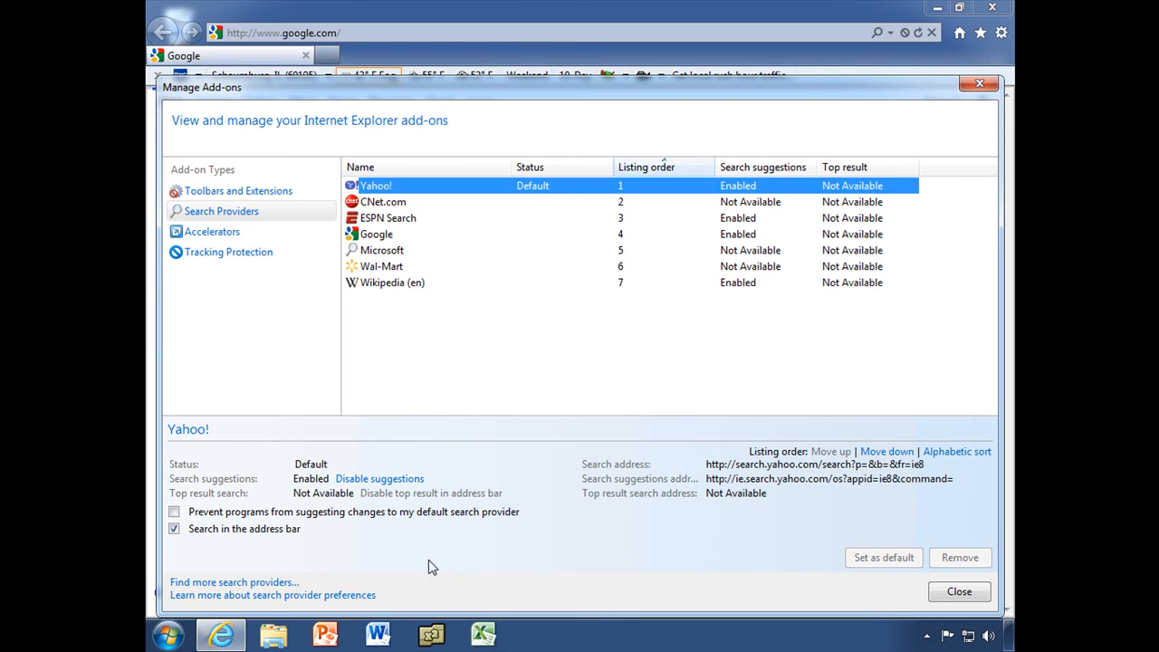
{"action": "mouse_move", "coordinate": [380, 478]}
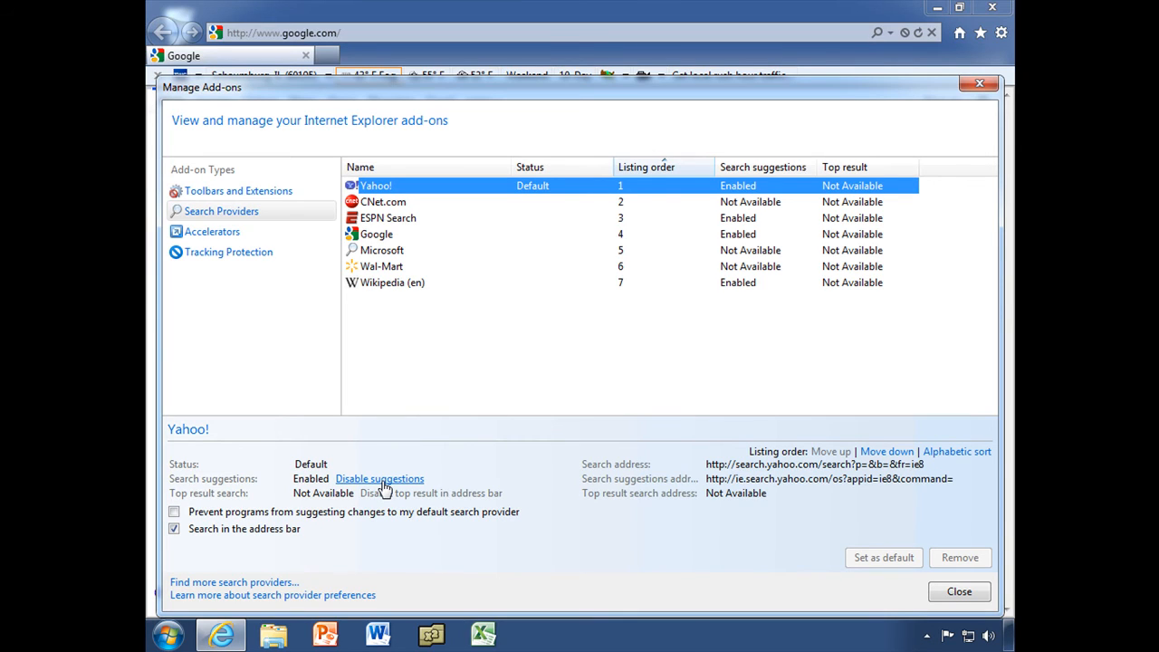
{"action": "left_click", "coordinate": [379, 478]}
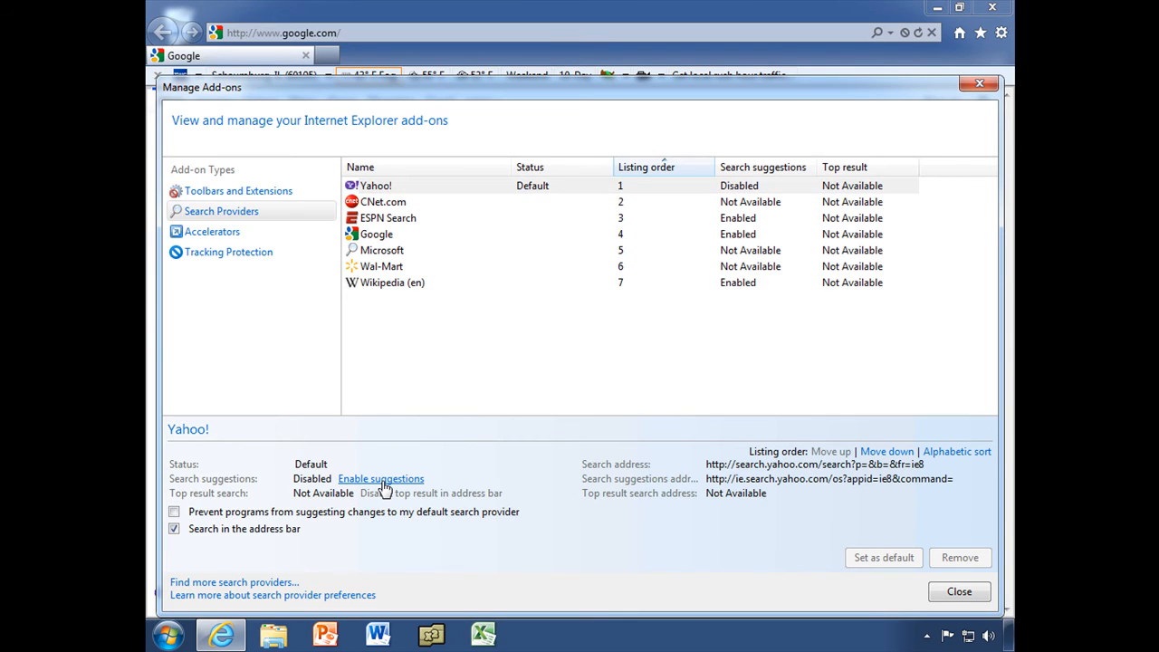
{"action": "mouse_move", "coordinate": [362, 489]}
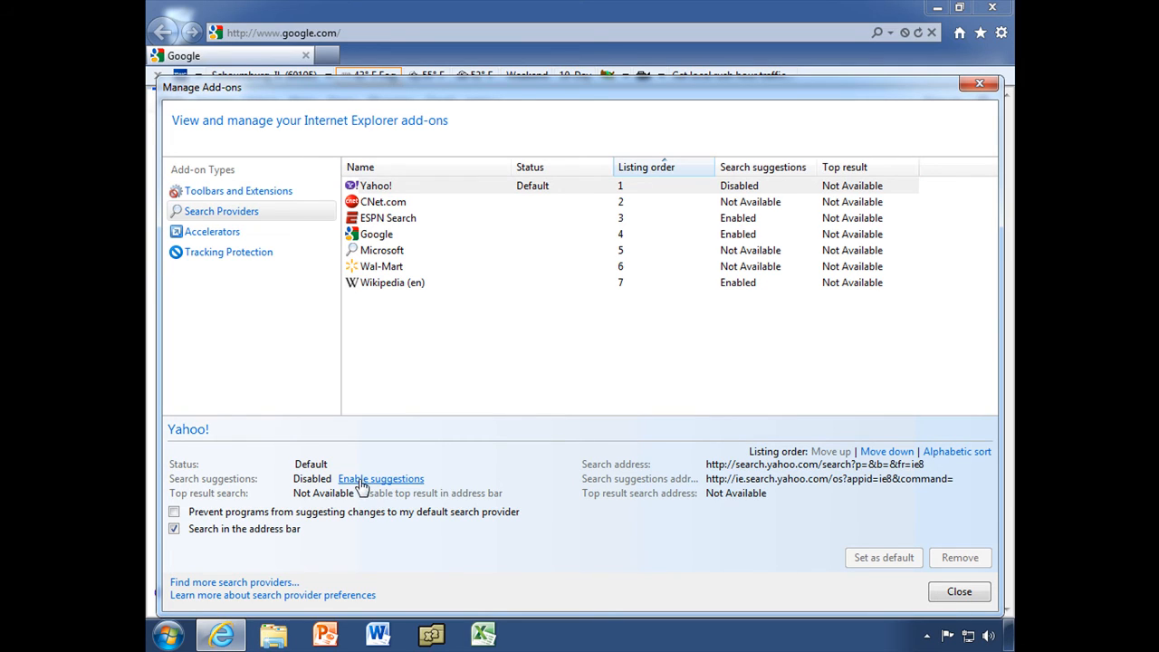
{"action": "left_click", "coordinate": [381, 479]}
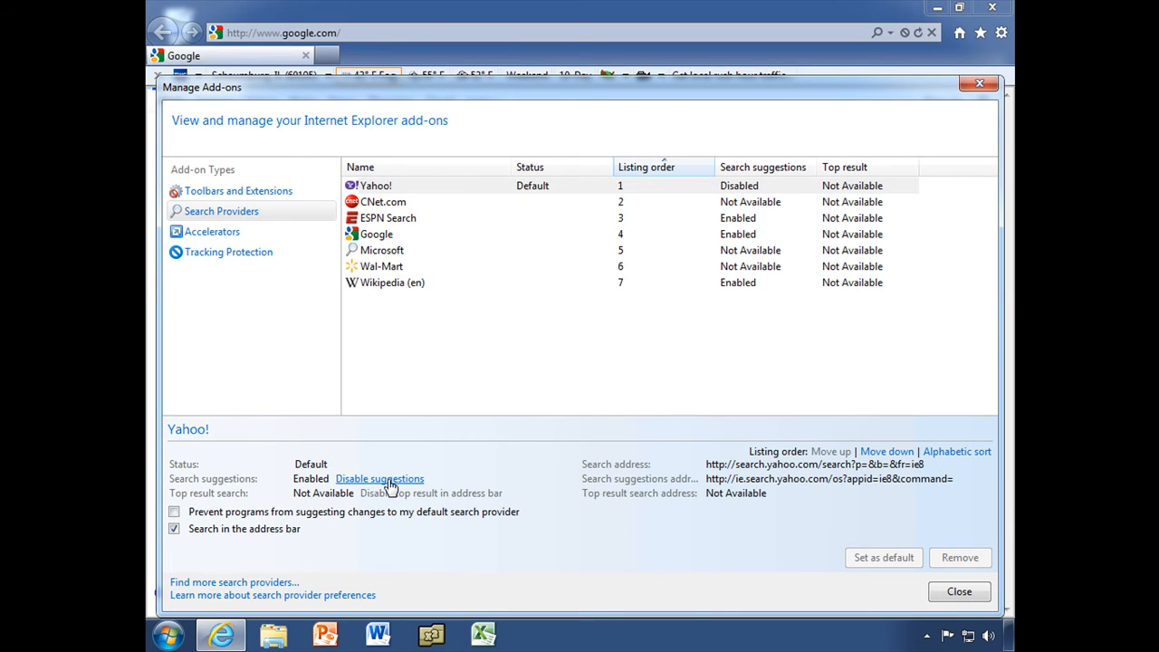
{"action": "left_click", "coordinate": [379, 479]}
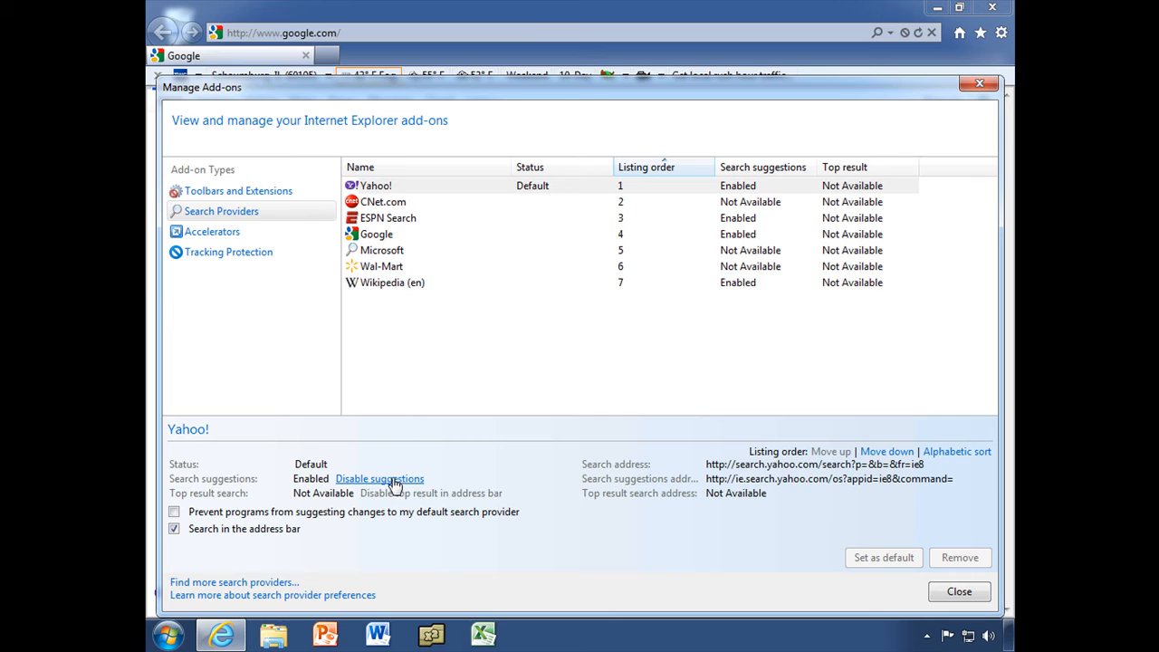
{"action": "mouse_move", "coordinate": [213, 232]}
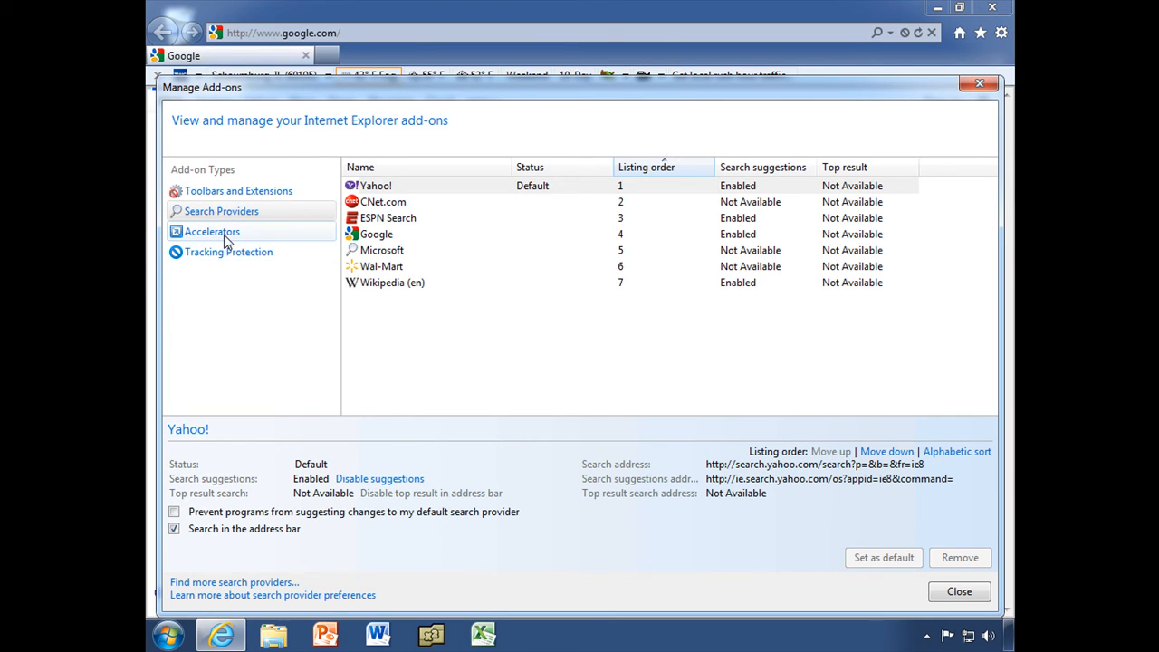
Show the Accelerators list and inspect the Send with Live Mail details.
{"action": "left_click", "coordinate": [213, 231]}
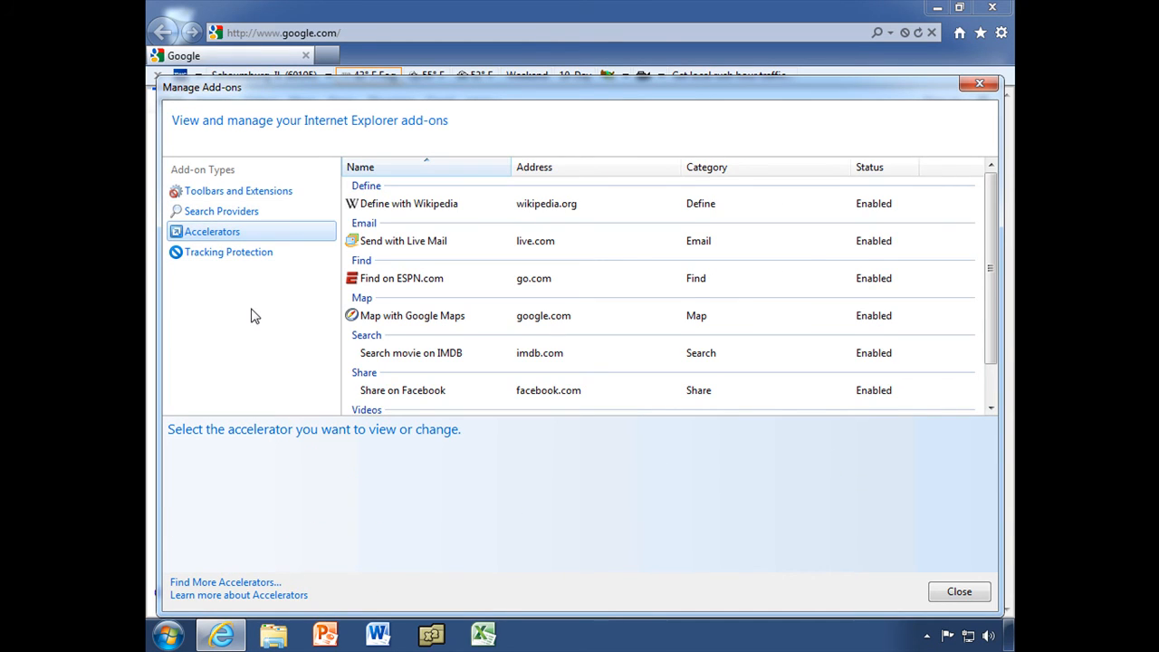
{"action": "mouse_move", "coordinate": [541, 260]}
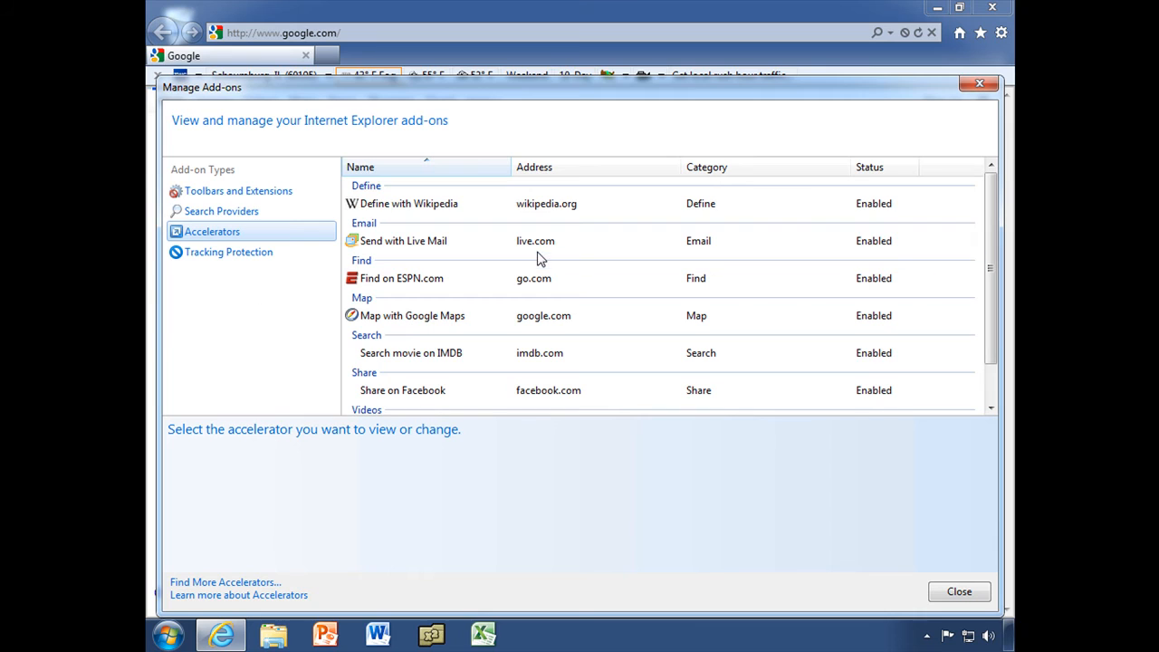
{"action": "left_click", "coordinate": [403, 241]}
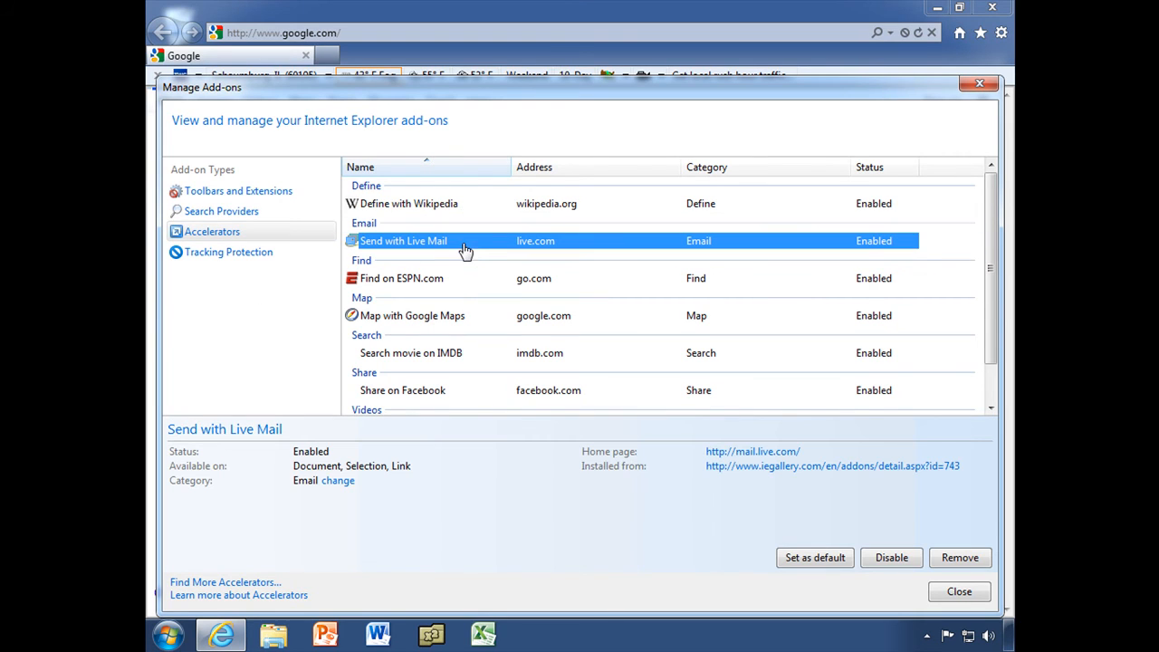
{"action": "mouse_move", "coordinate": [892, 557]}
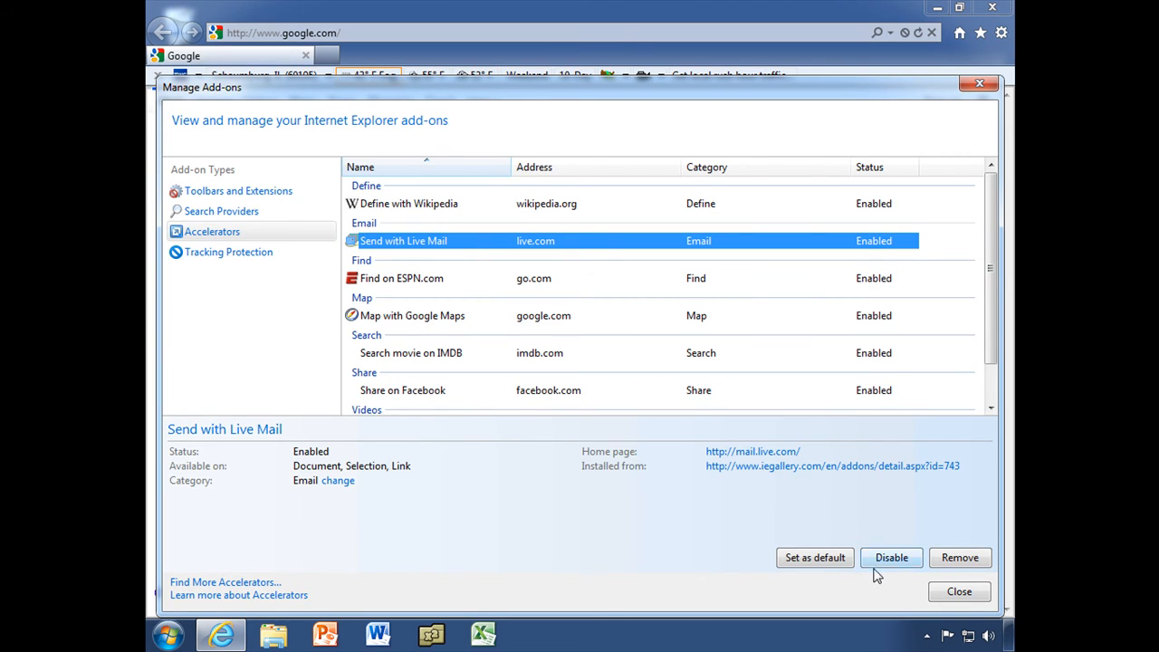
{"action": "mouse_move", "coordinate": [814, 557]}
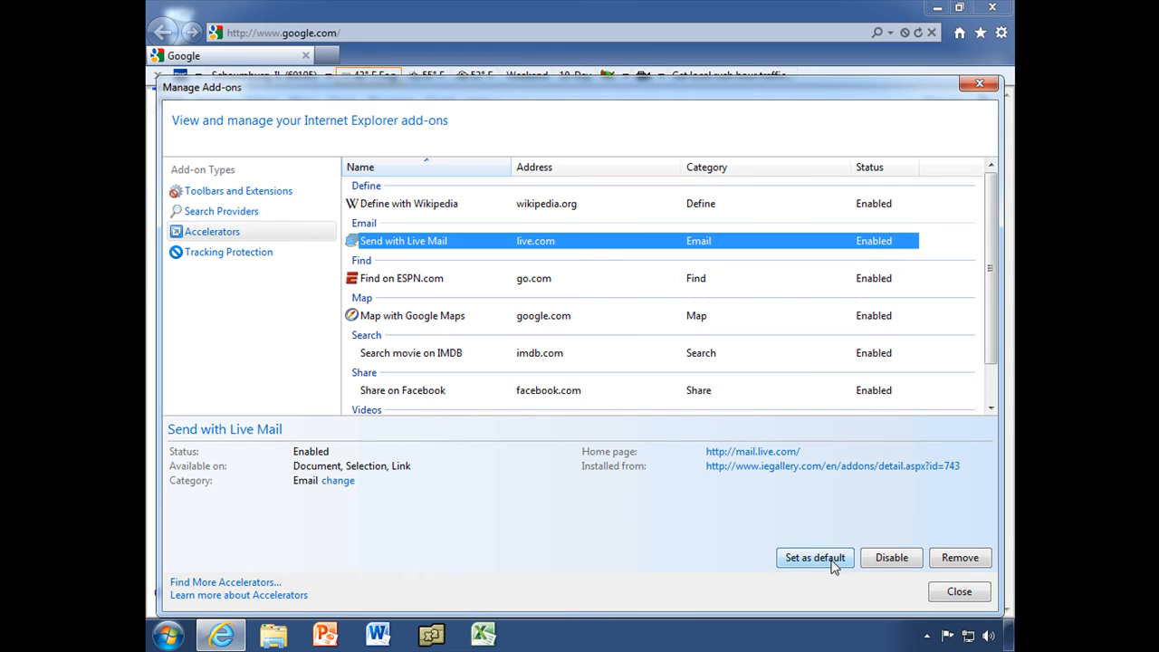
{"action": "scroll", "scroll_direction": "down", "scroll_amount": 3}
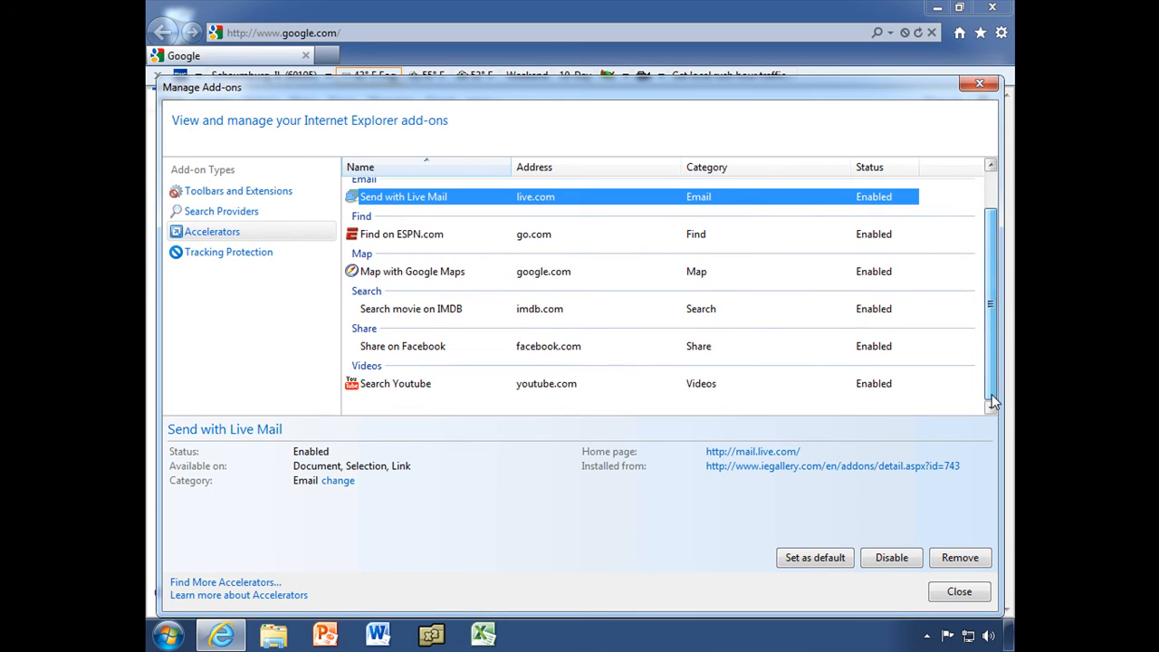
Delete the Share on Facebook and Search movie on IMDB accelerators; make Define with Wikipedia default.
{"action": "left_click", "coordinate": [402, 346]}
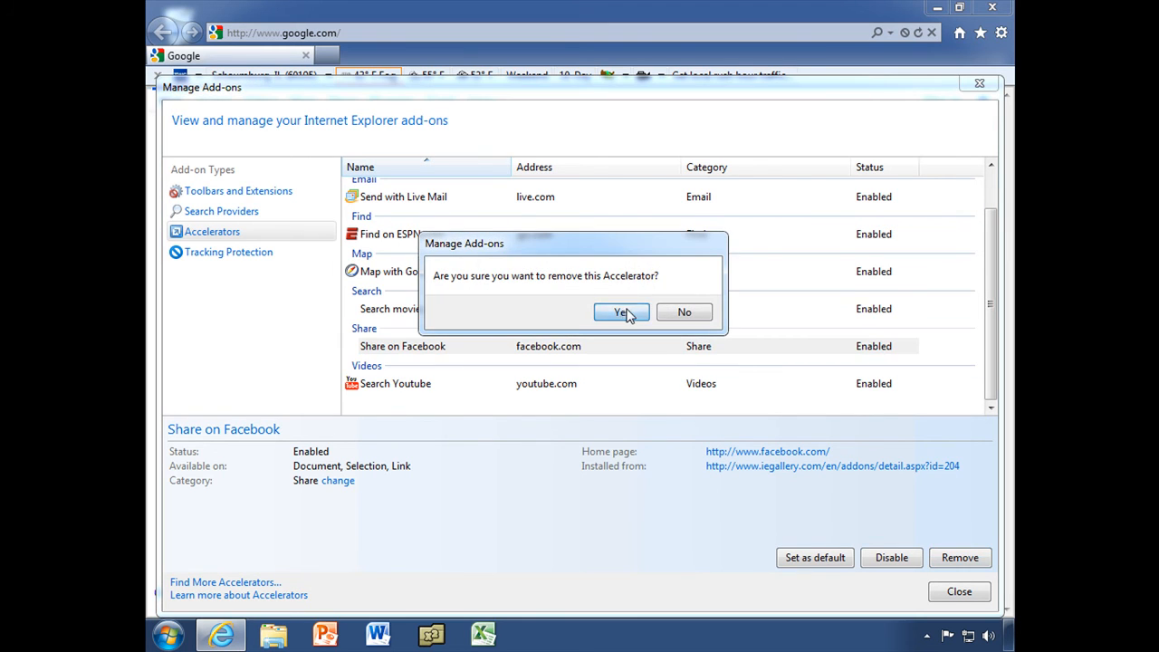
{"action": "left_click", "coordinate": [621, 311]}
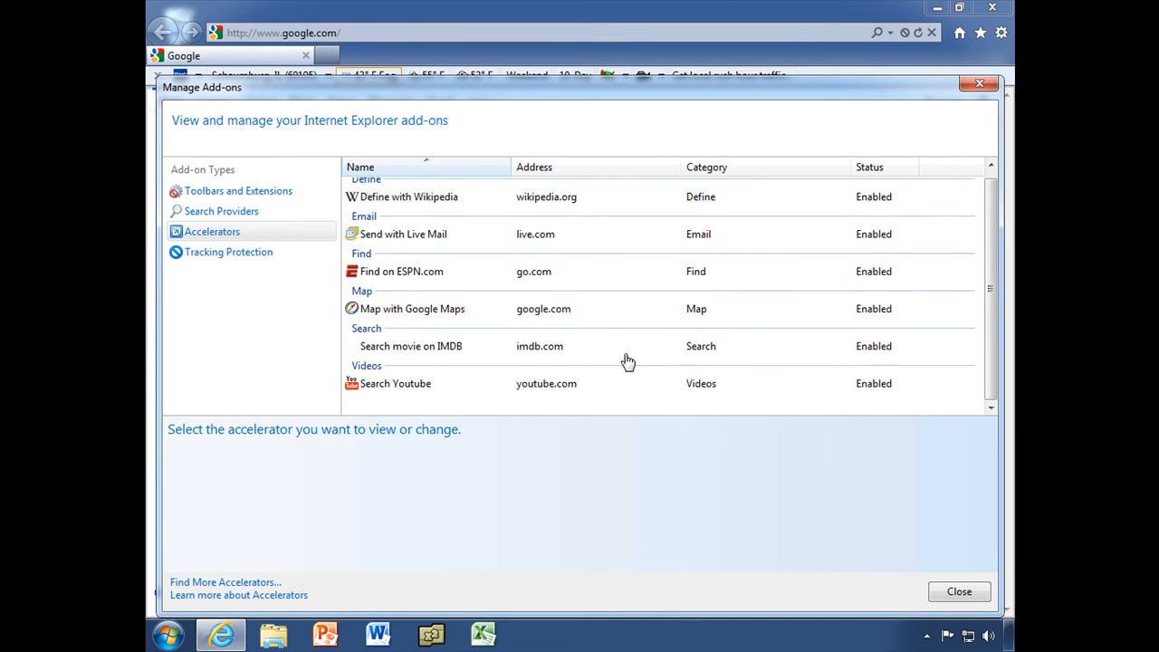
{"action": "left_click", "coordinate": [411, 346]}
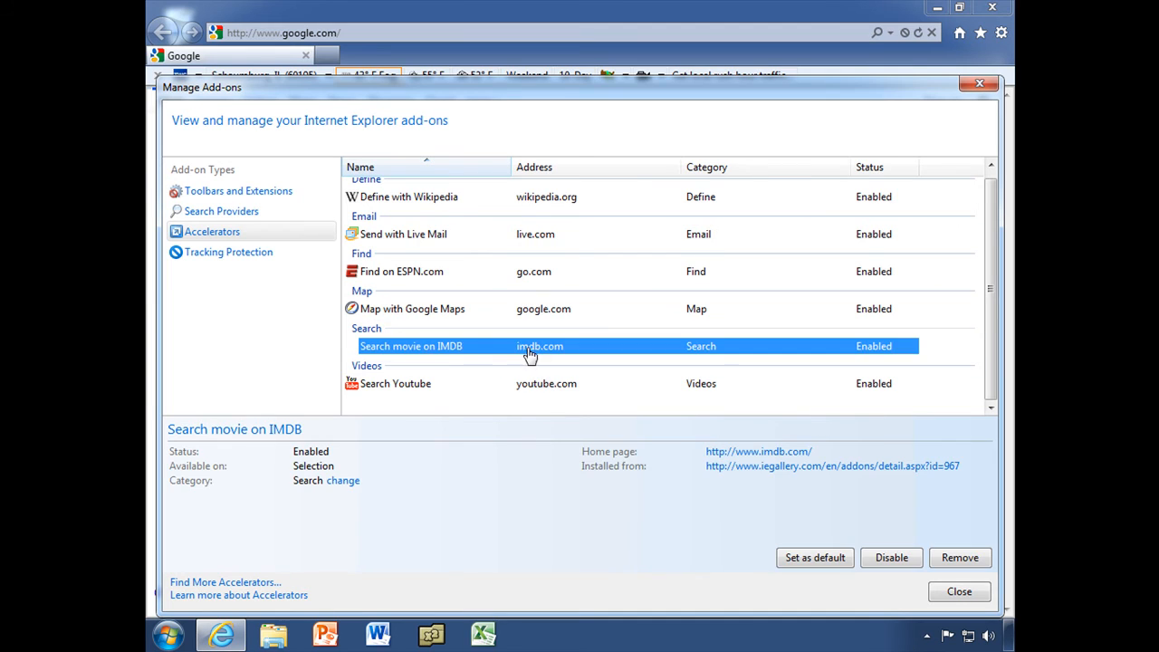
{"action": "left_click", "coordinate": [960, 557]}
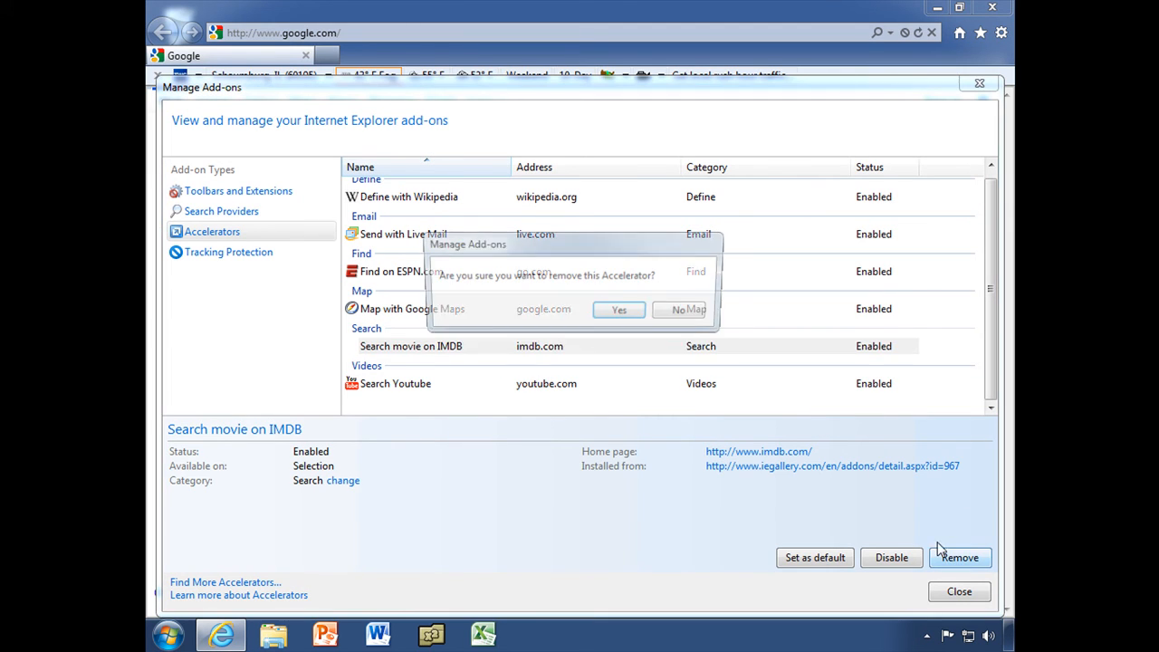
{"action": "left_click", "coordinate": [619, 310]}
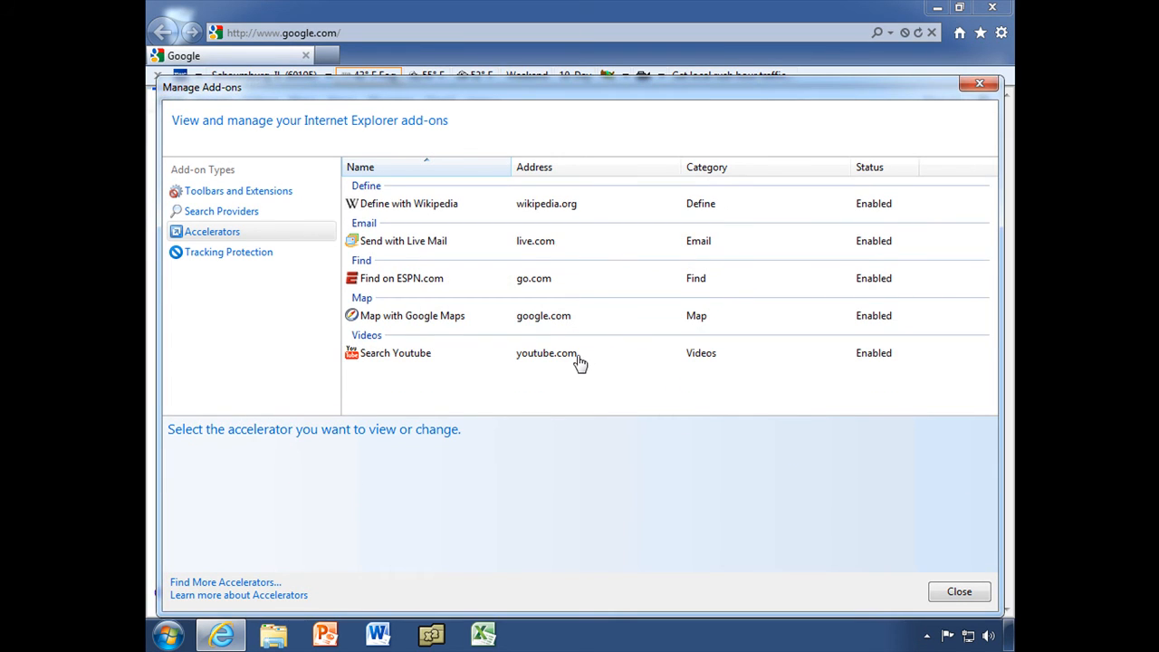
{"action": "mouse_move", "coordinate": [614, 212]}
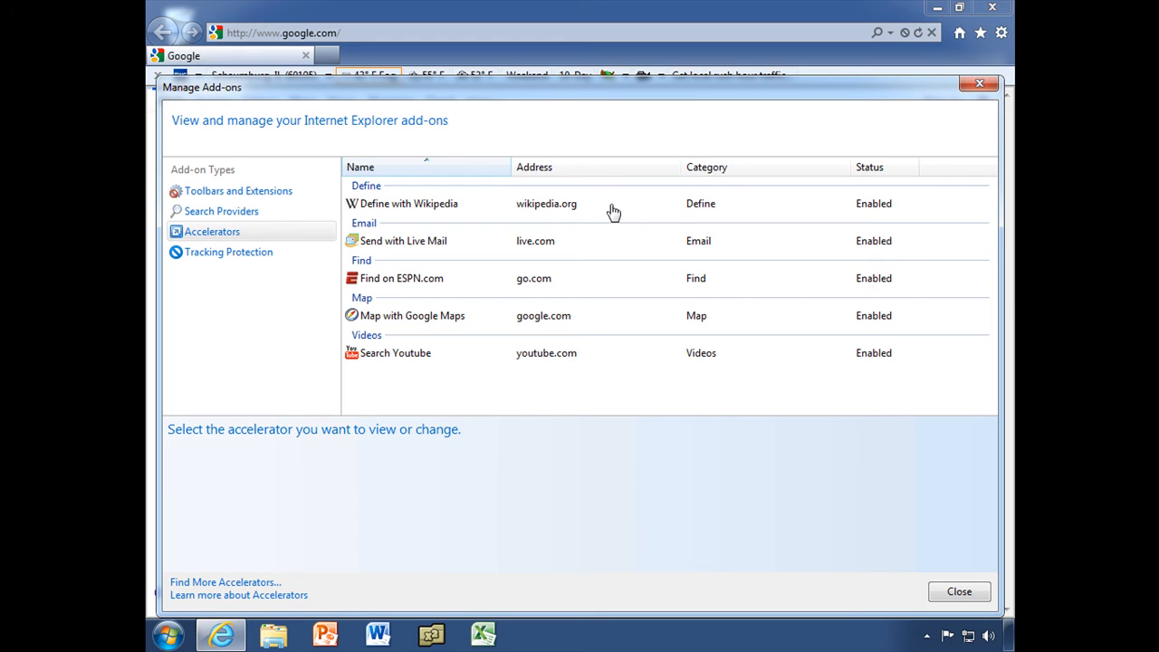
{"action": "left_click", "coordinate": [408, 203]}
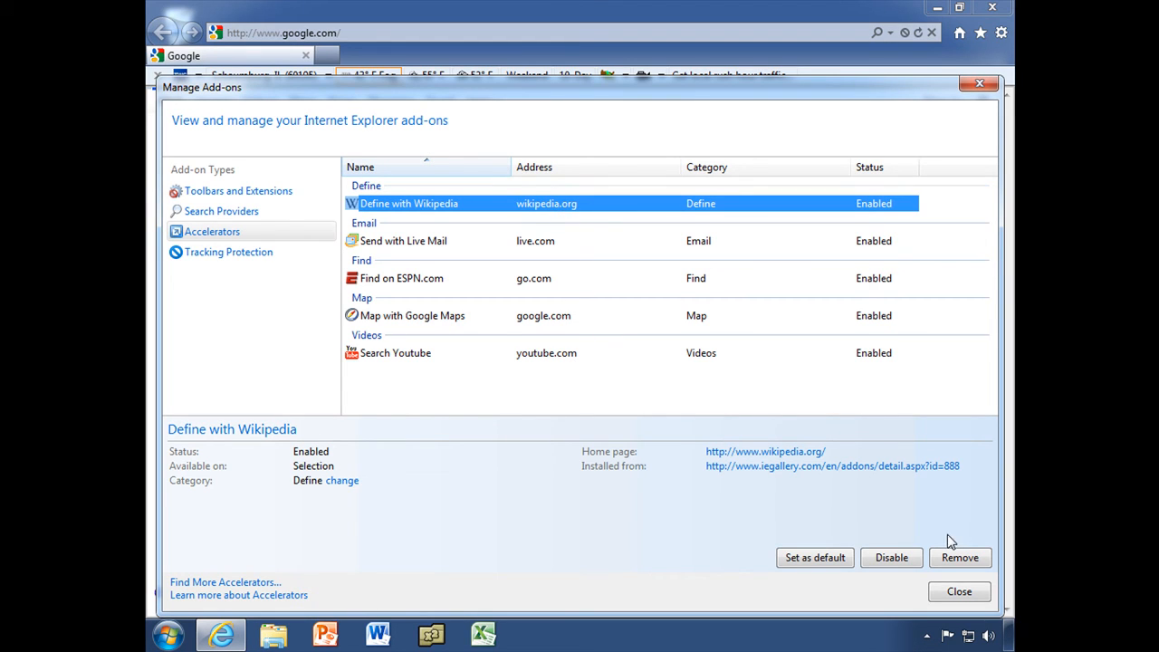
{"action": "left_click", "coordinate": [814, 557]}
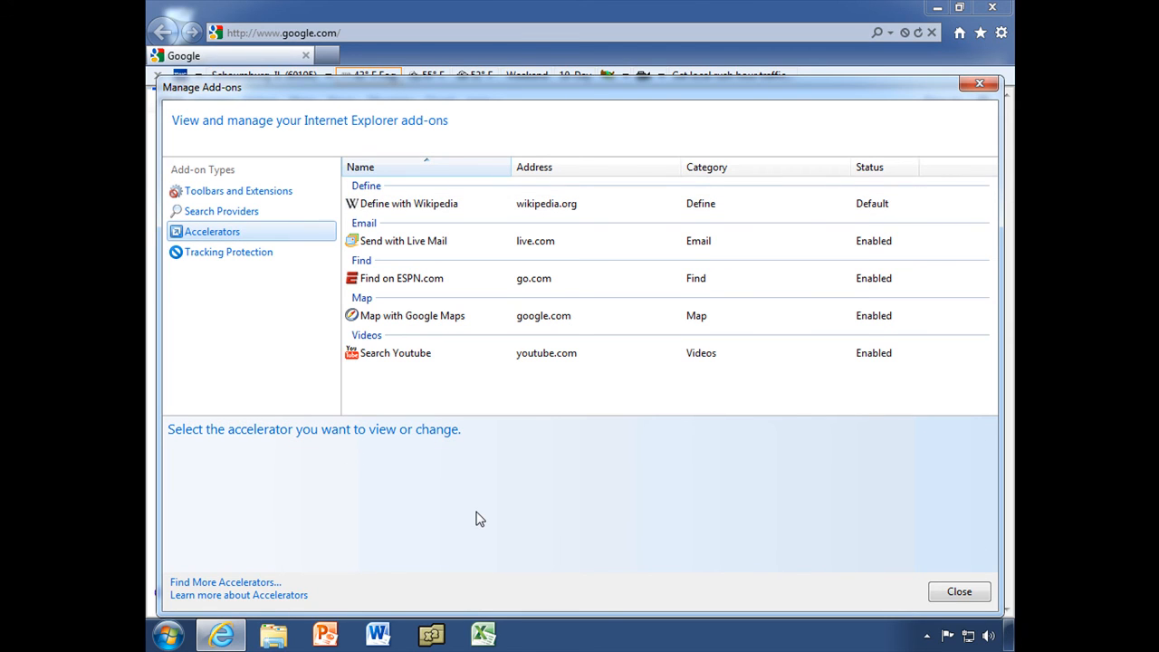
{"action": "mouse_move", "coordinate": [207, 211]}
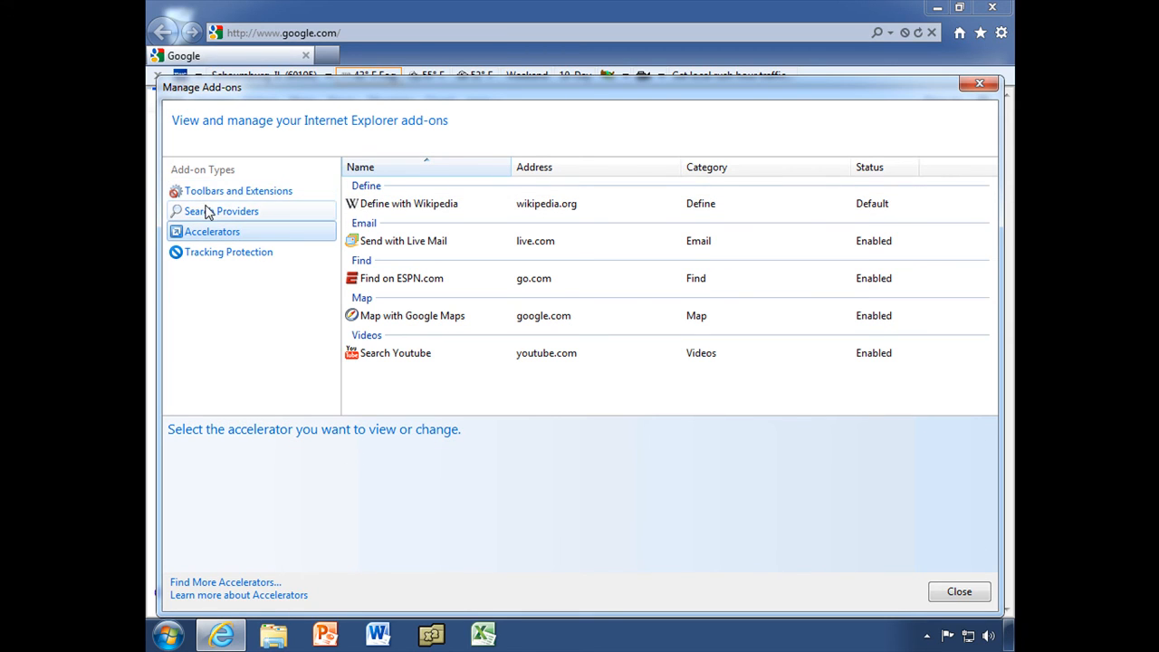
Under Search Providers, enable 'Prevent programs from suggesting changes to my default search provider', then close.
{"action": "left_click", "coordinate": [222, 211]}
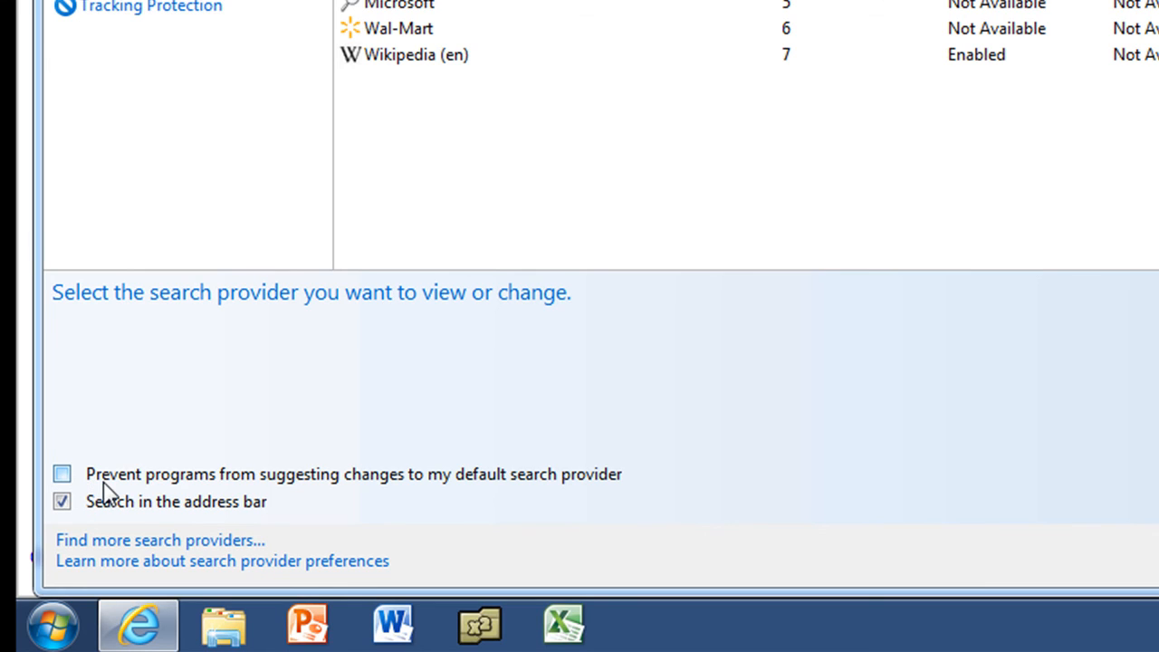
{"action": "mouse_move", "coordinate": [321, 496]}
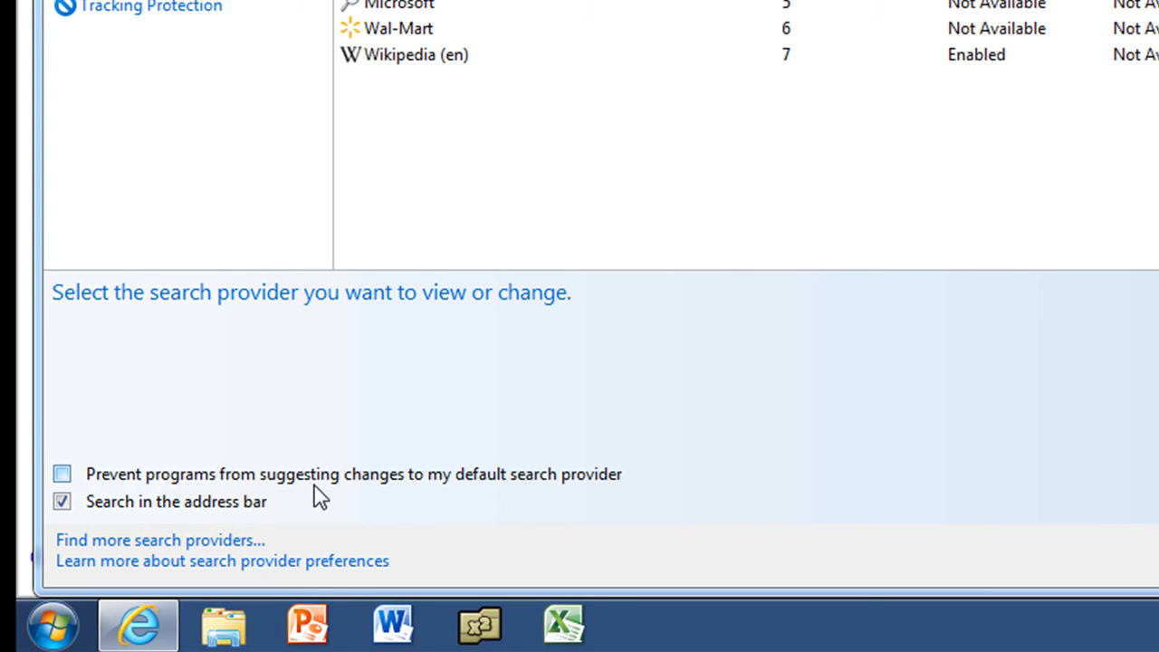
{"action": "mouse_move", "coordinate": [571, 499]}
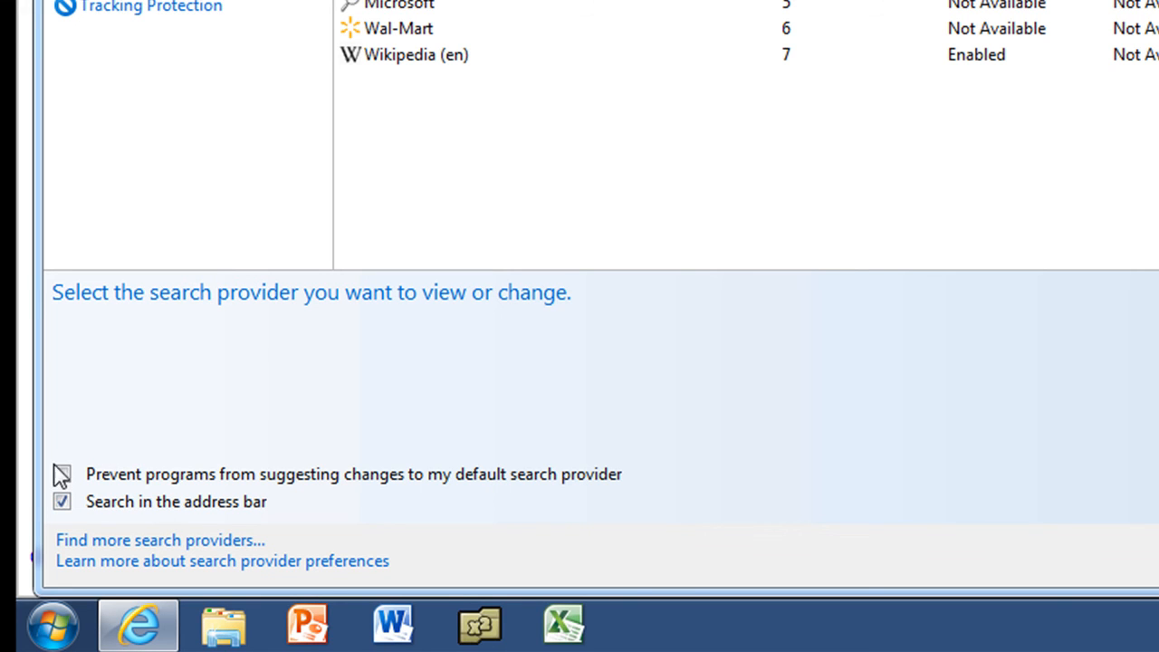
{"action": "left_click", "coordinate": [62, 474]}
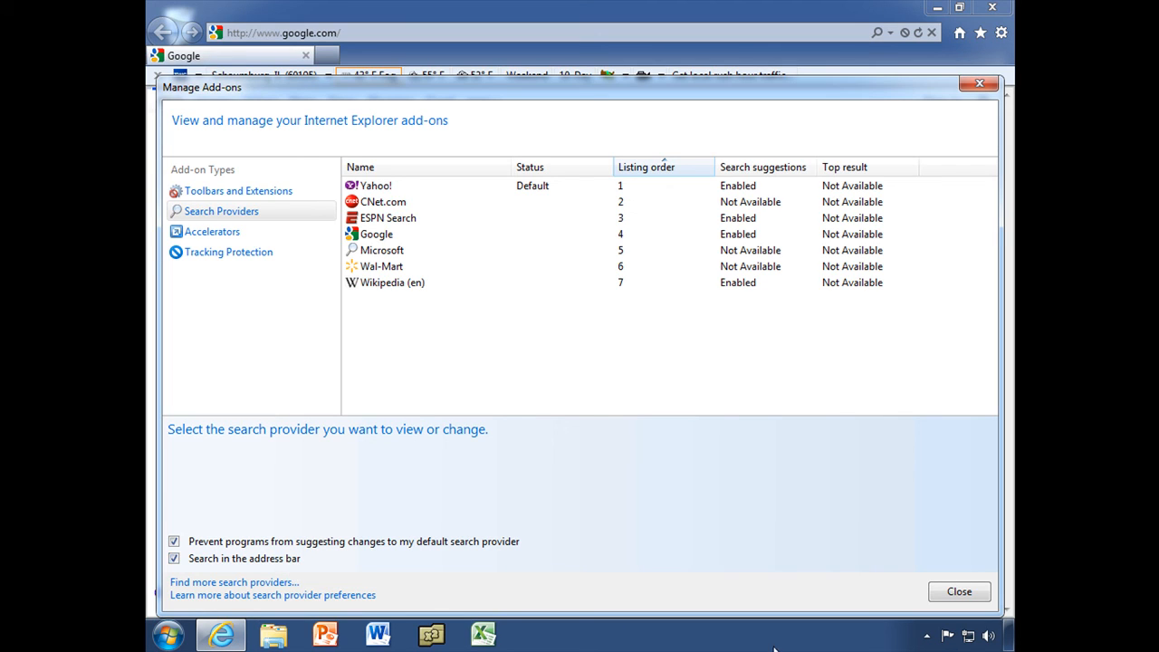
{"action": "left_click", "coordinate": [959, 592]}
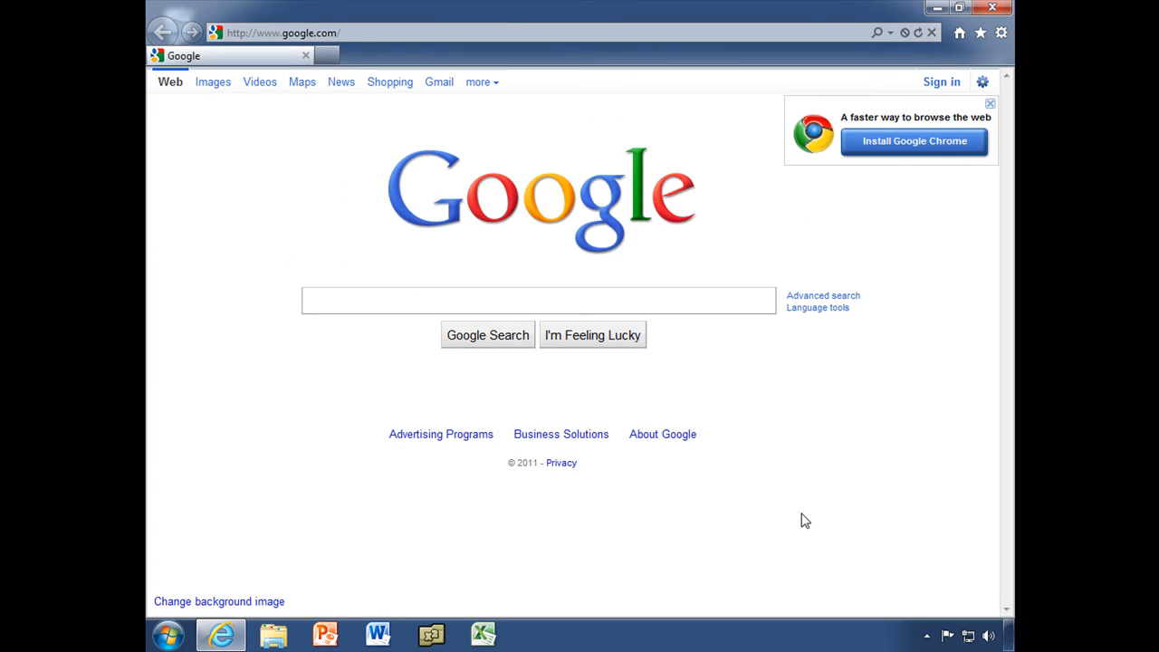